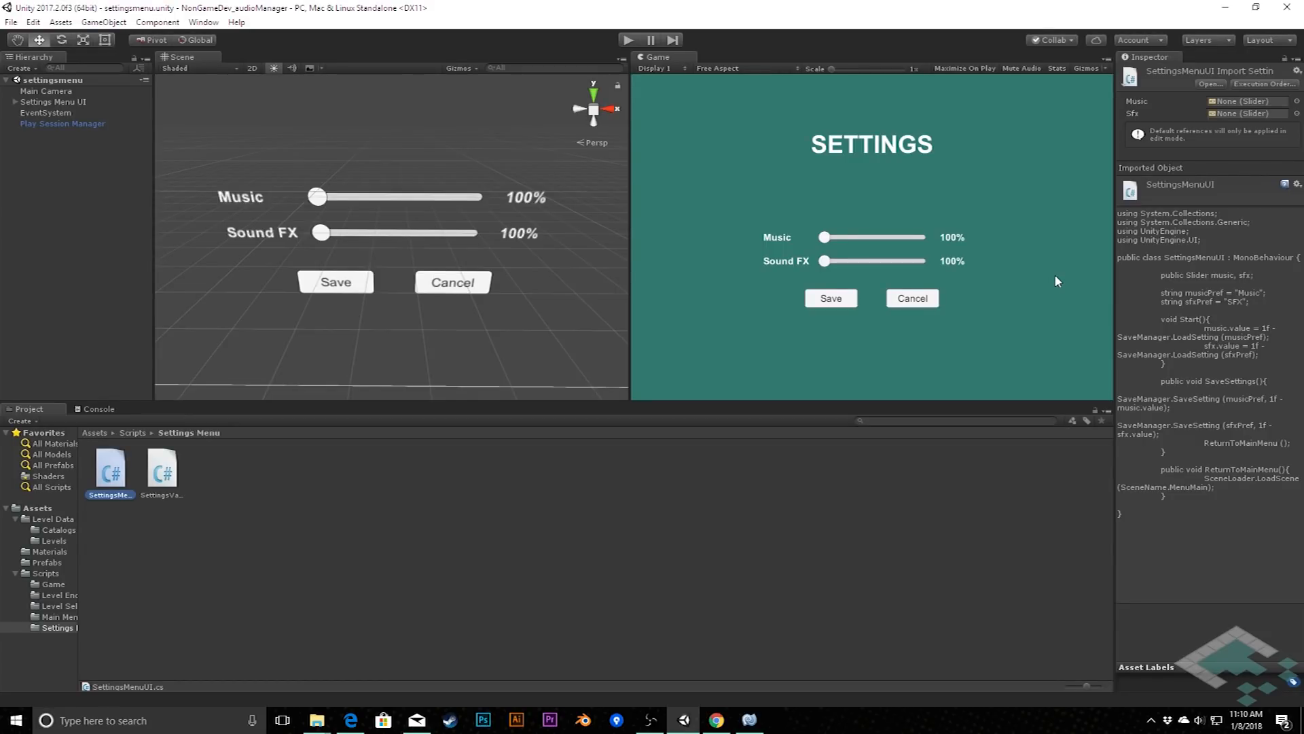
{"action": "mouse_move", "coordinate": [849, 341]}
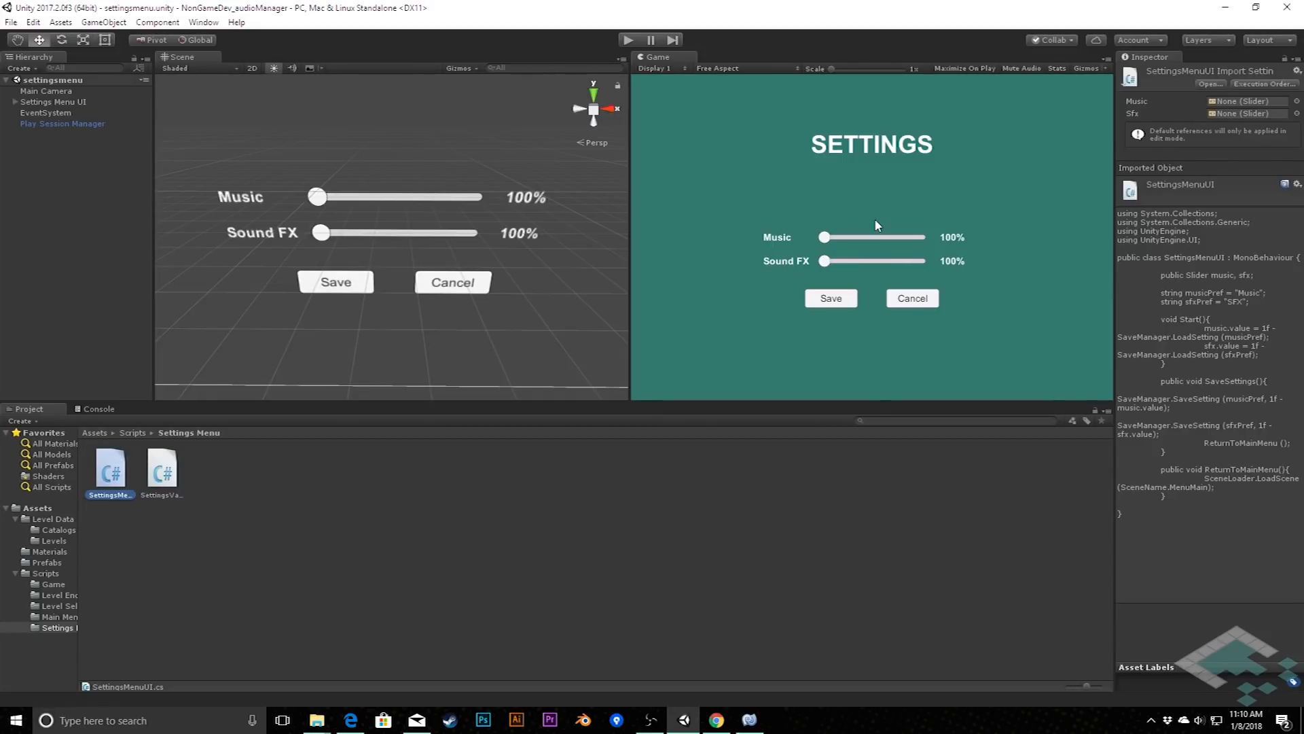
{"action": "mouse_move", "coordinate": [700, 360]}
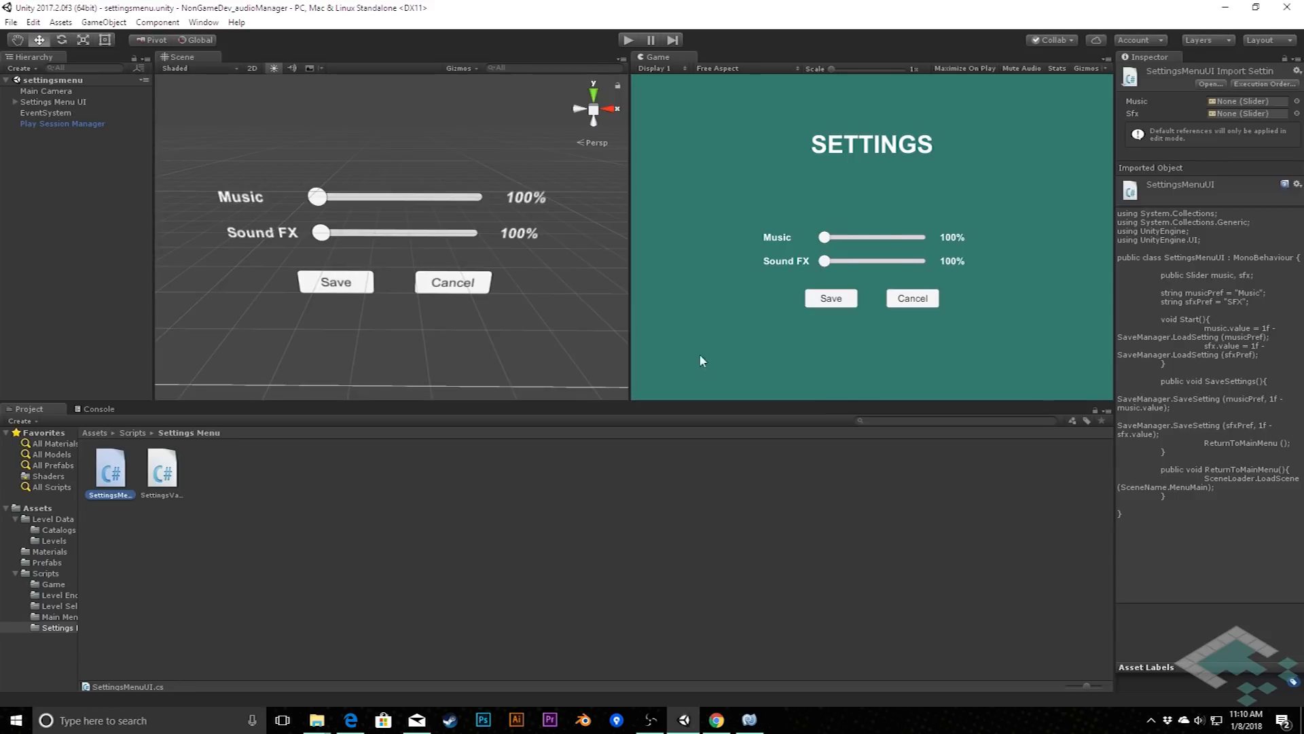
{"action": "mouse_move", "coordinate": [237, 544]}
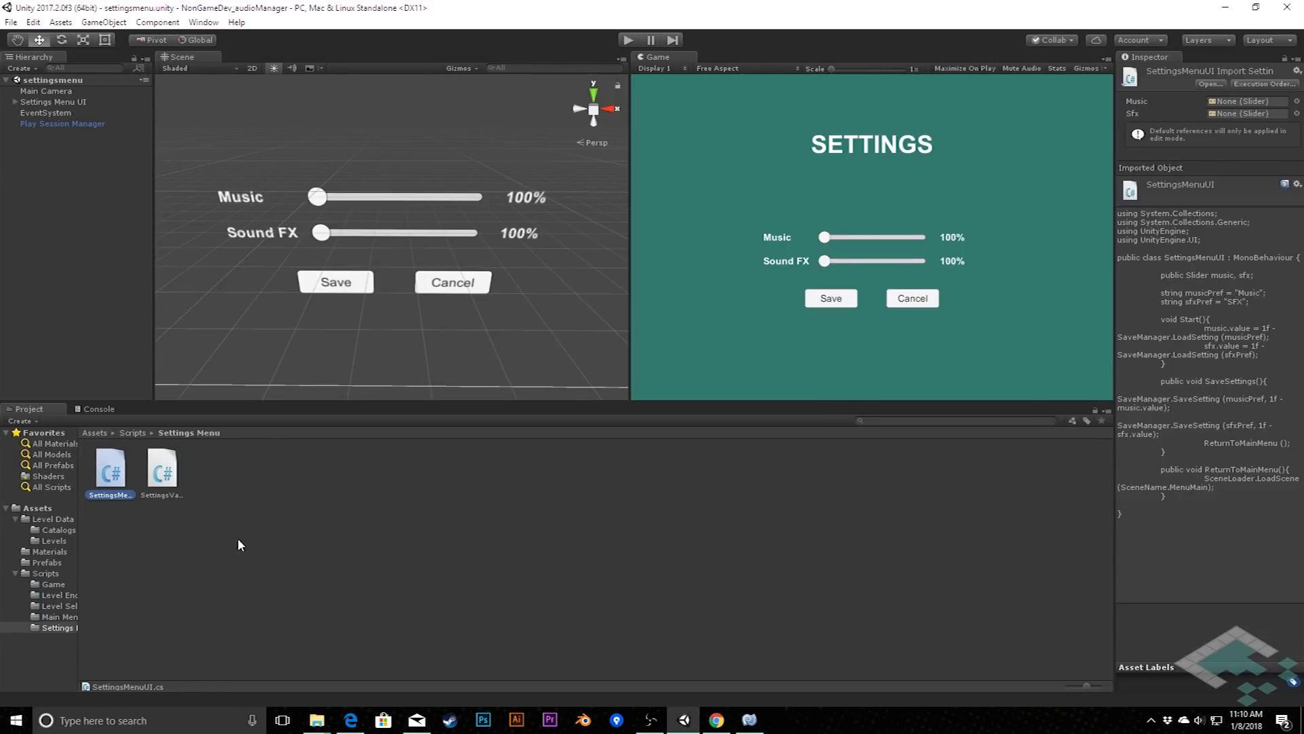
{"action": "mouse_move", "coordinate": [160, 490]}
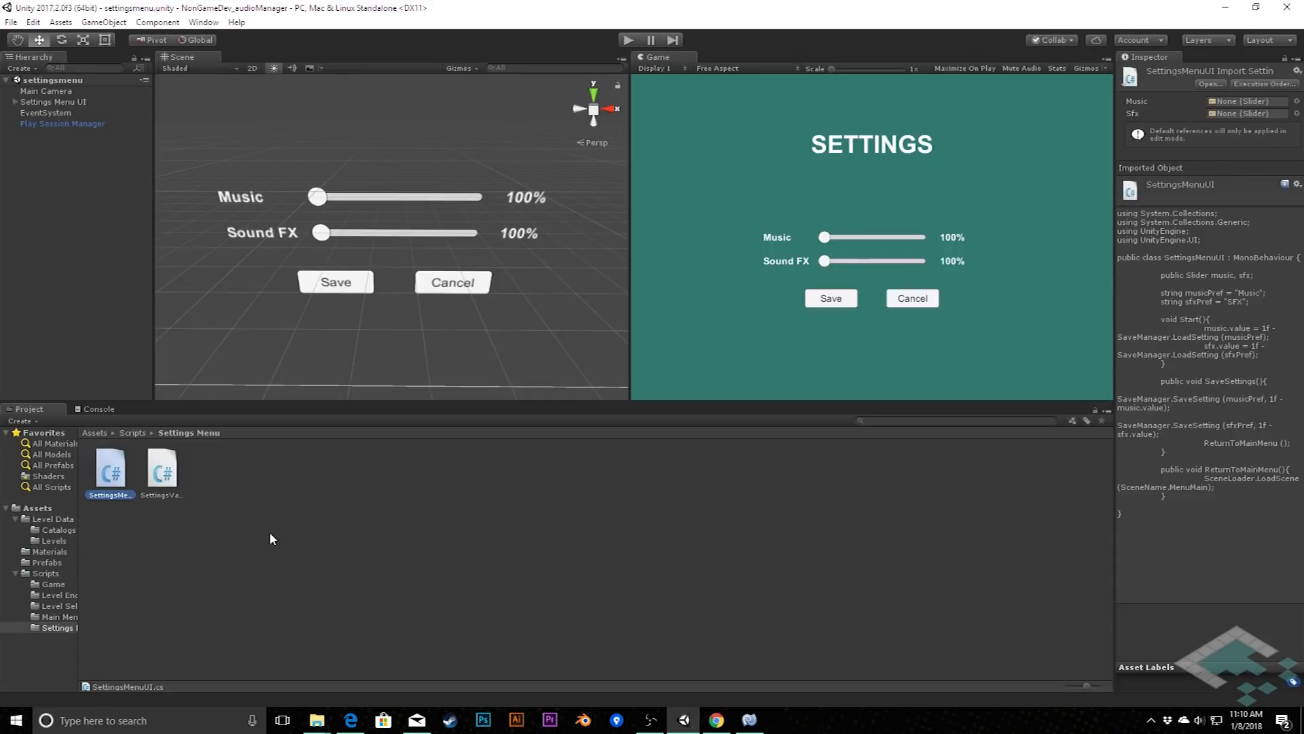
{"action": "mouse_move", "coordinate": [377, 425]}
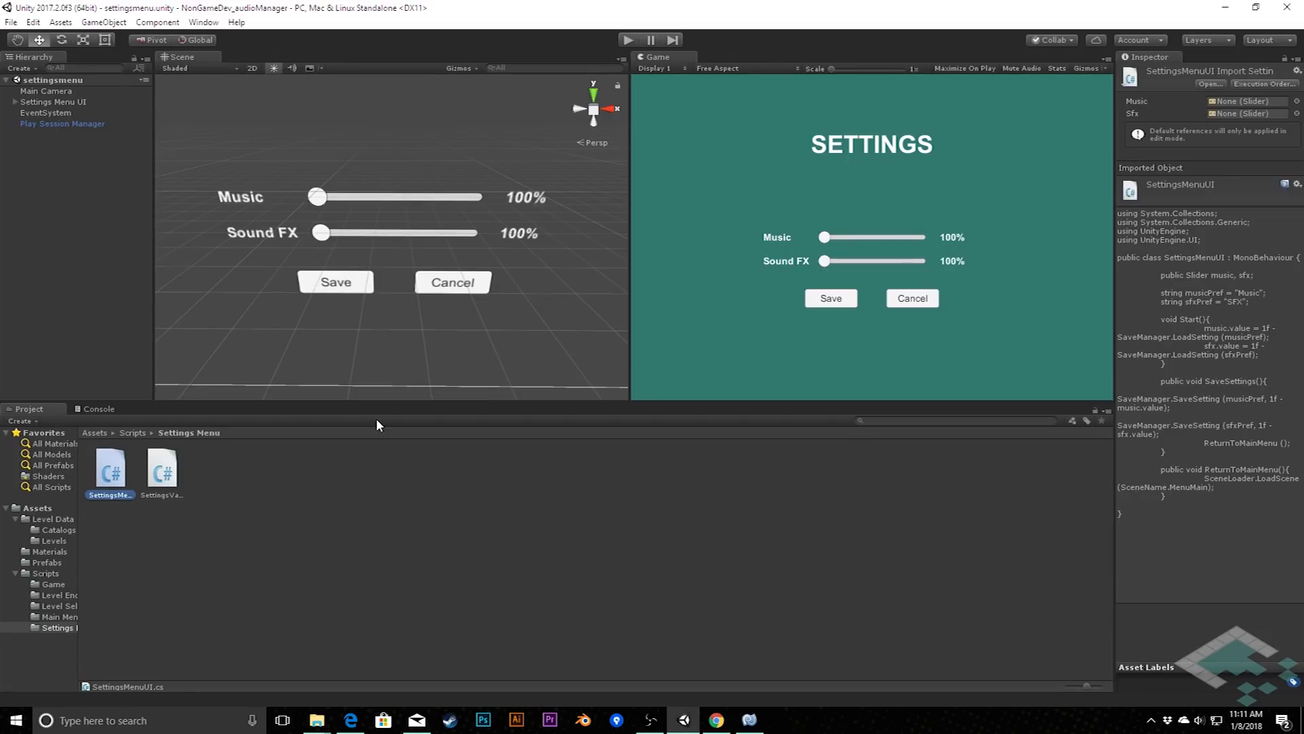
{"action": "mouse_move", "coordinate": [392, 586]}
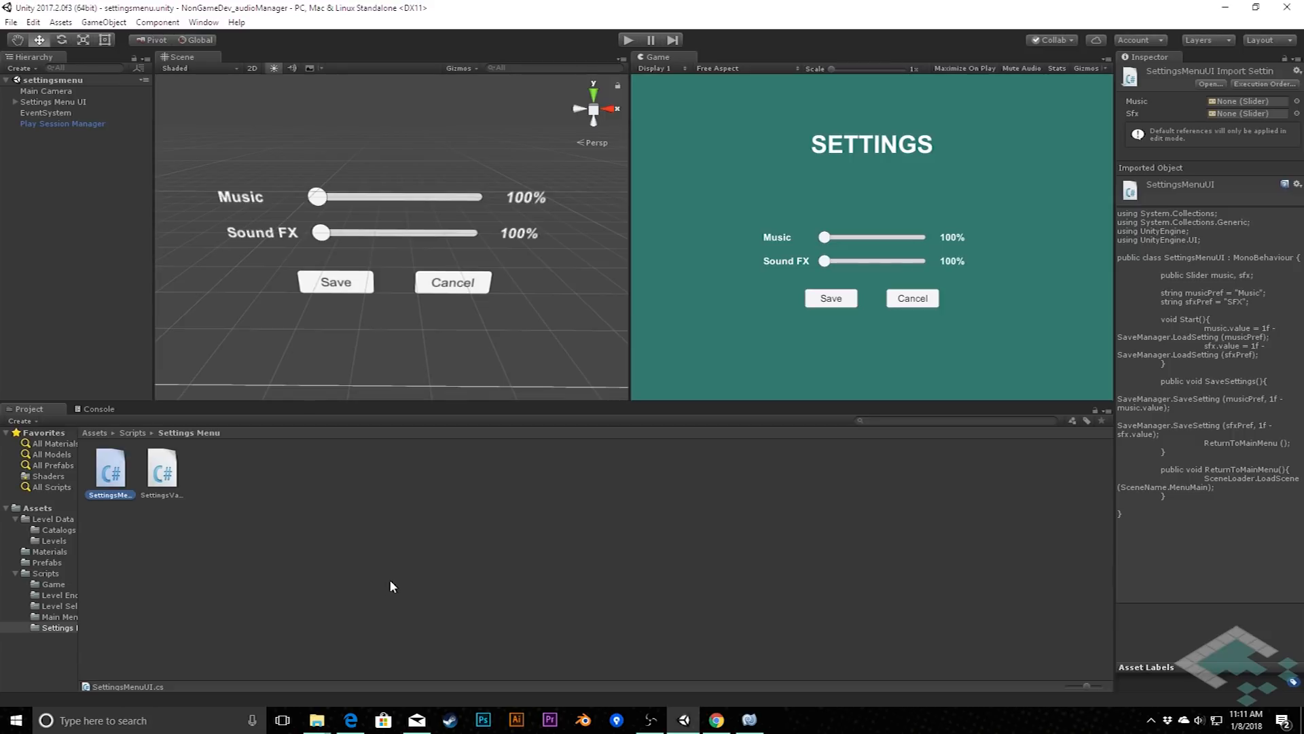
Step: Browse the royalty-free music library and its mood filters
{"action": "left_click", "coordinate": [351, 725]}
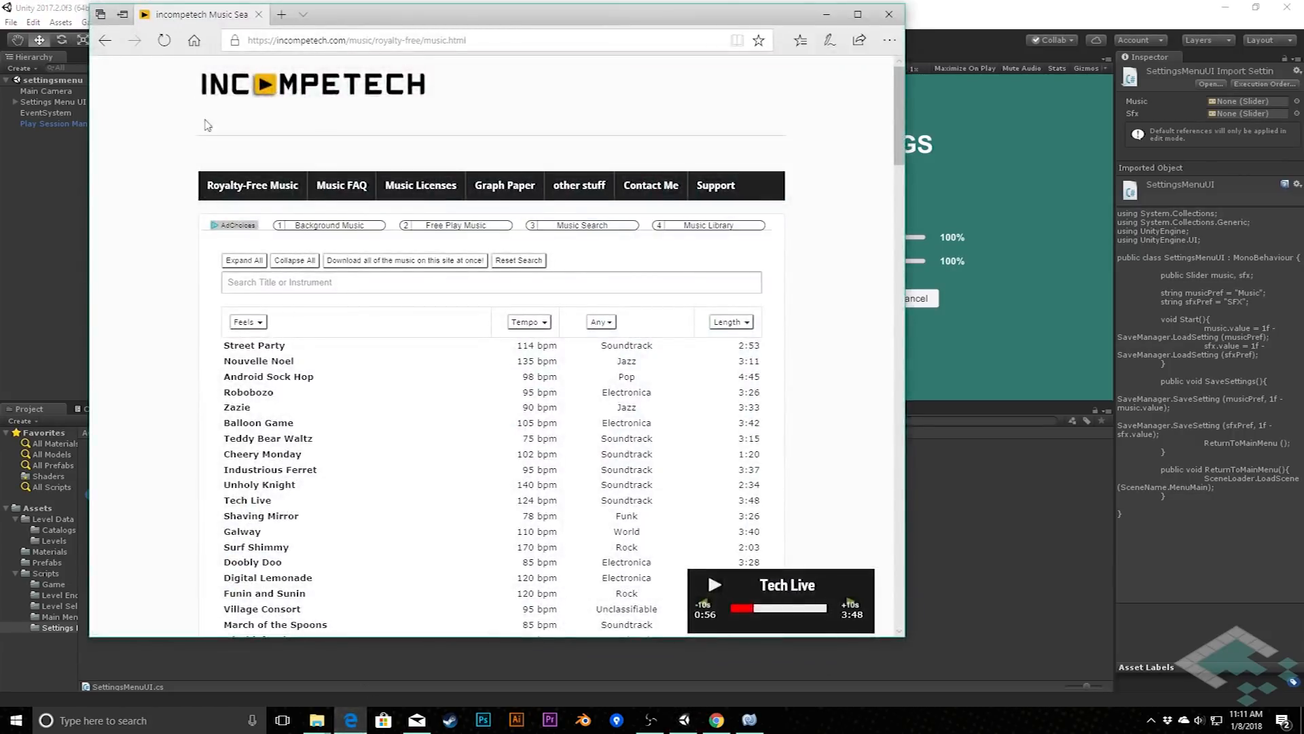
{"action": "mouse_move", "coordinate": [414, 79]}
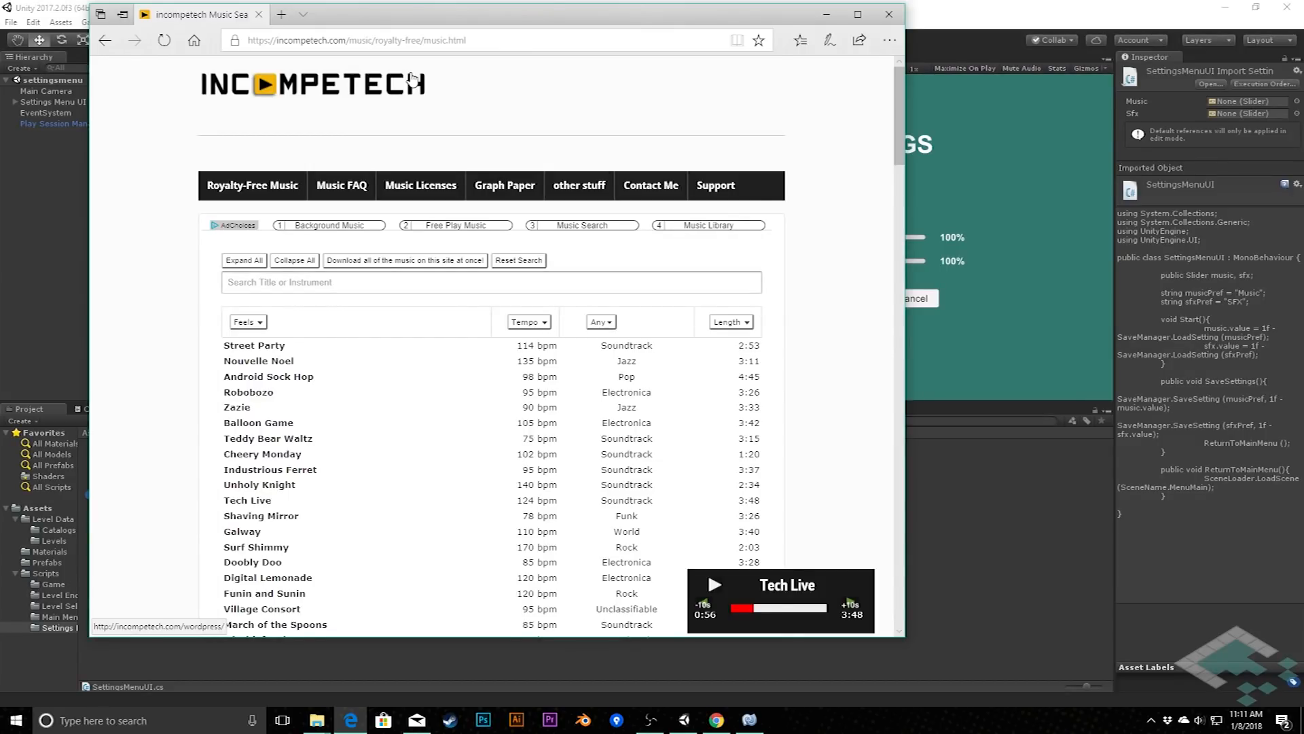
{"action": "mouse_move", "coordinate": [248, 320]}
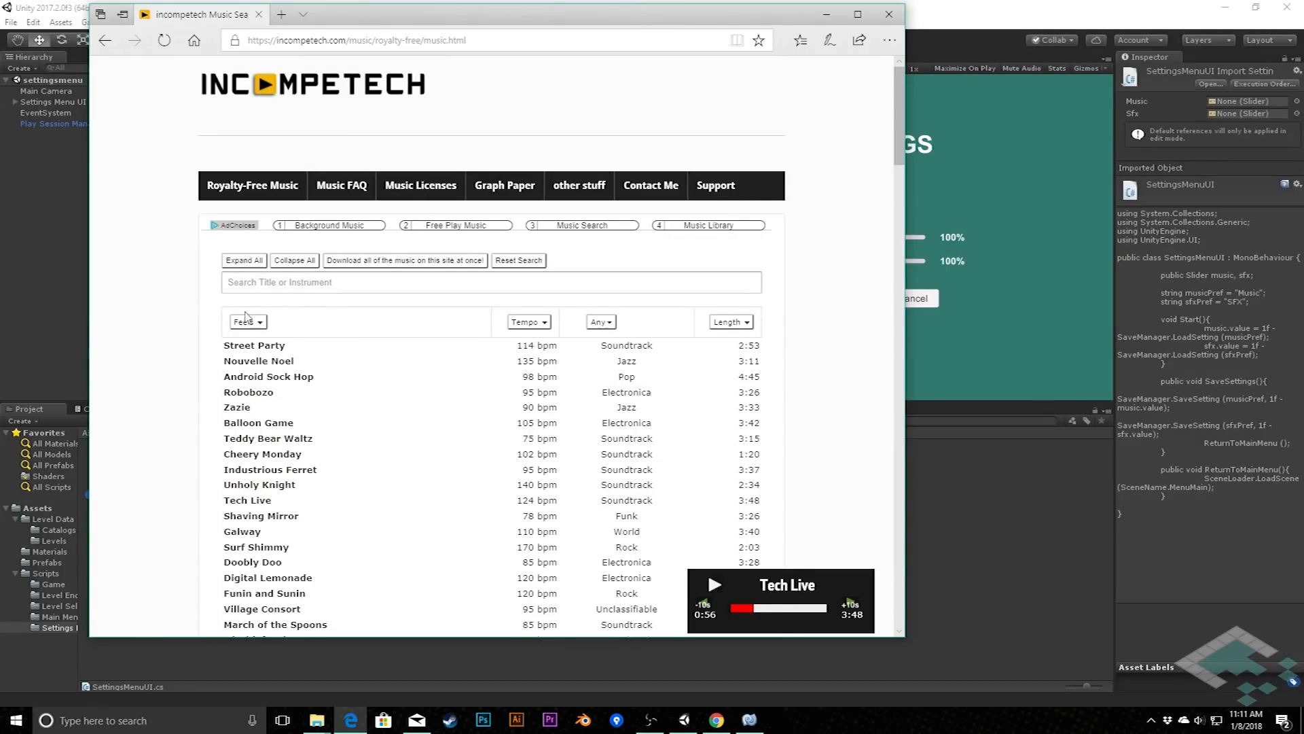
{"action": "left_click", "coordinate": [248, 322]}
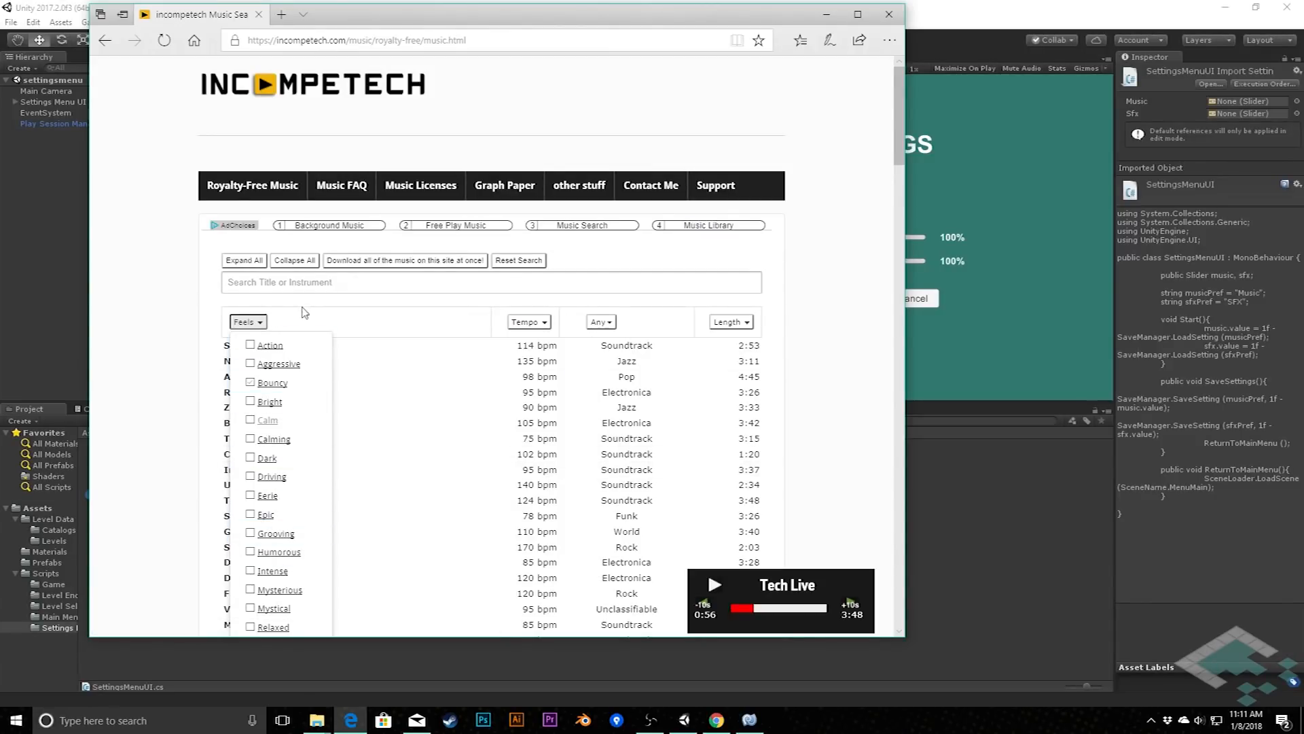
{"action": "left_click", "coordinate": [247, 322]}
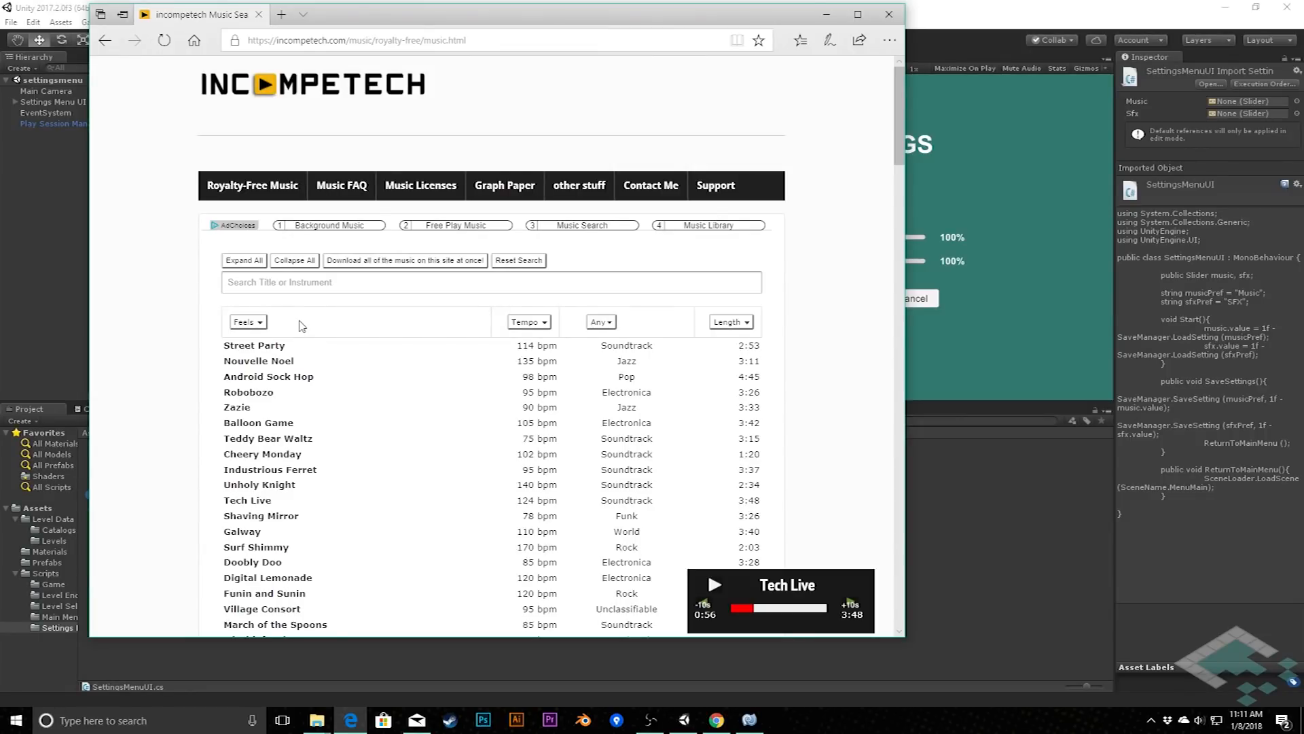
{"action": "mouse_move", "coordinate": [825, 15]}
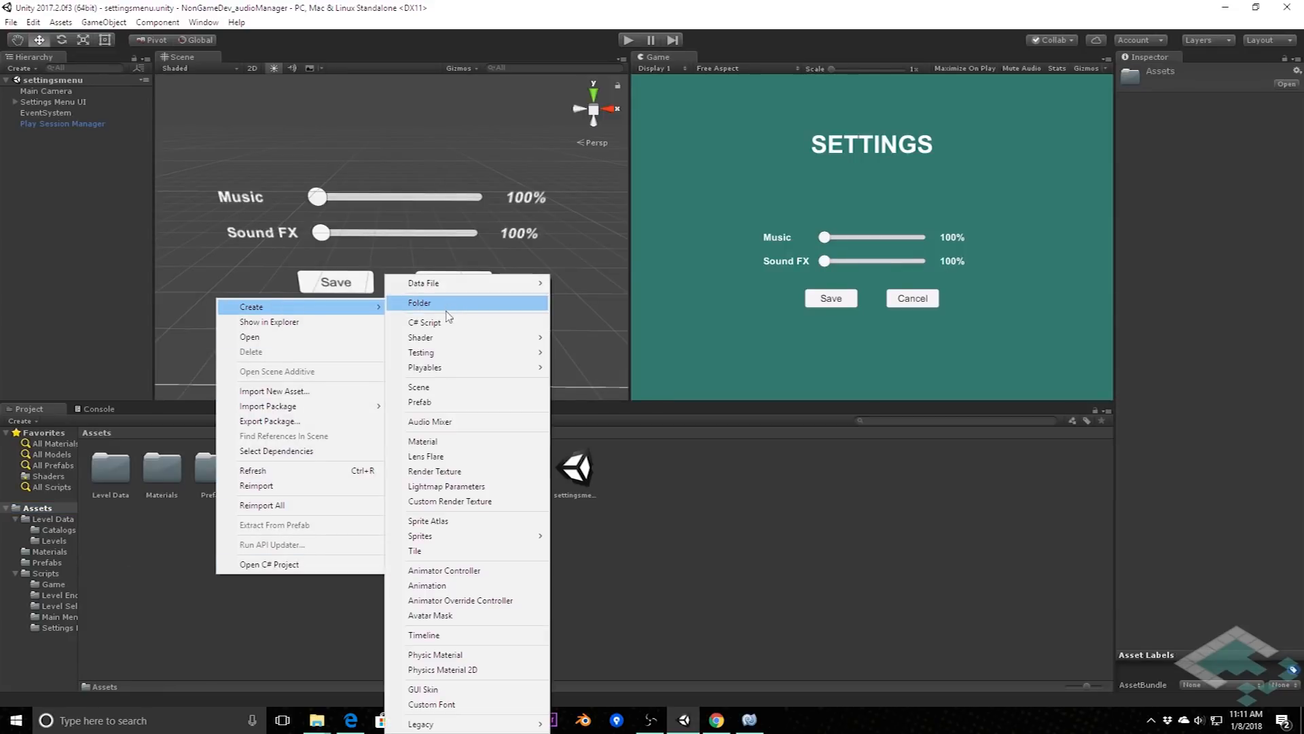
Step: Create a new Audio folder under Assets and open it
{"action": "left_click", "coordinate": [419, 301]}
{"action": "type", "text": "Audio"}
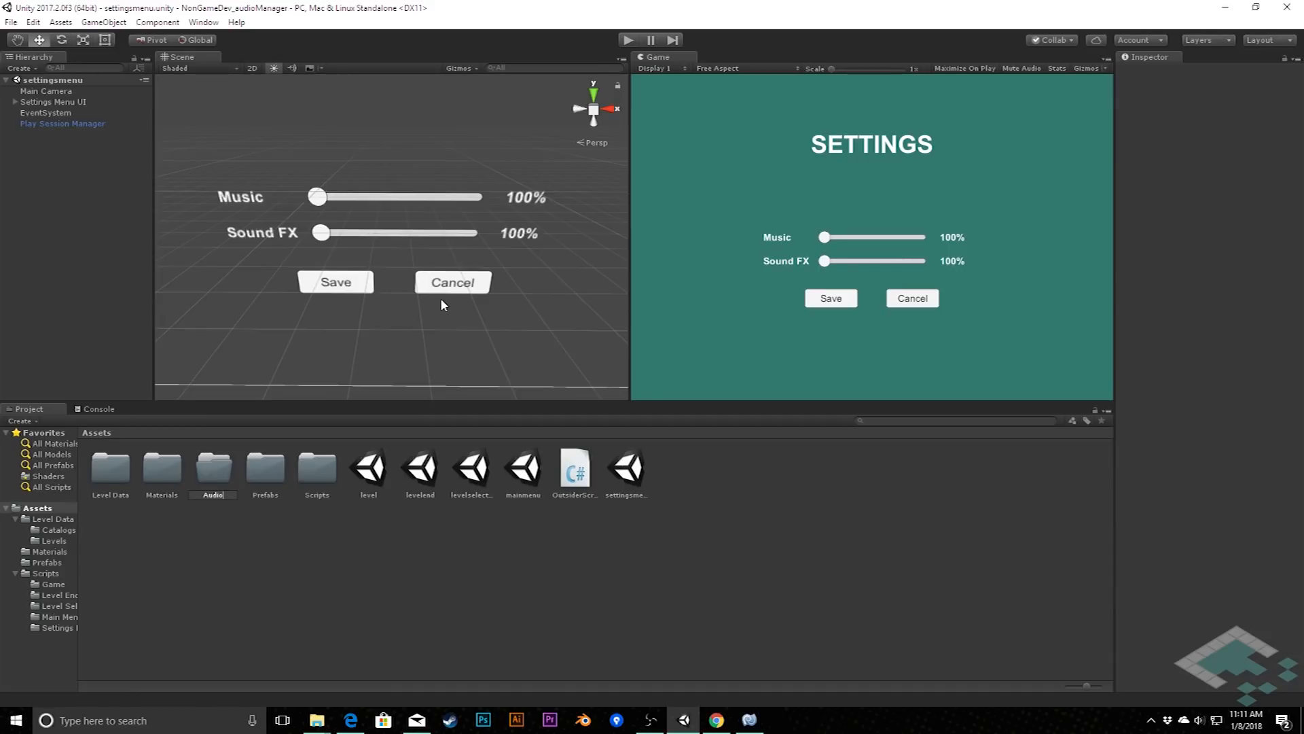
{"action": "left_click", "coordinate": [110, 467]}
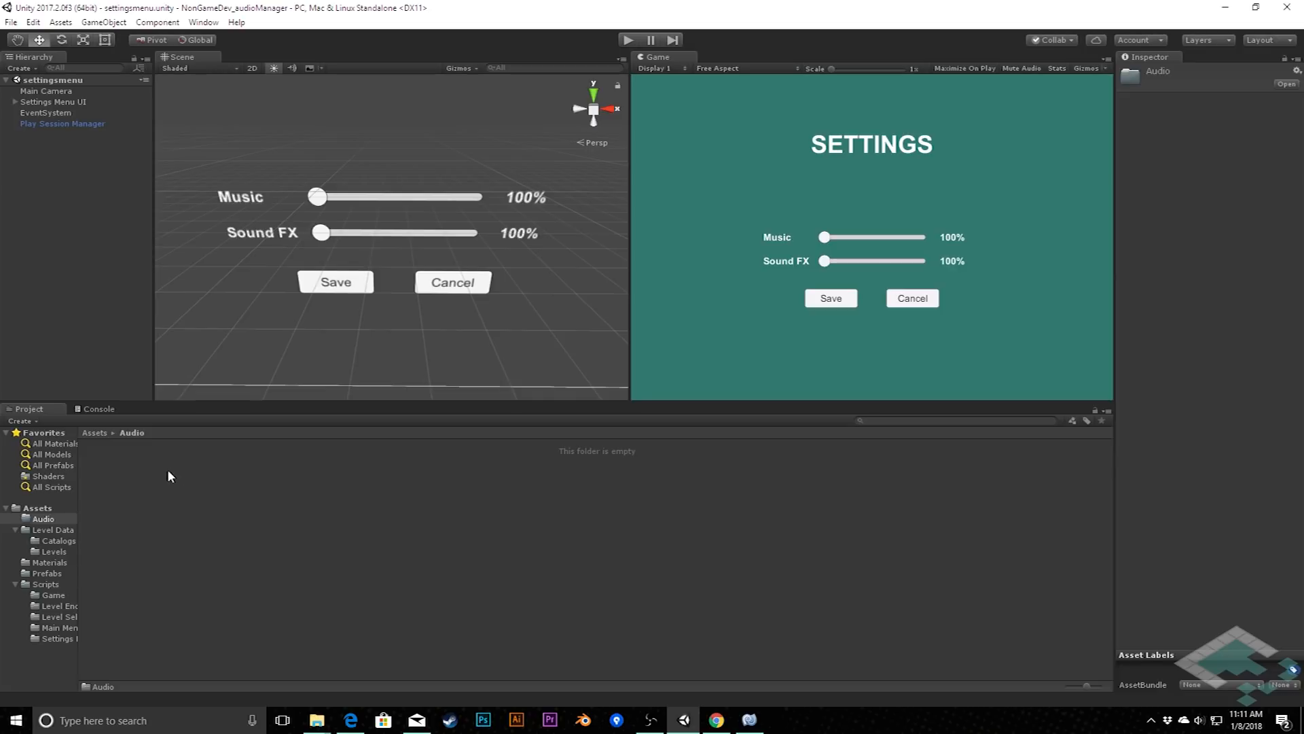
{"action": "right_click", "coordinate": [167, 475]}
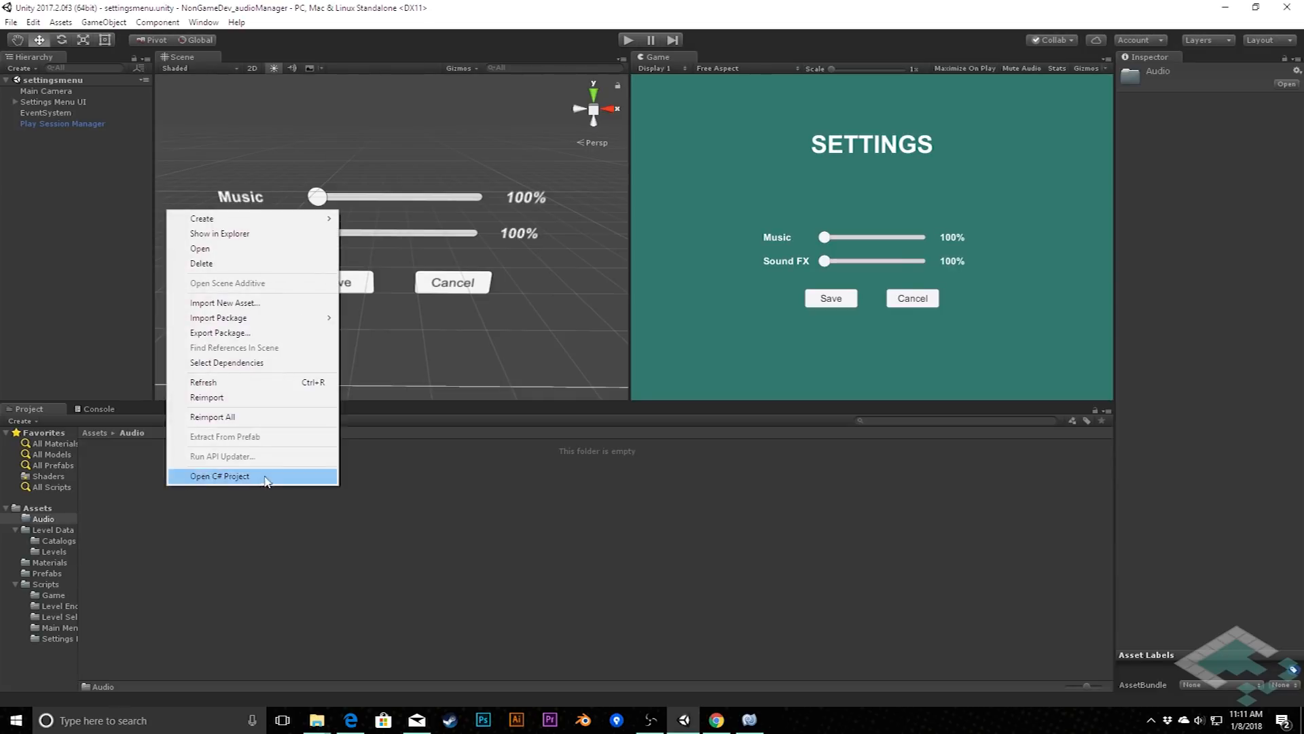
{"action": "mouse_move", "coordinate": [225, 302]}
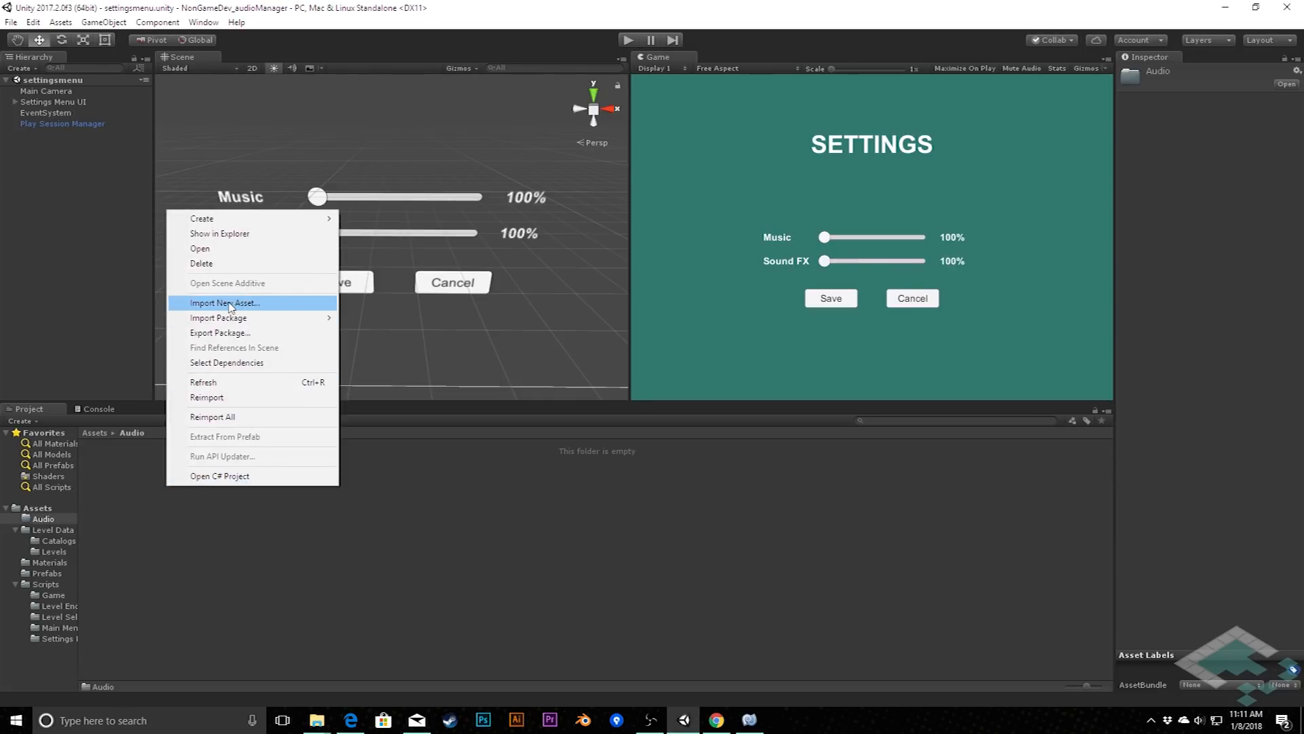
Step: Import the Tech Live track from the Downloads folder into the Audio folder
{"action": "left_click", "coordinate": [224, 301]}
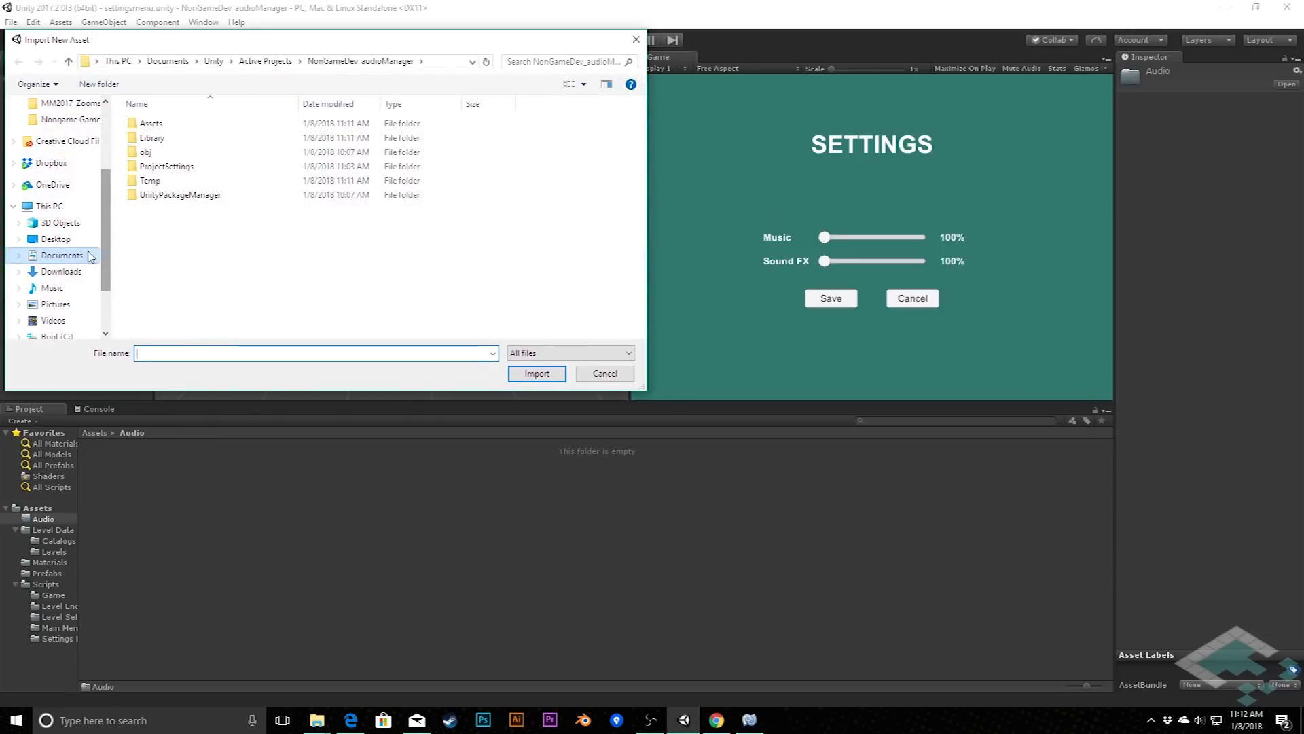
{"action": "left_click", "coordinate": [60, 271]}
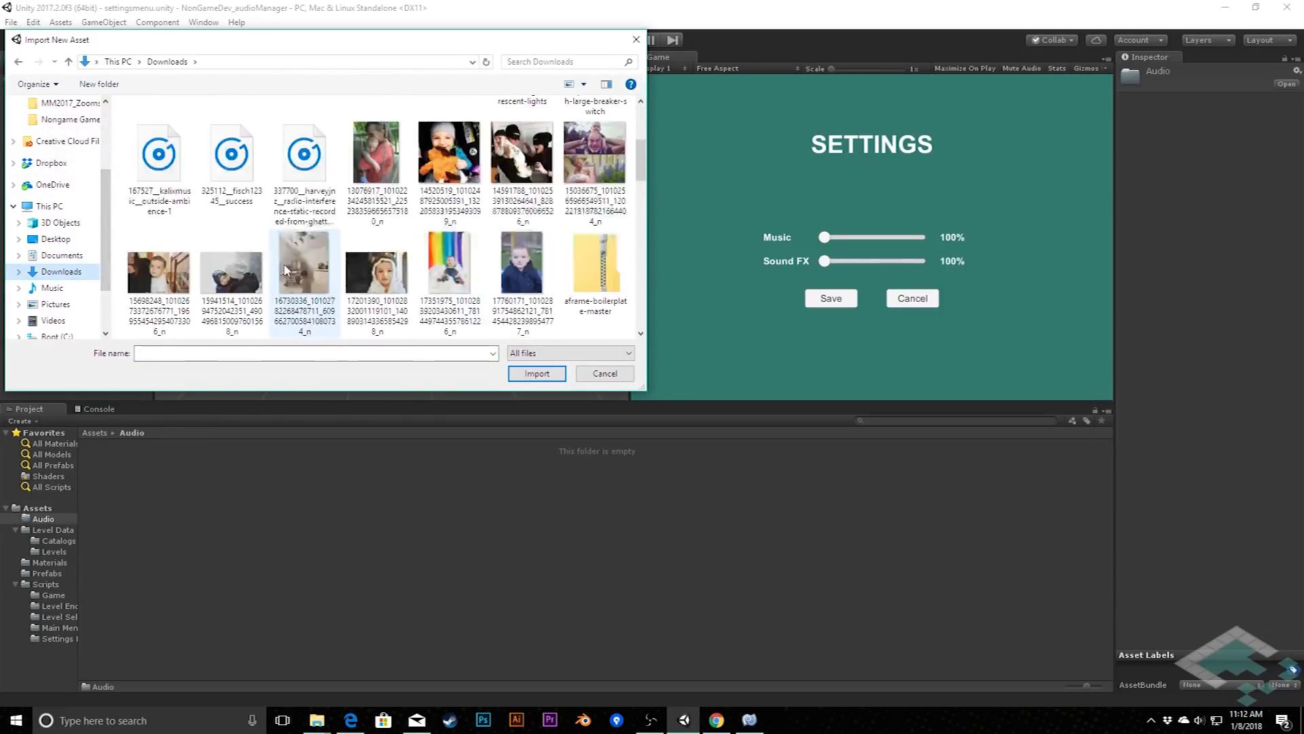
{"action": "scroll", "scroll_direction": "up", "scroll_amount": 3}
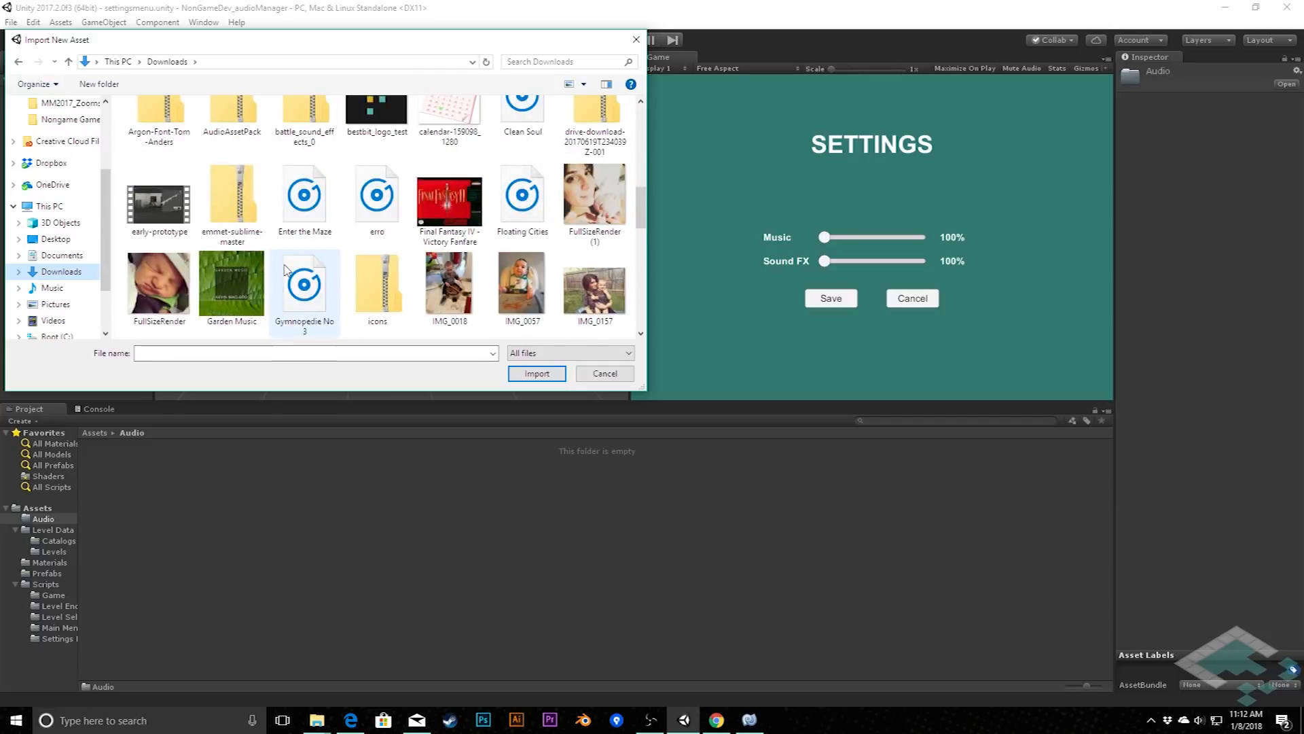
{"action": "scroll", "scroll_direction": "down", "scroll_amount": 3}
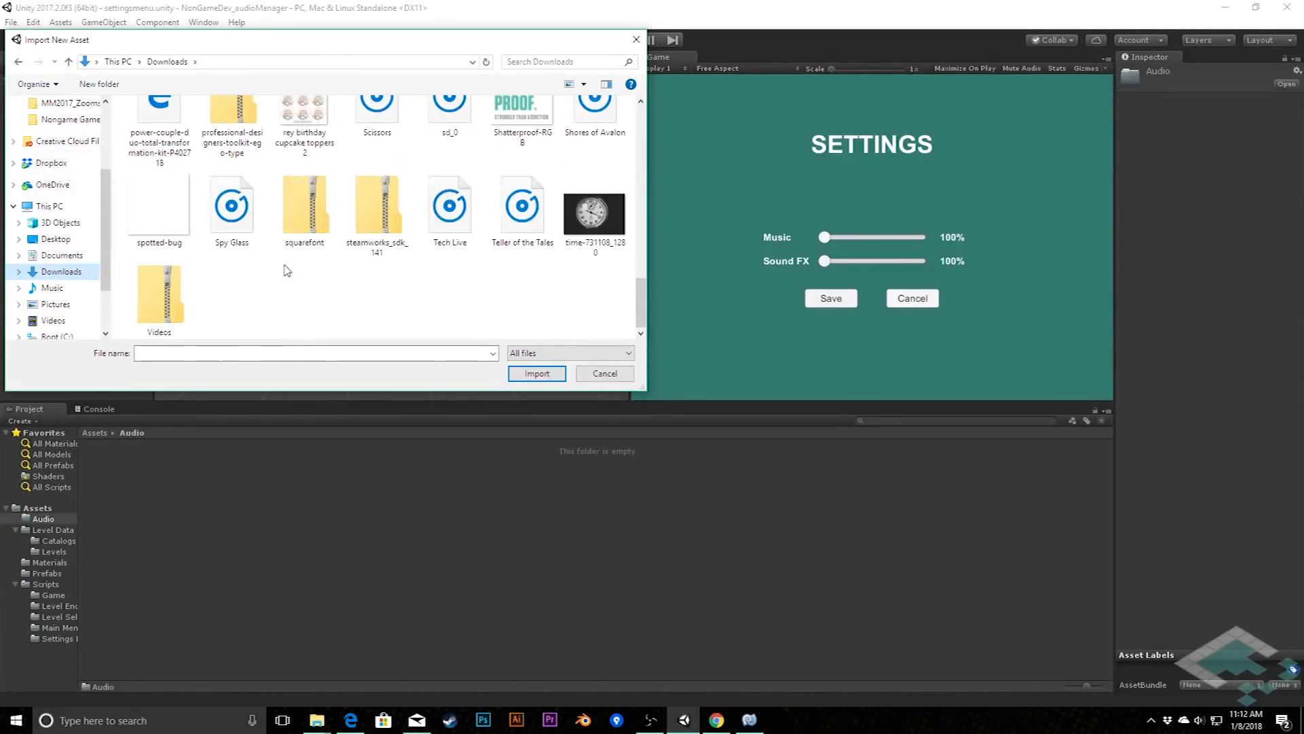
{"action": "left_click", "coordinate": [603, 373]}
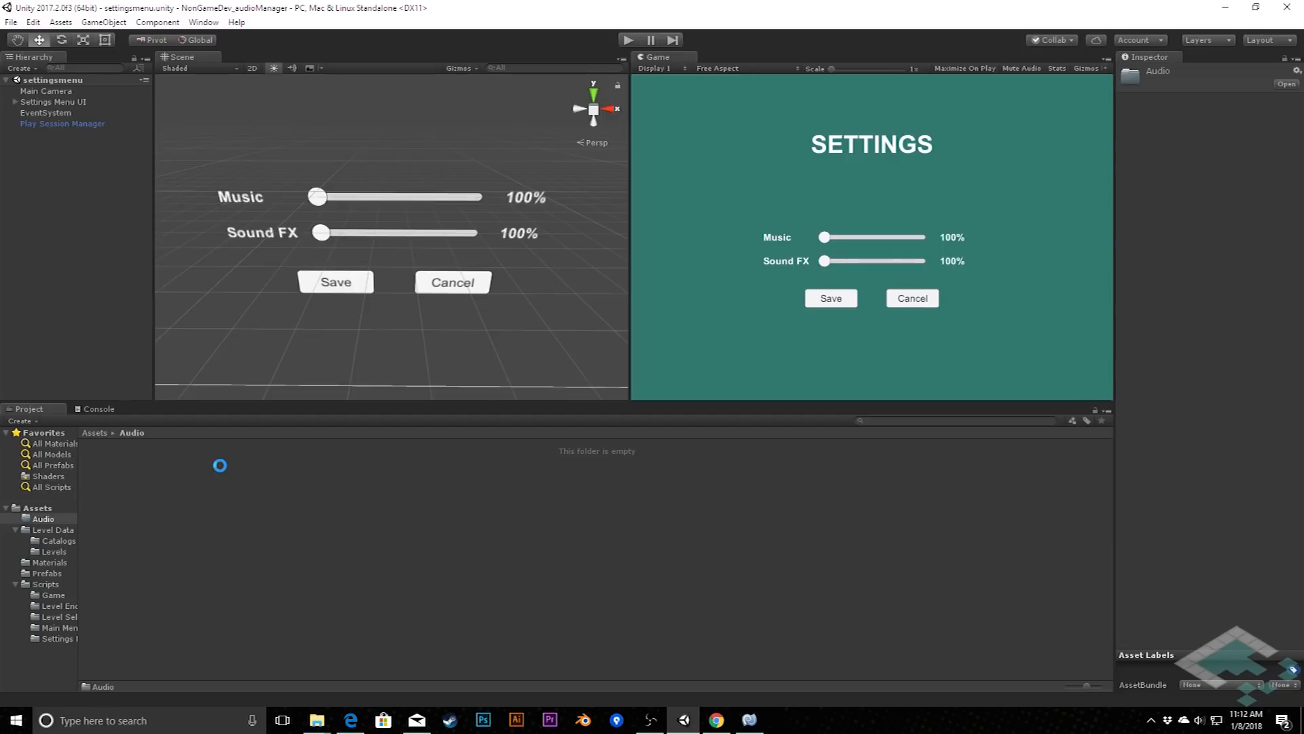
Step: Select the imported Tech Live clip to review its import settings in the Inspector
{"action": "left_click", "coordinate": [109, 466]}
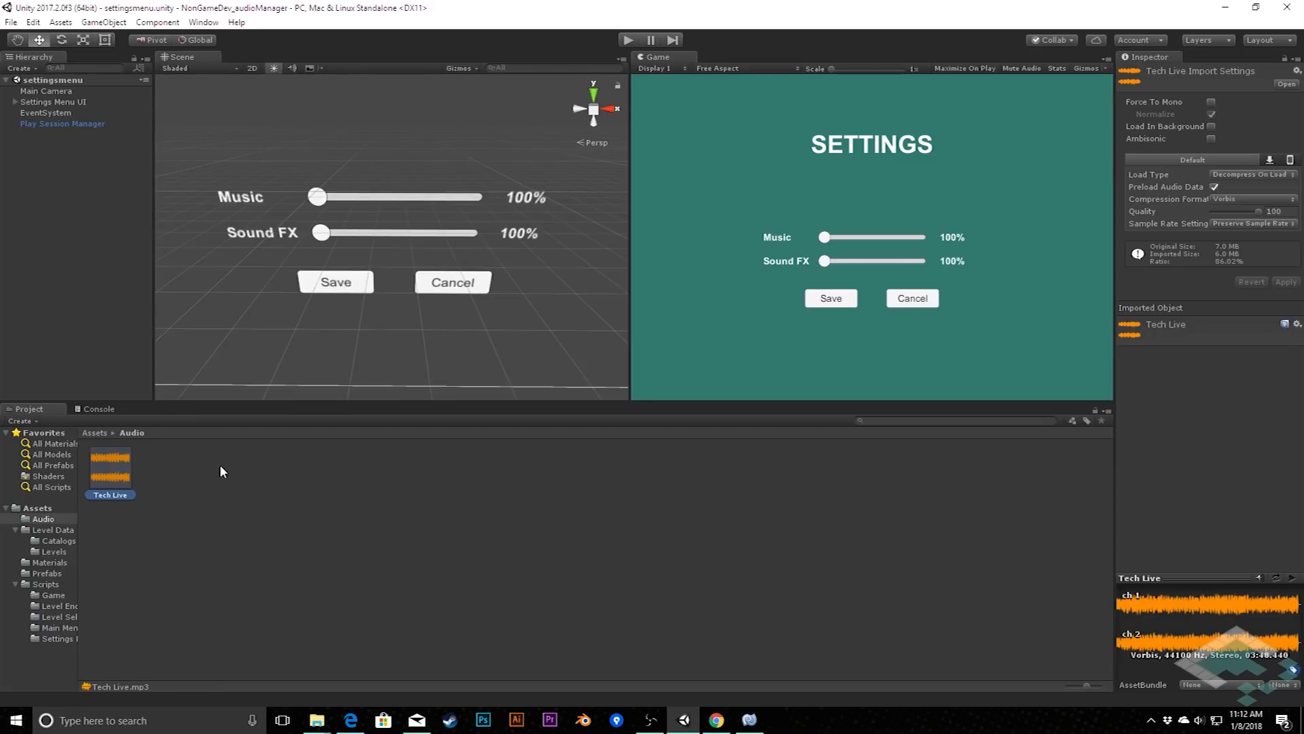
{"action": "mouse_move", "coordinate": [77, 488]}
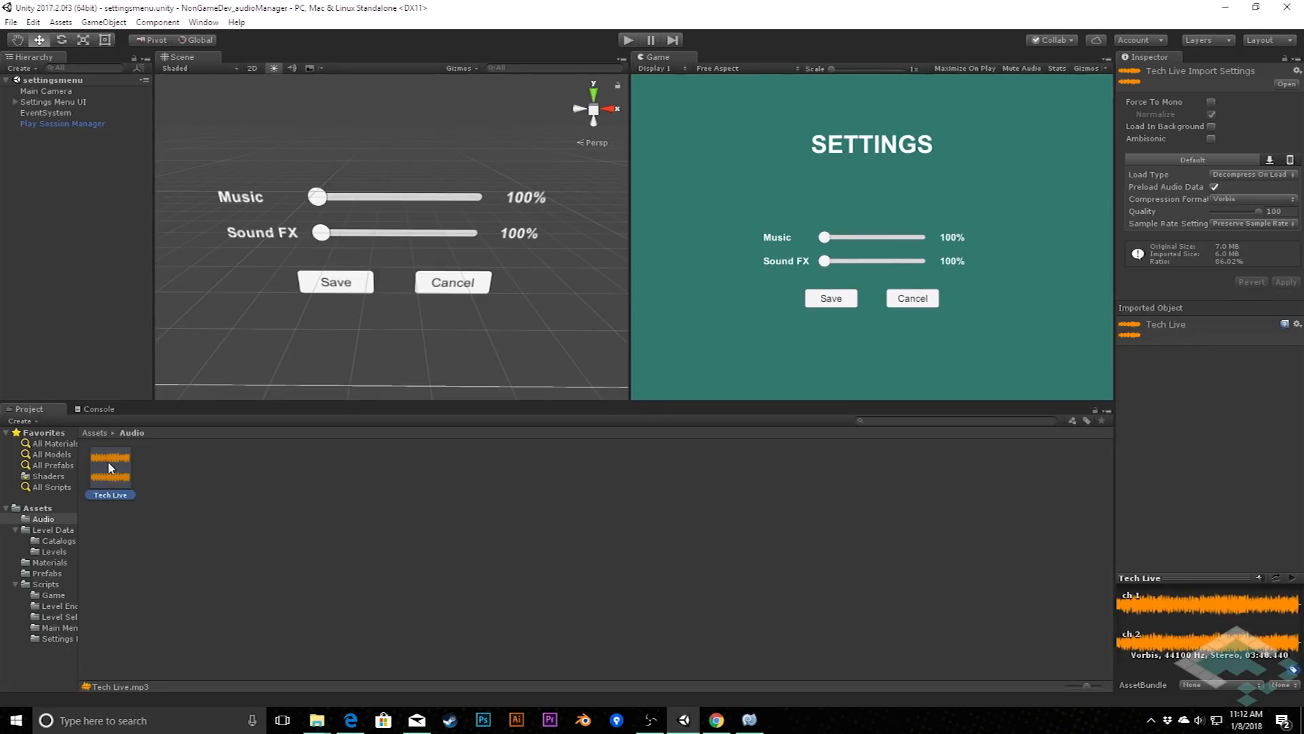
{"action": "mouse_move", "coordinate": [134, 475]}
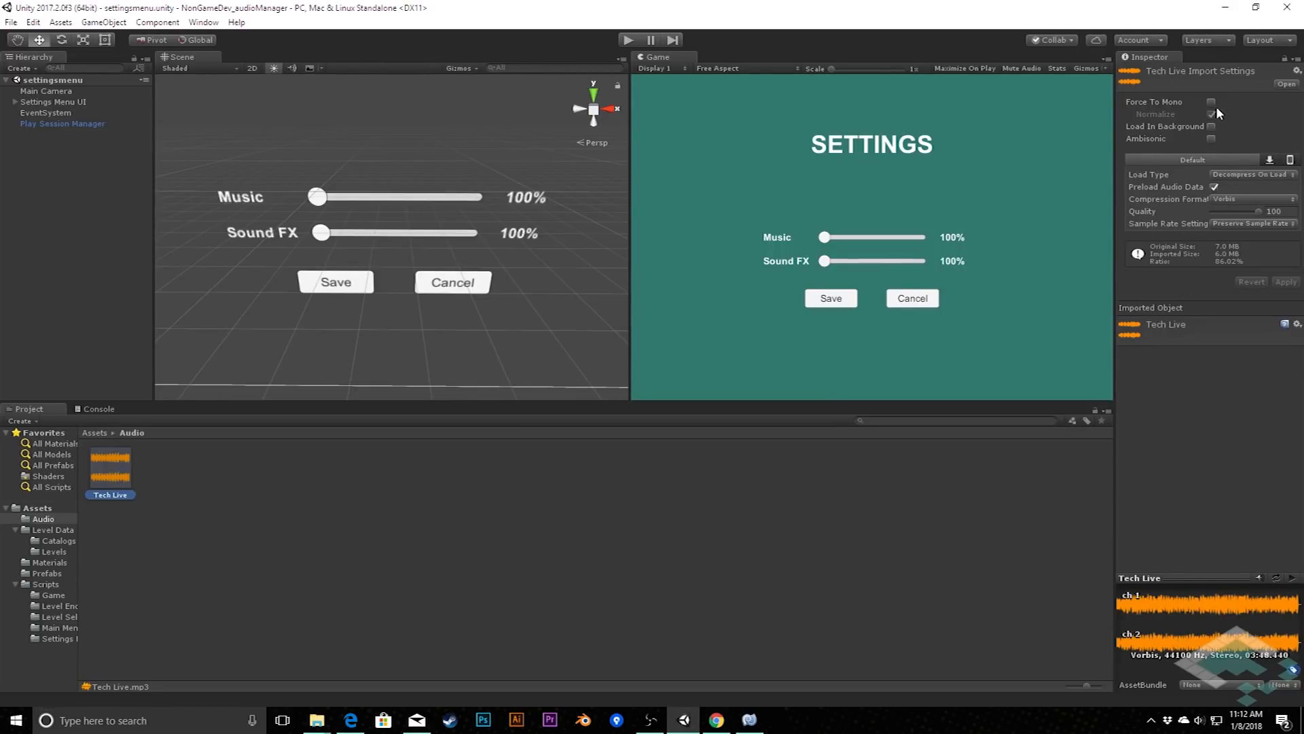
{"action": "mouse_move", "coordinate": [148, 459]}
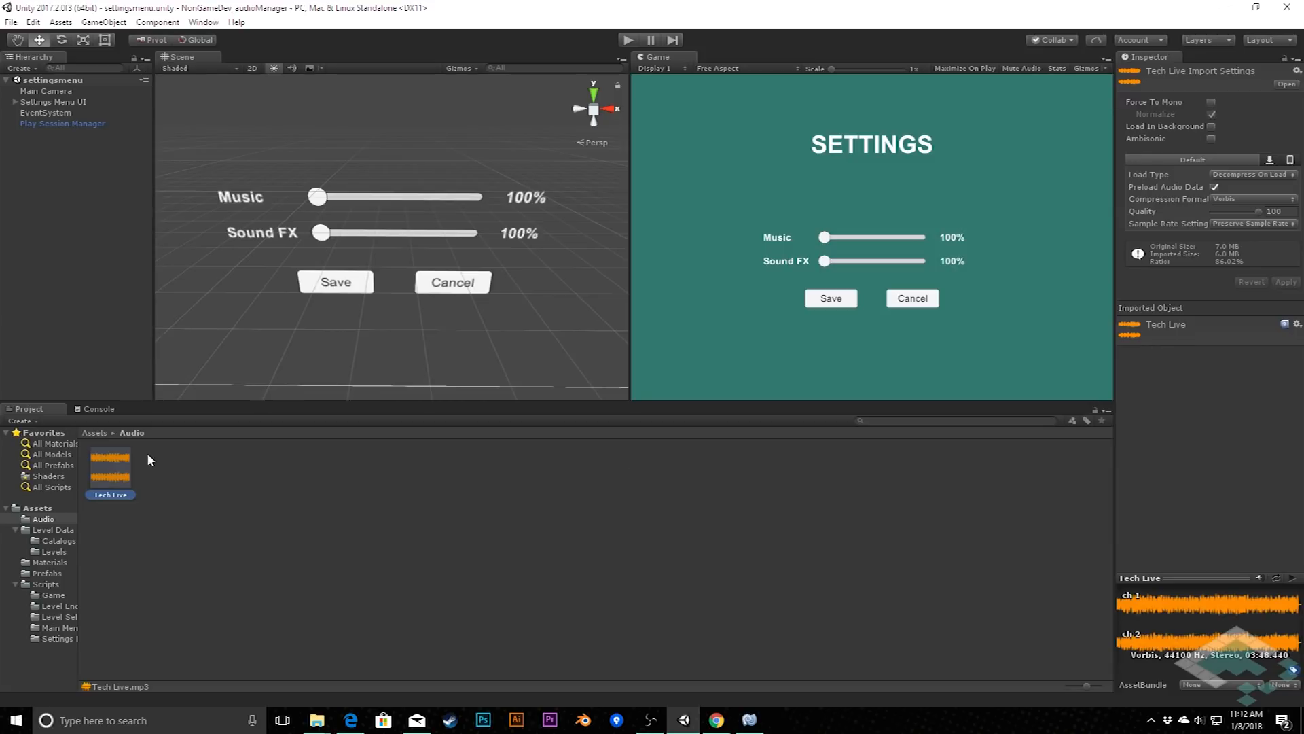
{"action": "mouse_move", "coordinate": [121, 485]}
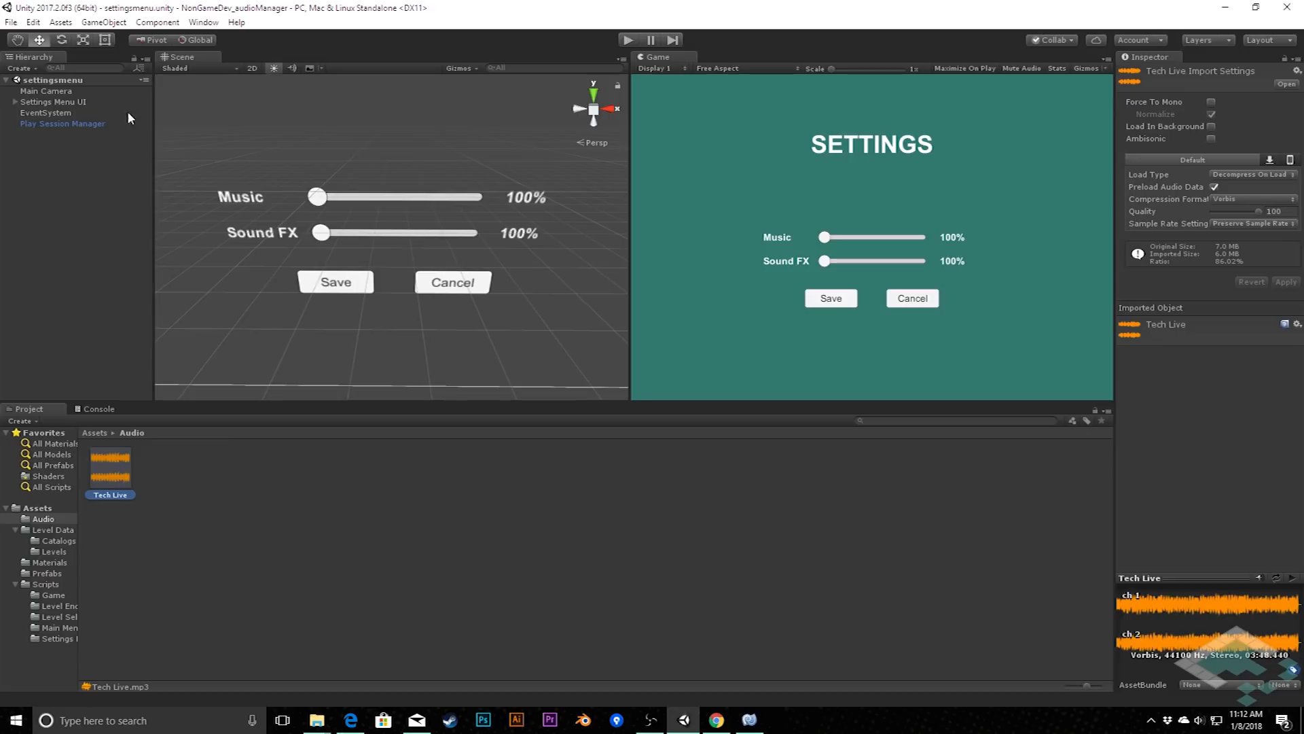
{"action": "mouse_move", "coordinate": [44, 101]}
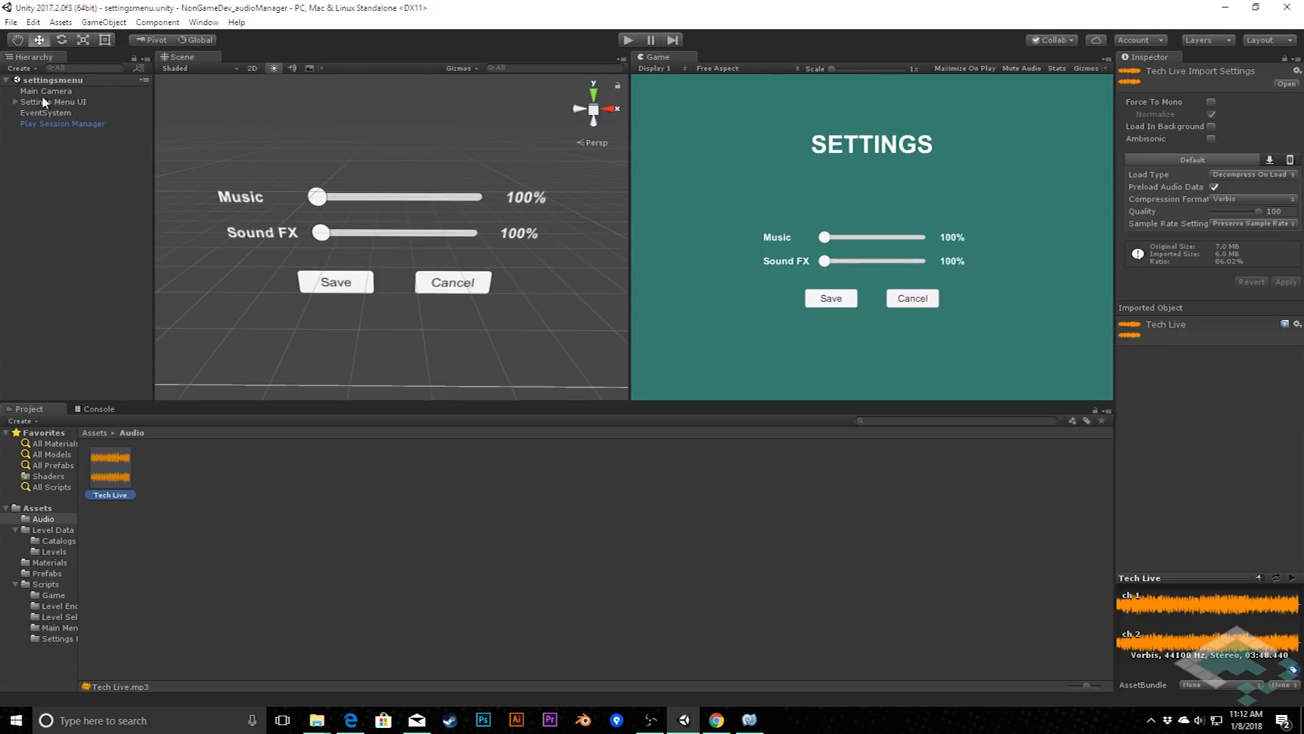
{"action": "mouse_move", "coordinate": [44, 148]}
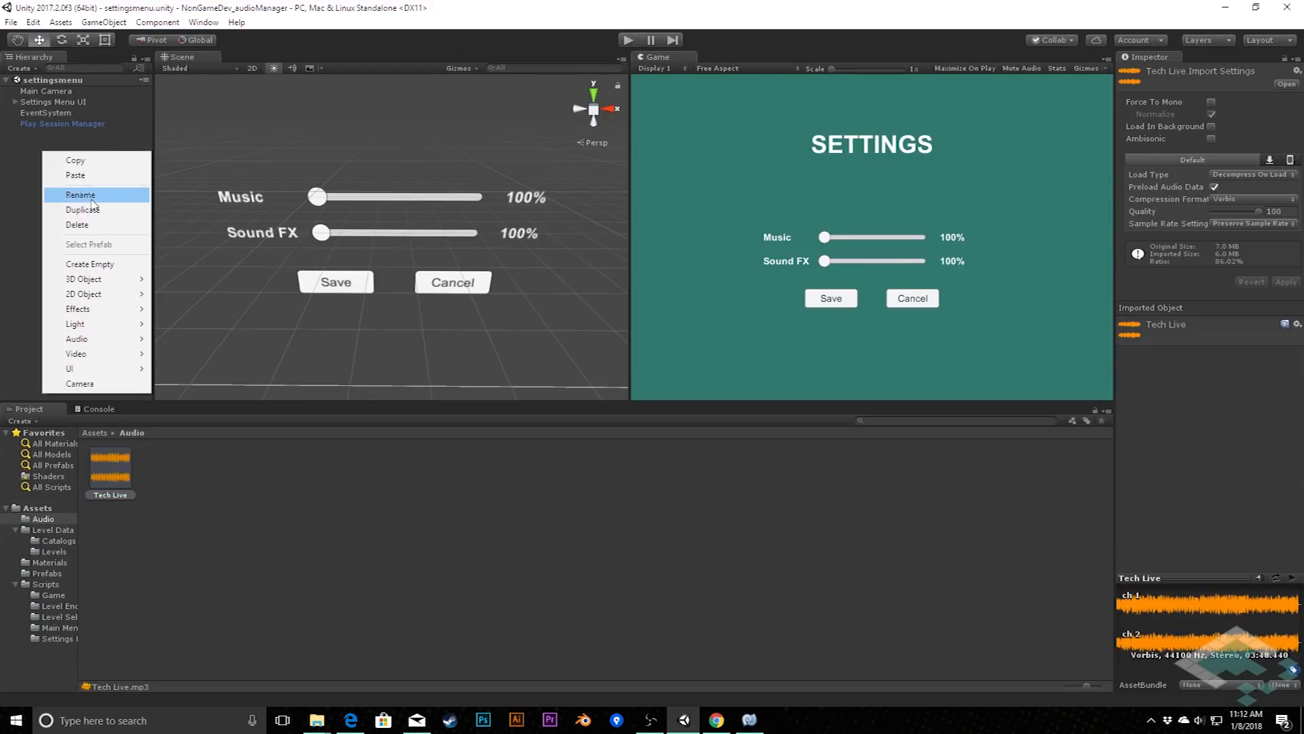
Step: Add an empty GameObject named BGM Player to the settingsmenu scene
{"action": "left_click", "coordinate": [89, 264]}
{"action": "type", "text": "BGM Player"}
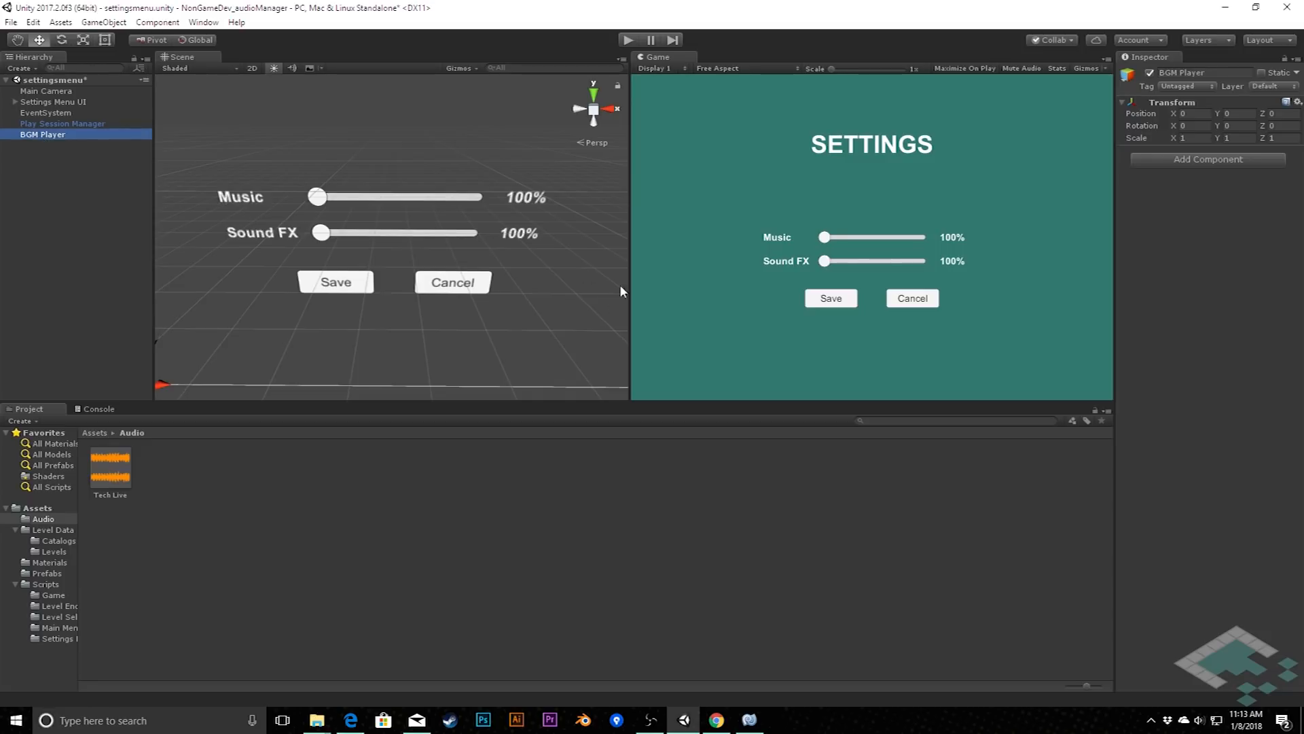
{"action": "mouse_move", "coordinate": [1179, 156]}
{"action": "type", "text": "audio sou"}
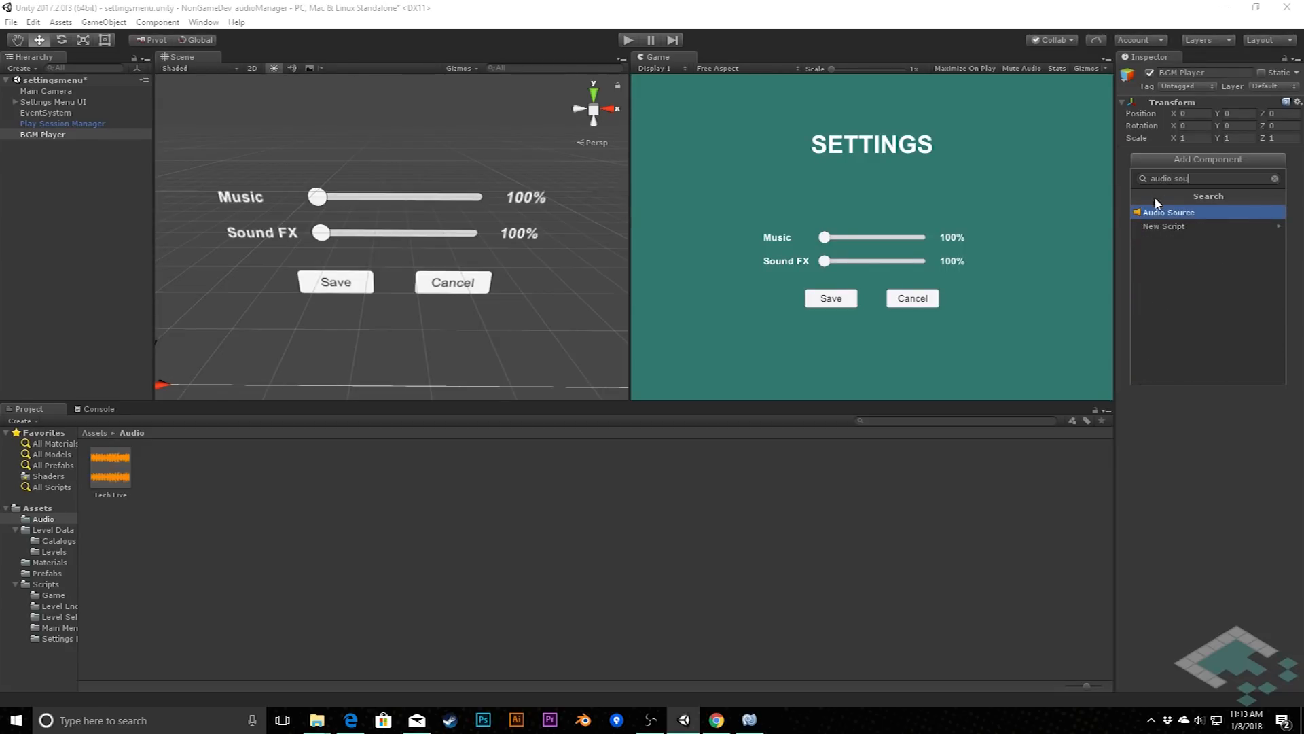
Step: Give BGM Player an Audio Source playing Tech Live, looping, with Play On Awake off
{"action": "left_click", "coordinate": [1173, 212]}
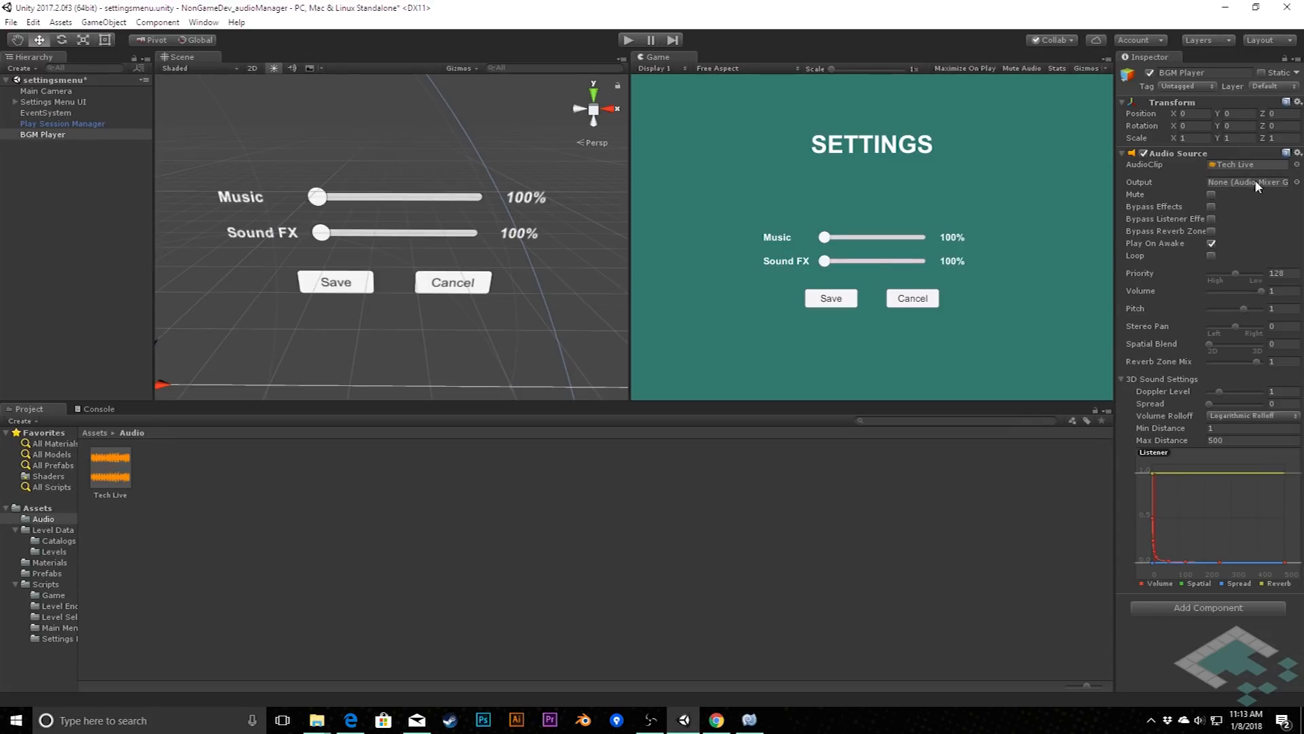
{"action": "mouse_move", "coordinate": [1258, 185]}
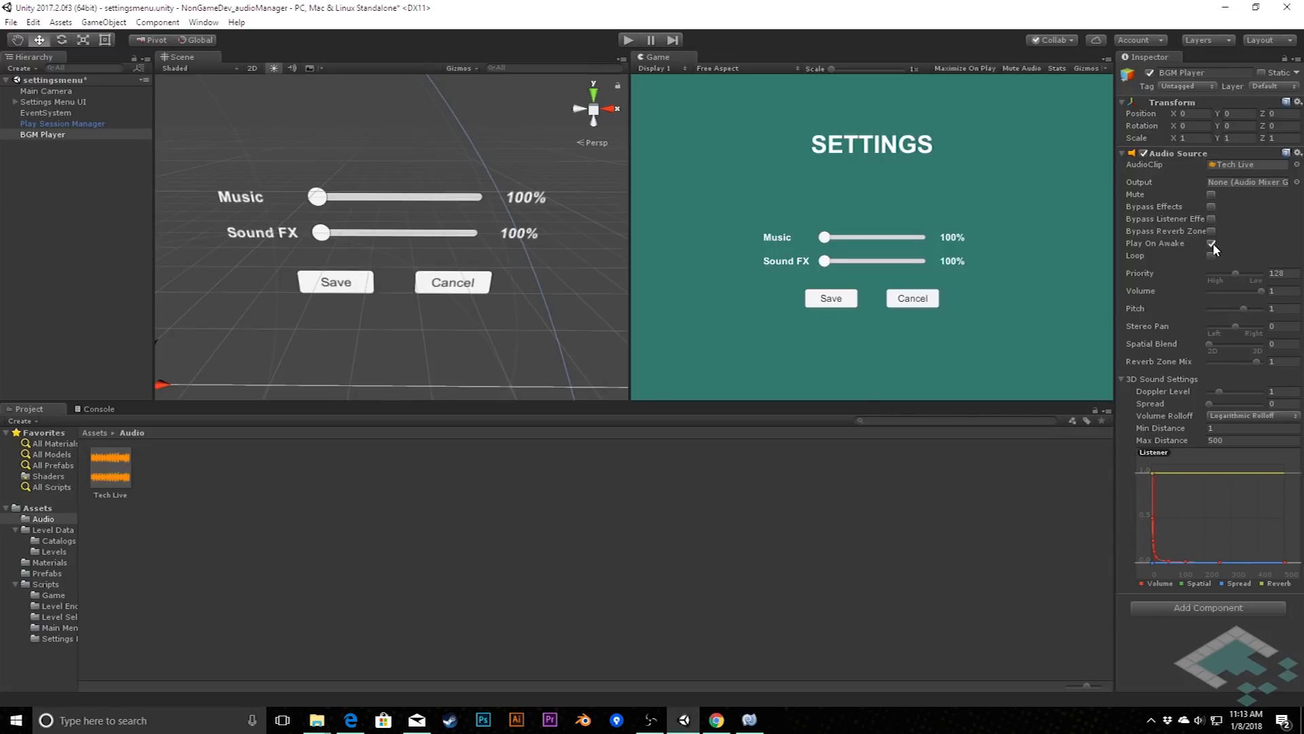
{"action": "left_click", "coordinate": [1213, 243]}
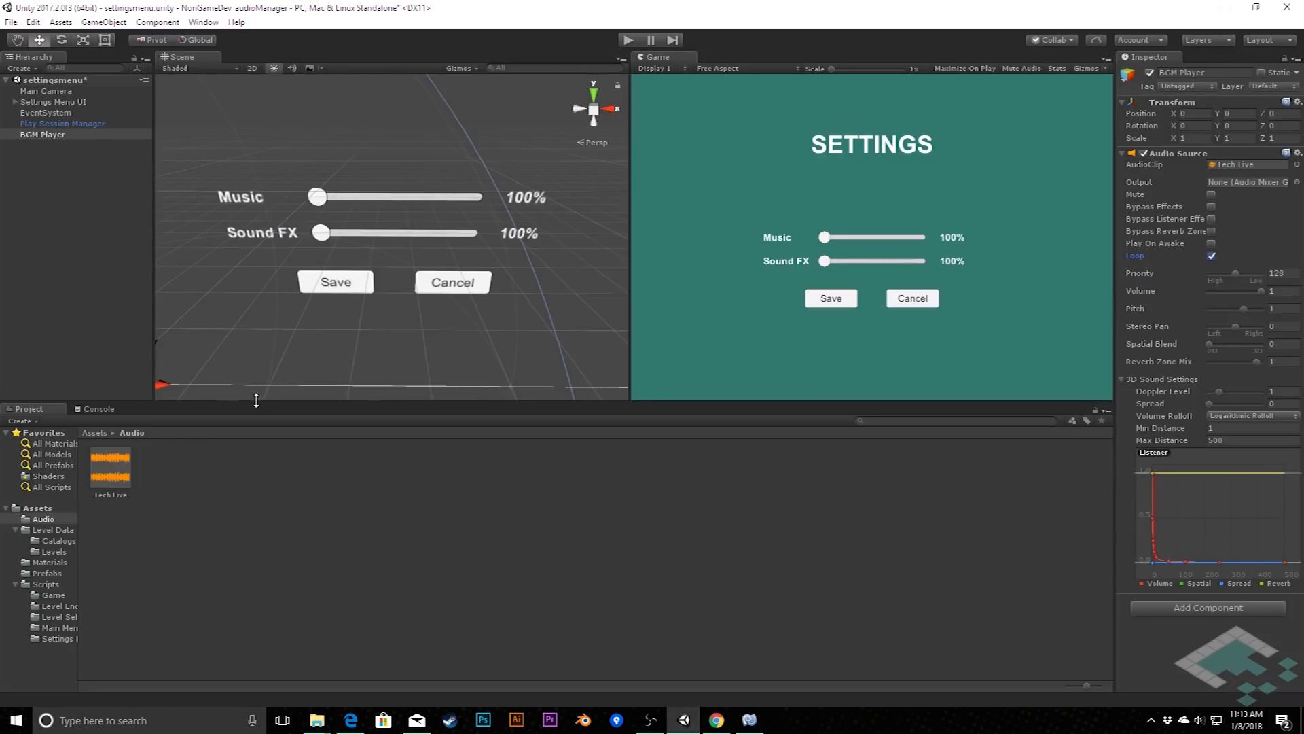
{"action": "mouse_move", "coordinate": [527, 415]}
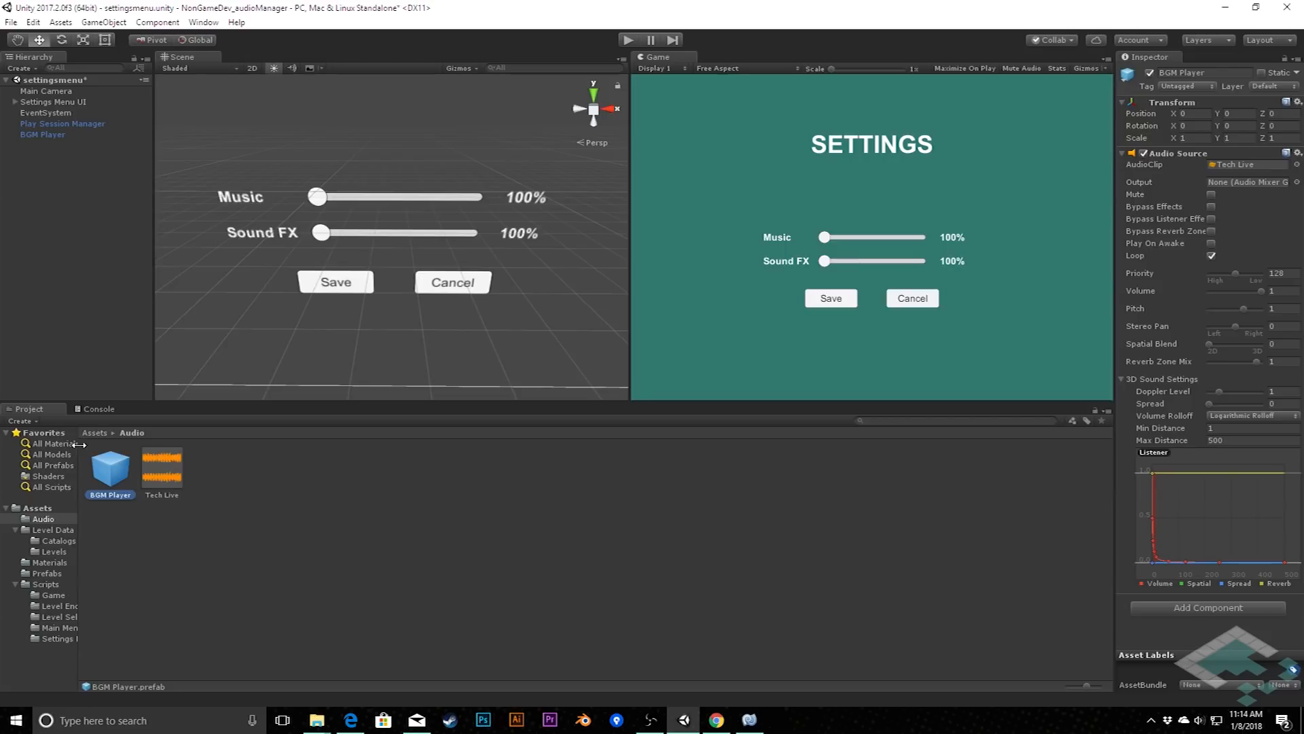
Step: Save BGM Player as a prefab in Audio, then view the top-level Assets folder
{"action": "left_click", "coordinate": [110, 470]}
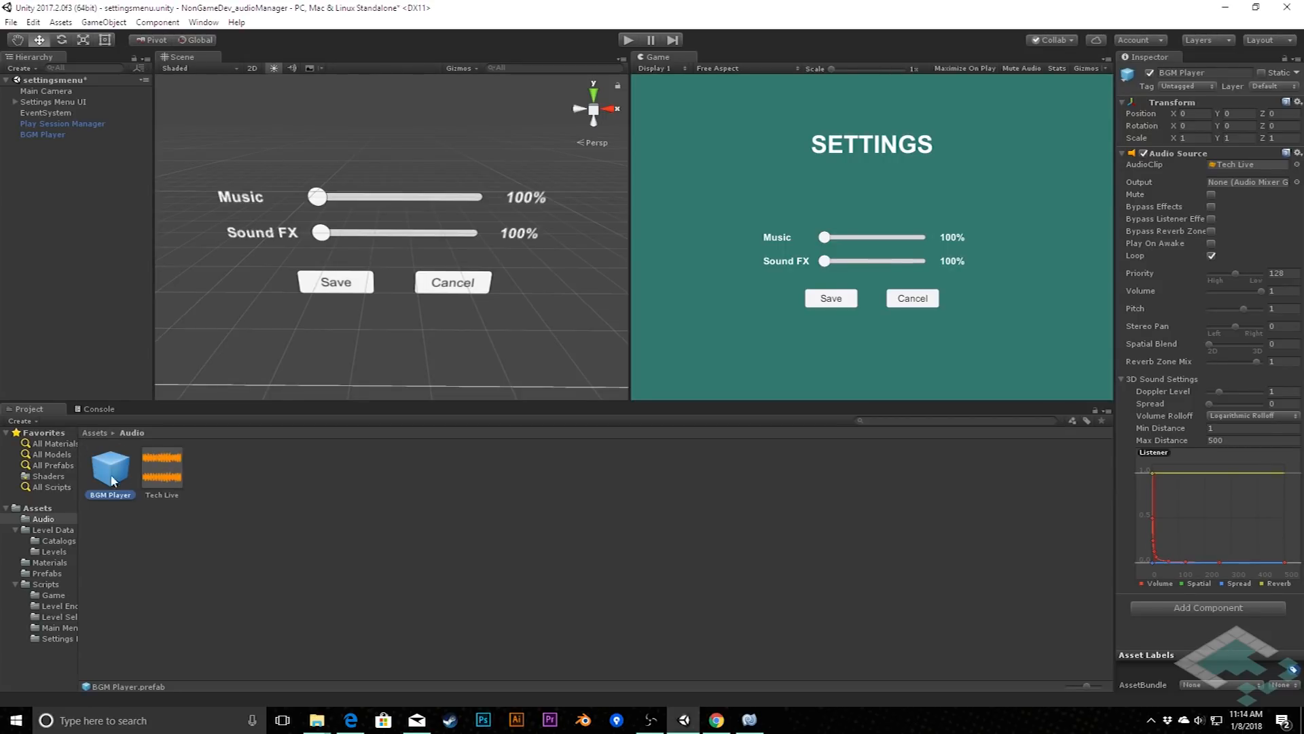
{"action": "mouse_move", "coordinate": [136, 450]}
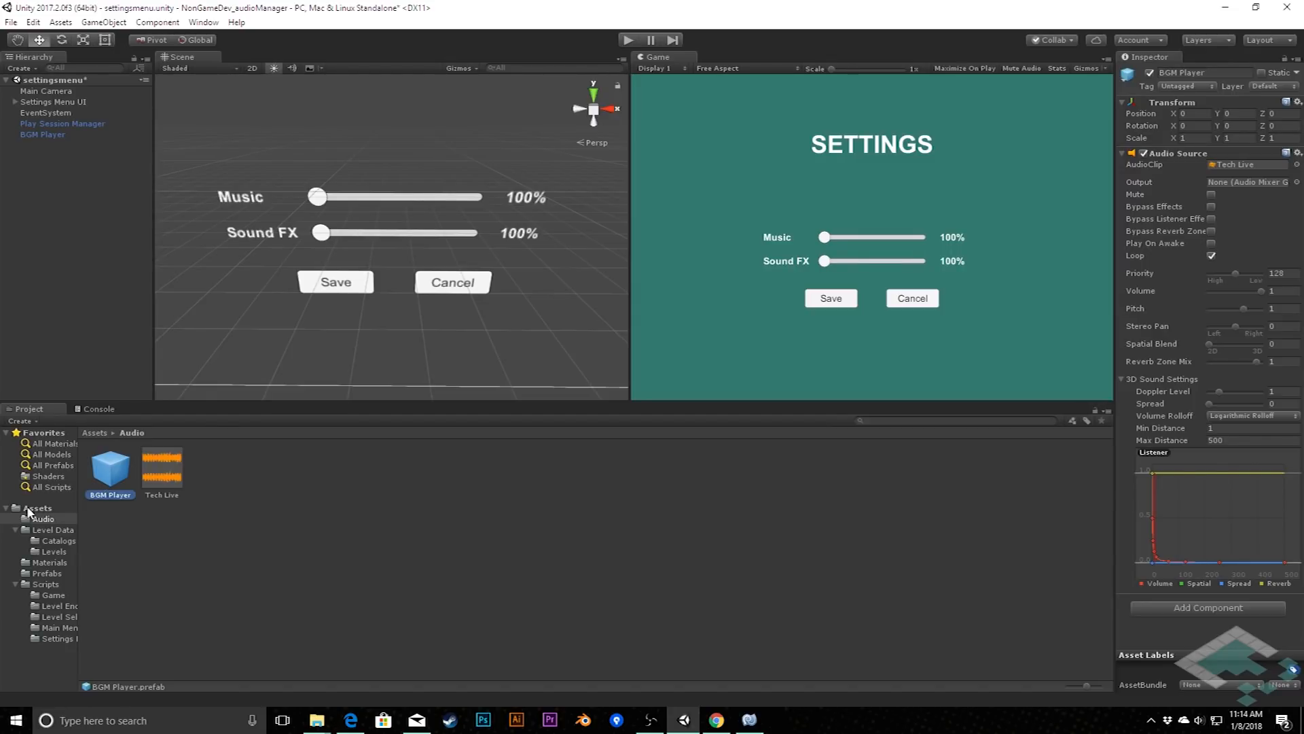
{"action": "left_click", "coordinate": [38, 507]}
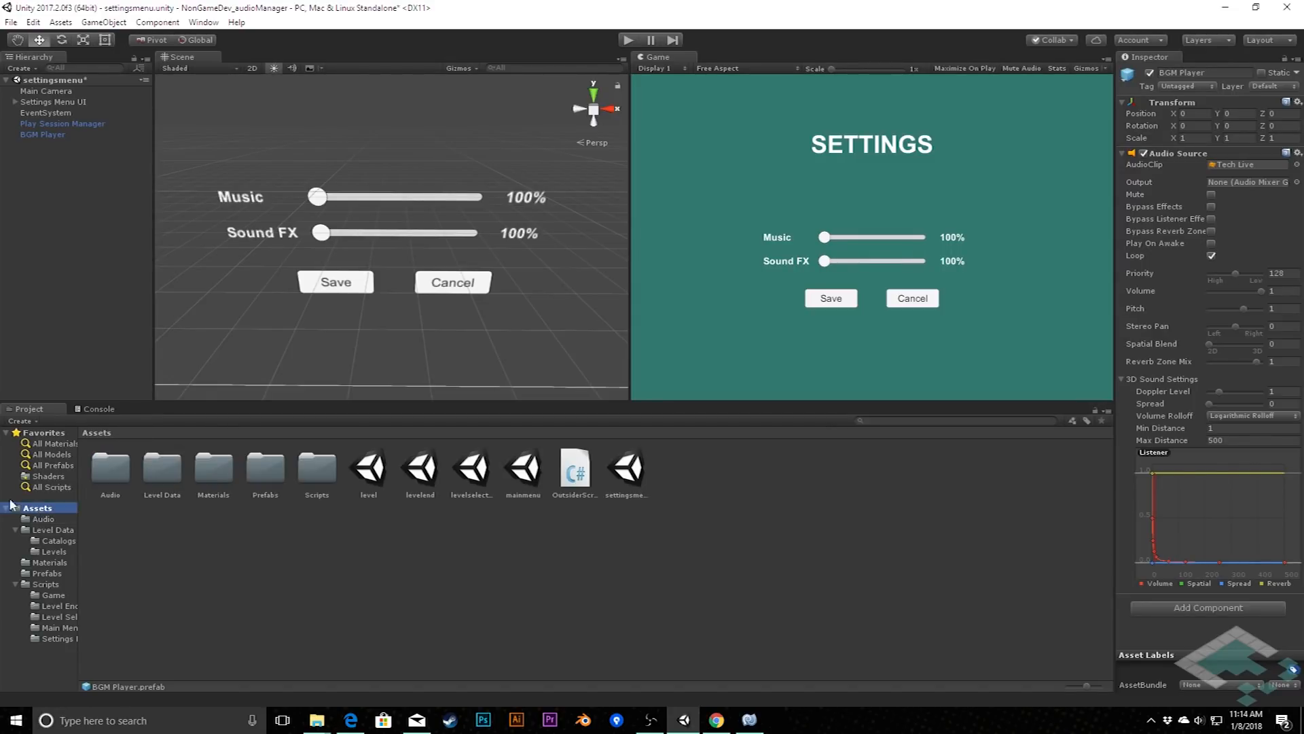
{"action": "mouse_move", "coordinate": [555, 379]}
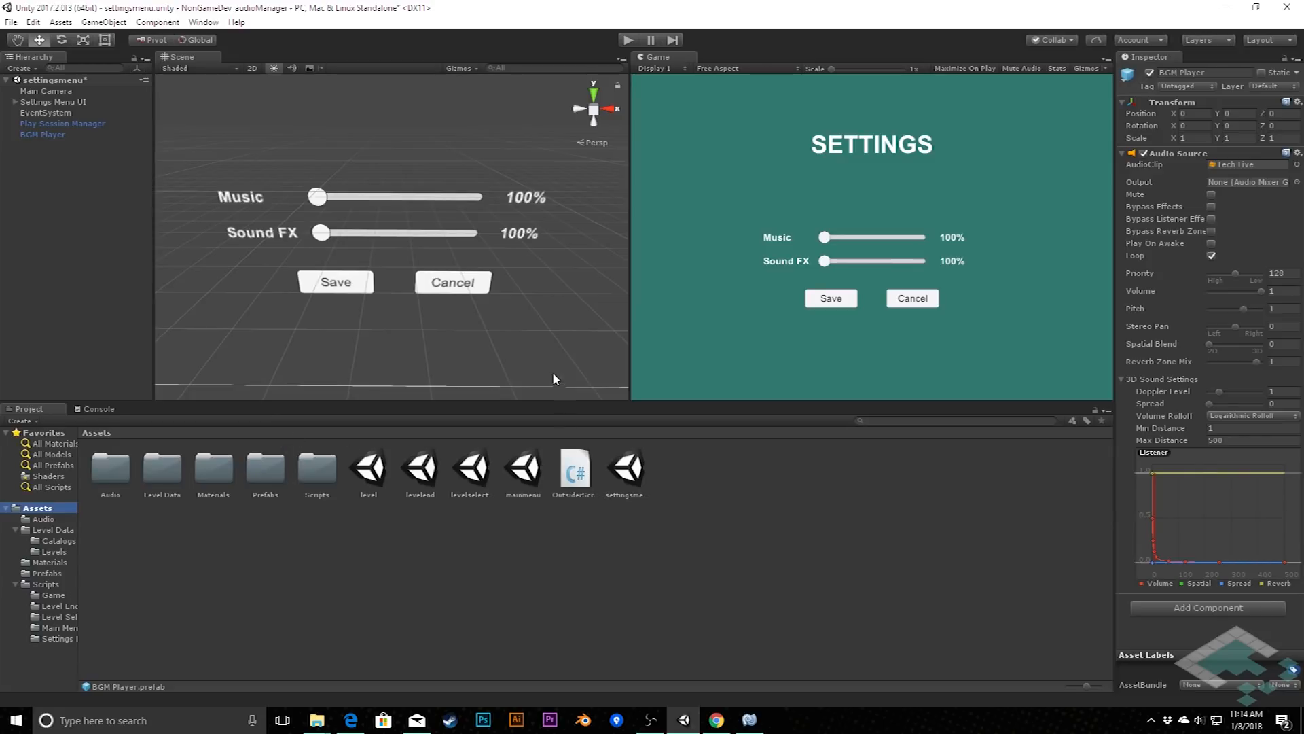
Step: Save settingsmenu, then open the mainmenu, levelselectmenu, level and levelend scenes in turn
{"action": "double_click", "coordinate": [522, 468]}
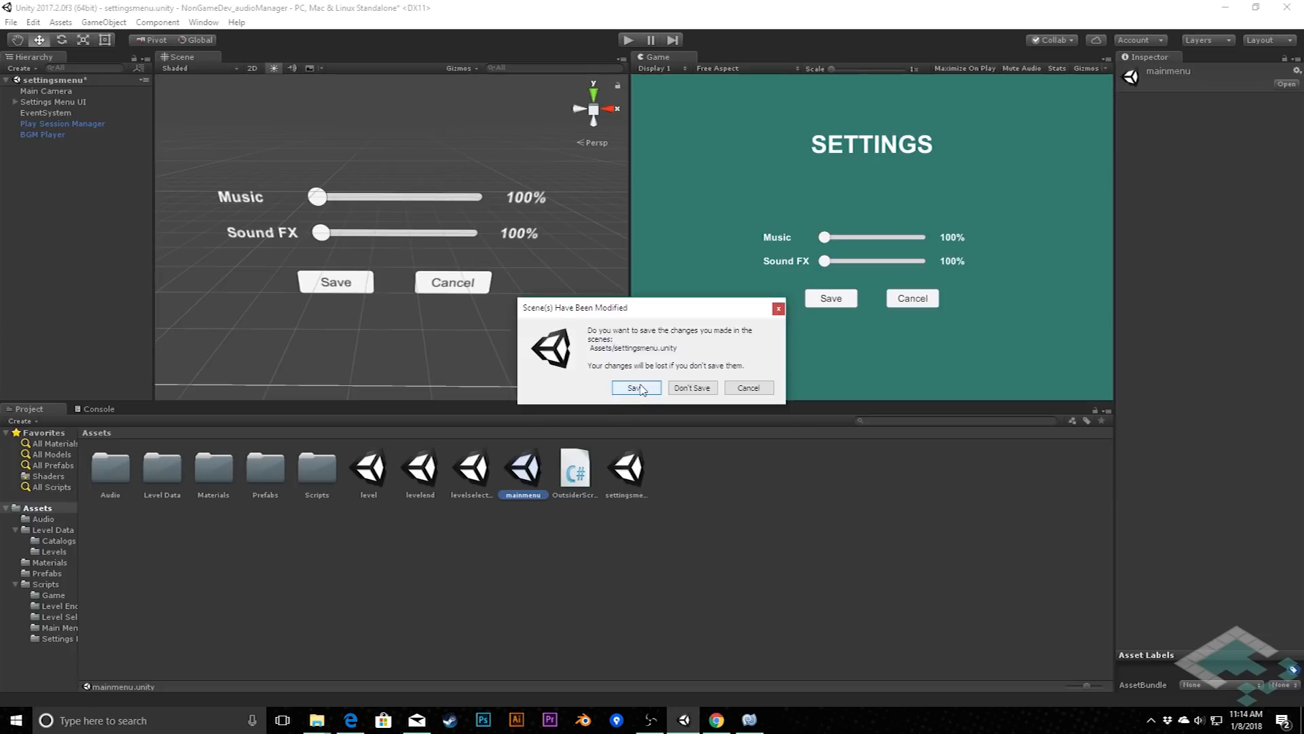
{"action": "left_click", "coordinate": [635, 388]}
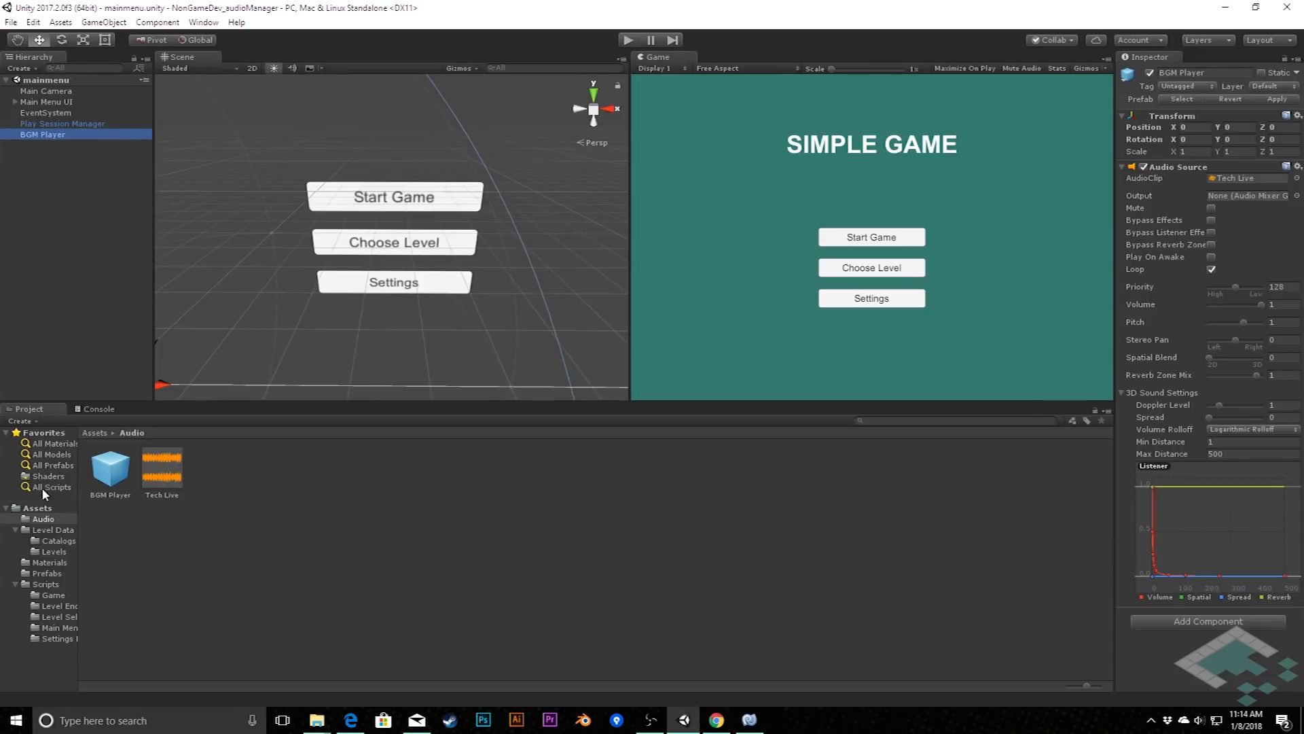
{"action": "left_click", "coordinate": [37, 507]}
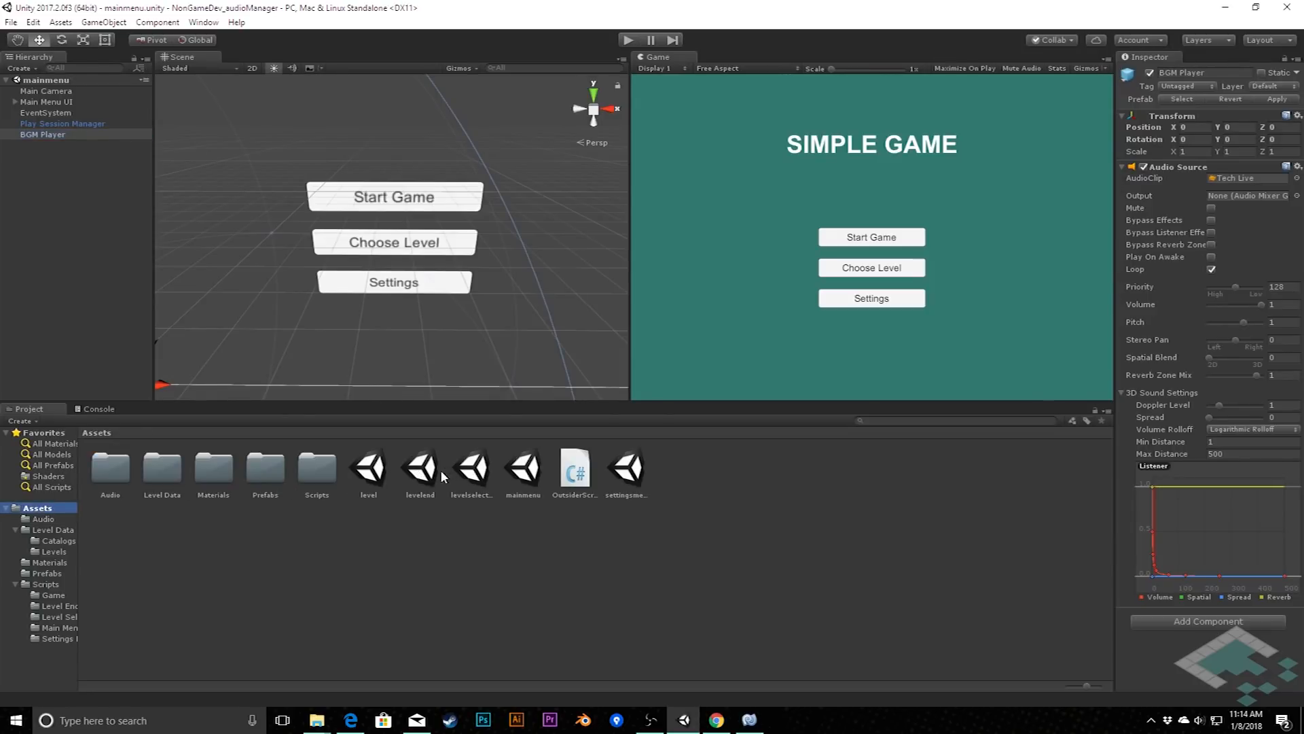
{"action": "double_click", "coordinate": [470, 468]}
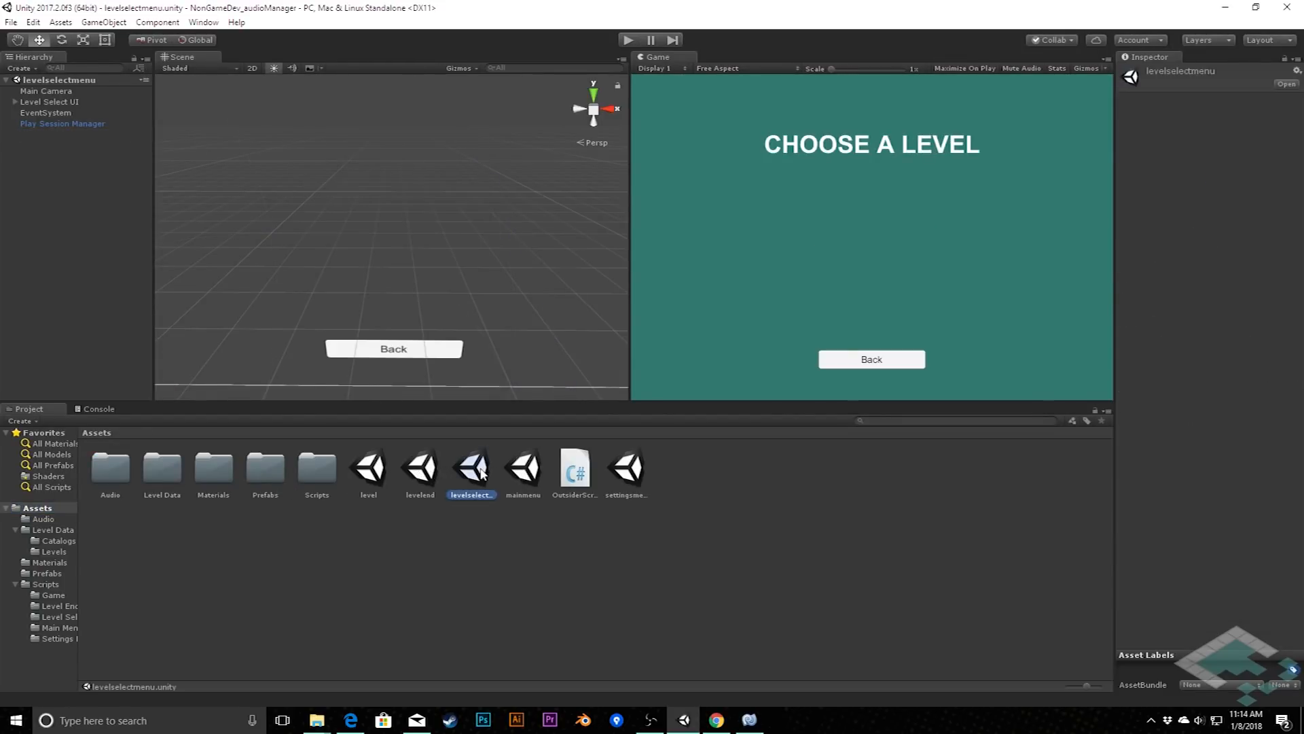
{"action": "left_click", "coordinate": [44, 519]}
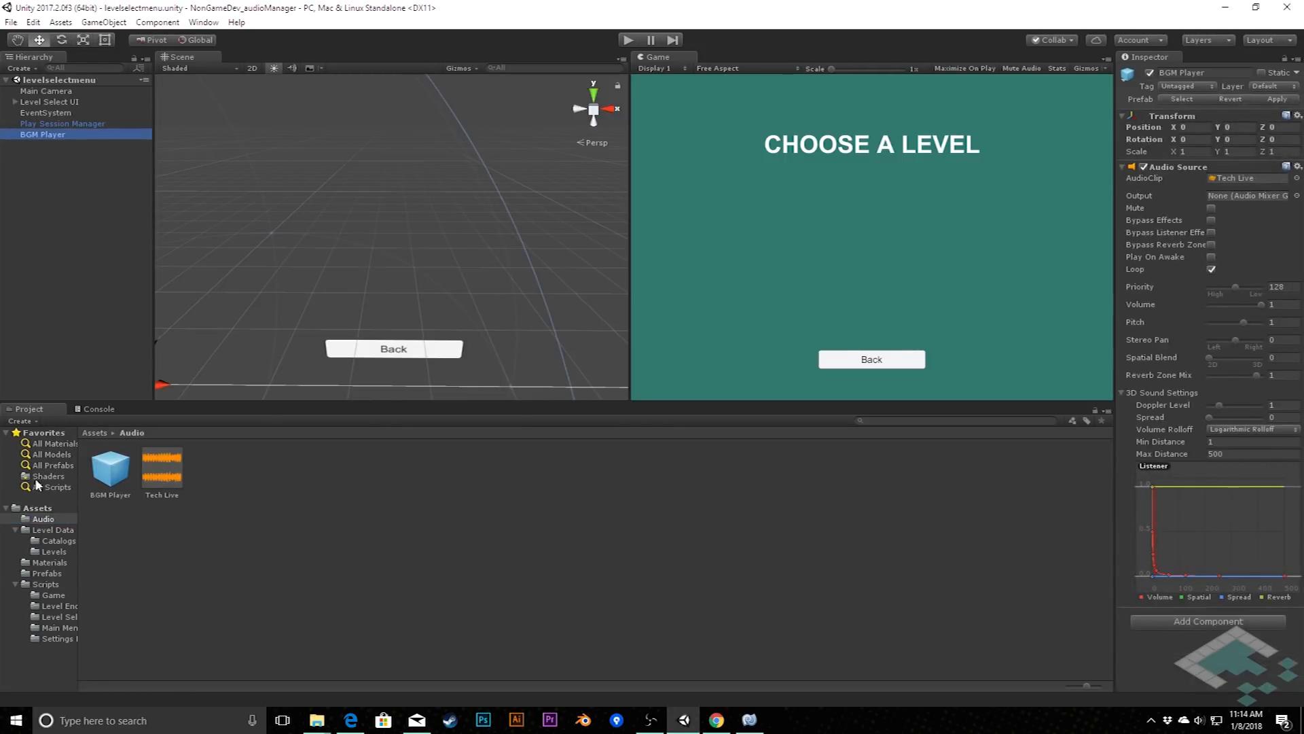
{"action": "double_click", "coordinate": [367, 467]}
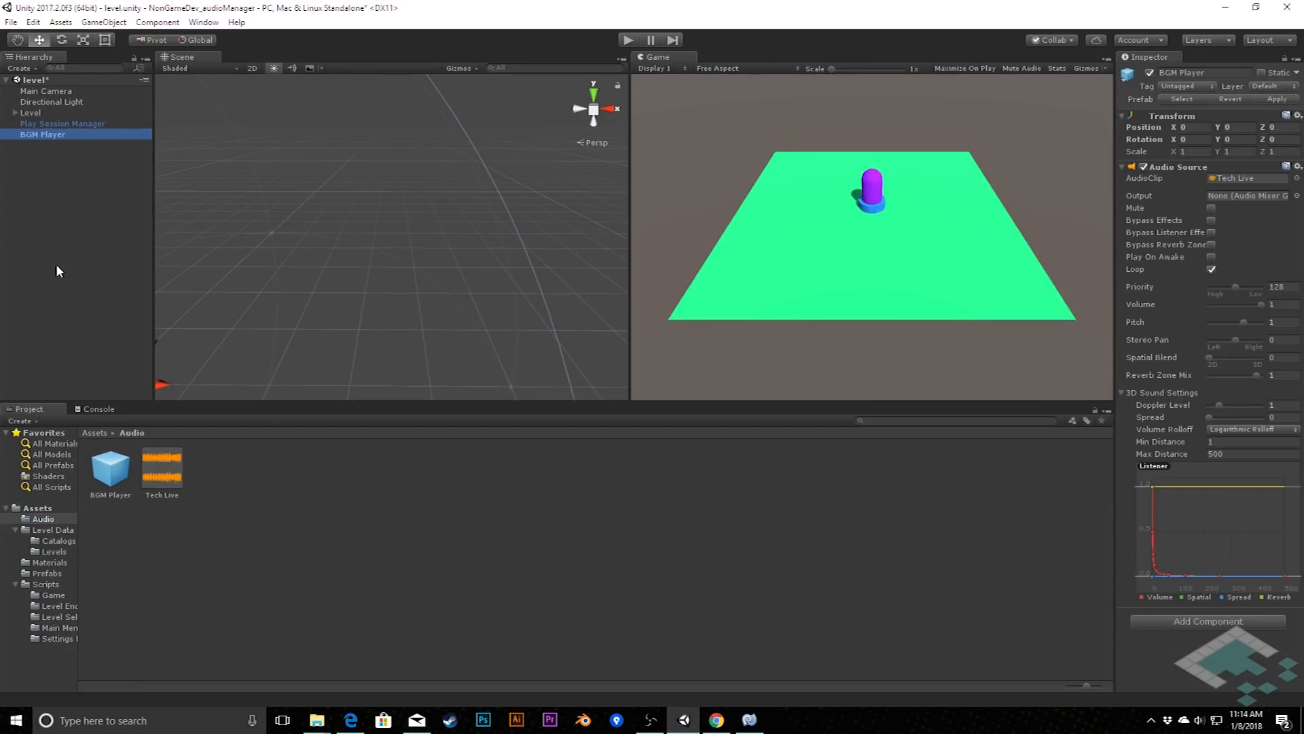
{"action": "left_click", "coordinate": [38, 508]}
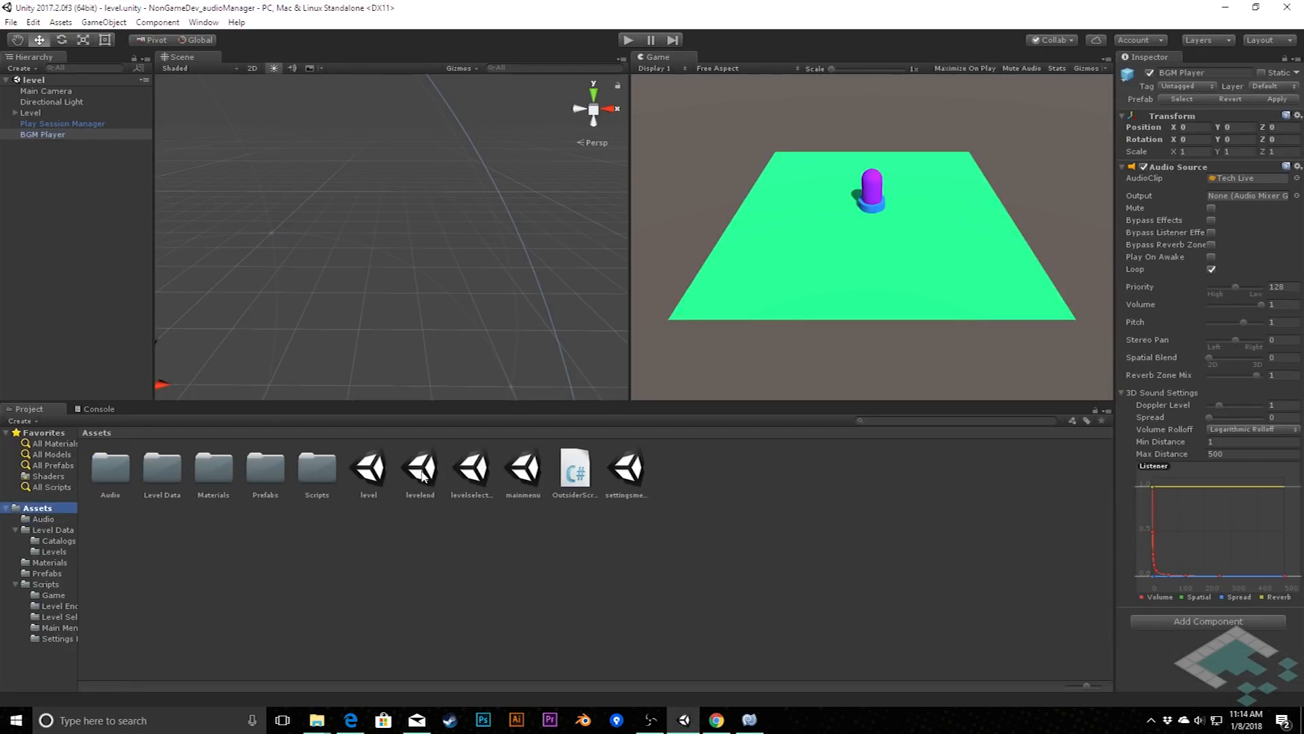
{"action": "double_click", "coordinate": [419, 468]}
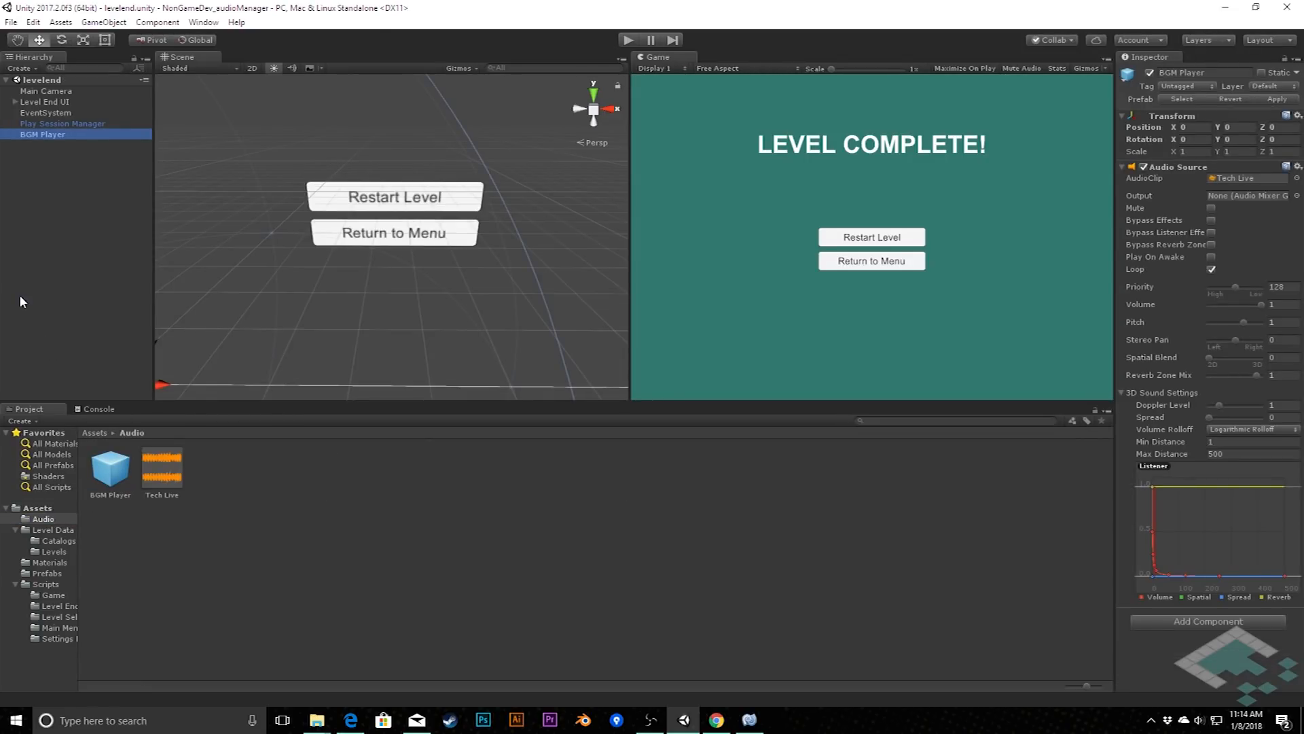
{"action": "mouse_move", "coordinate": [37, 144]}
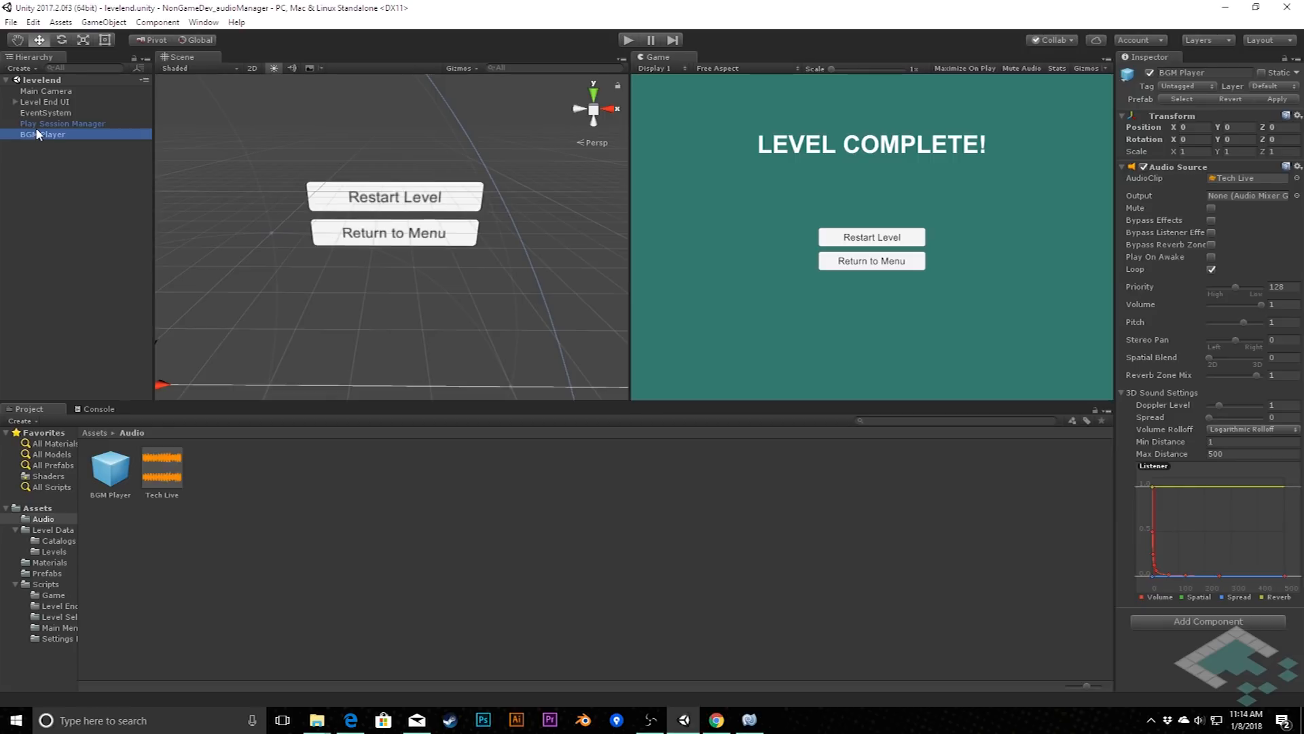
{"action": "mouse_move", "coordinate": [110, 457]}
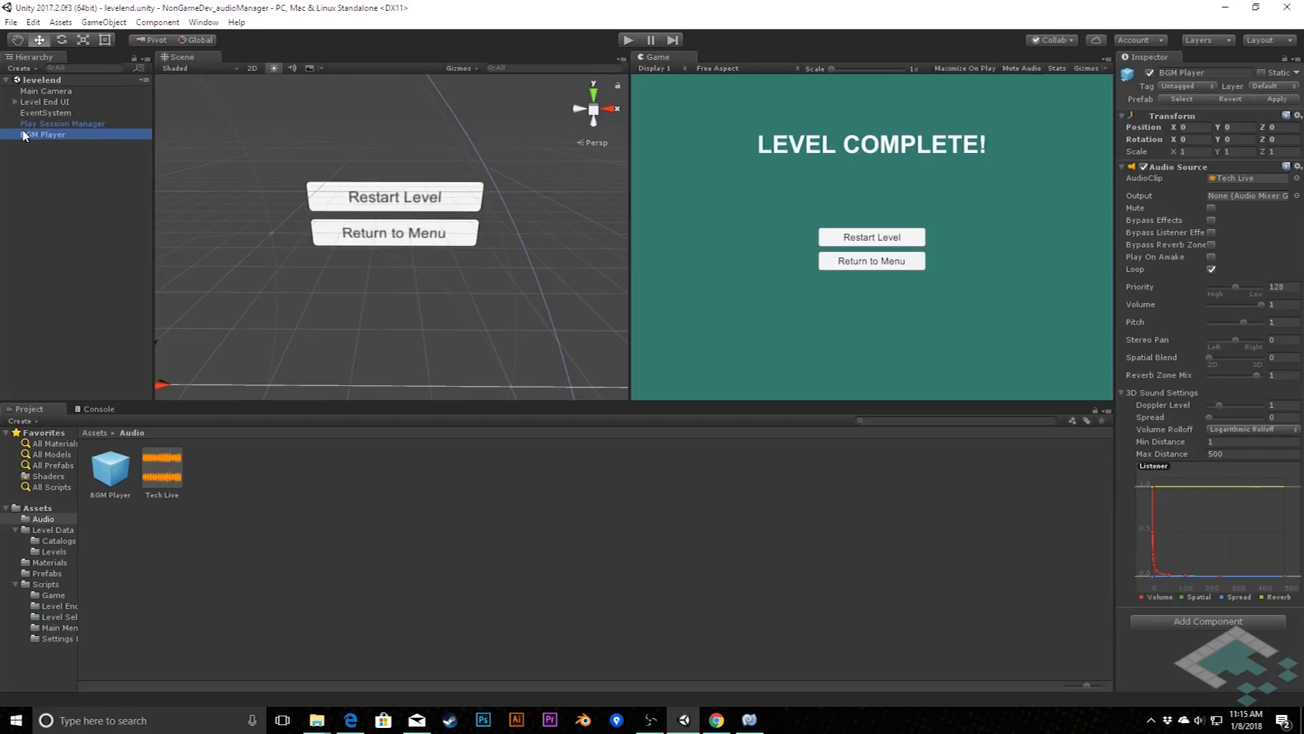
{"action": "mouse_move", "coordinate": [262, 503]}
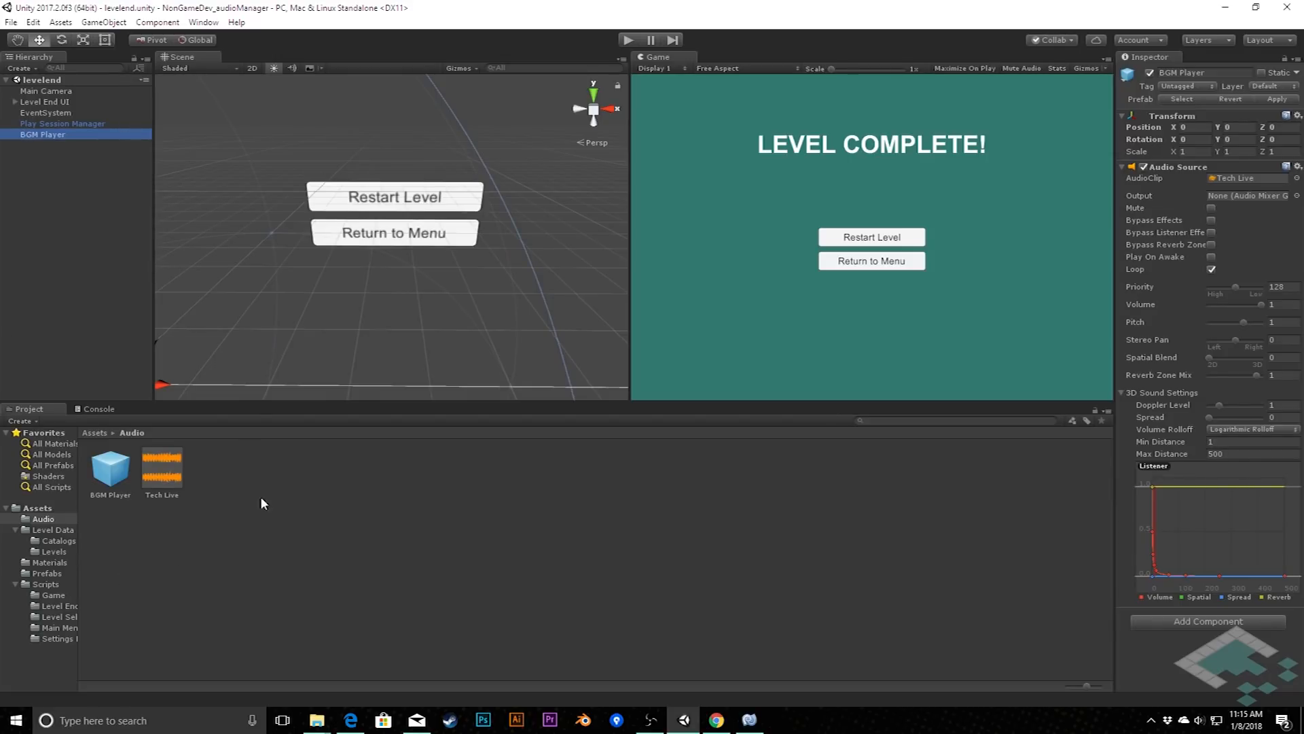
{"action": "mouse_move", "coordinate": [252, 488]}
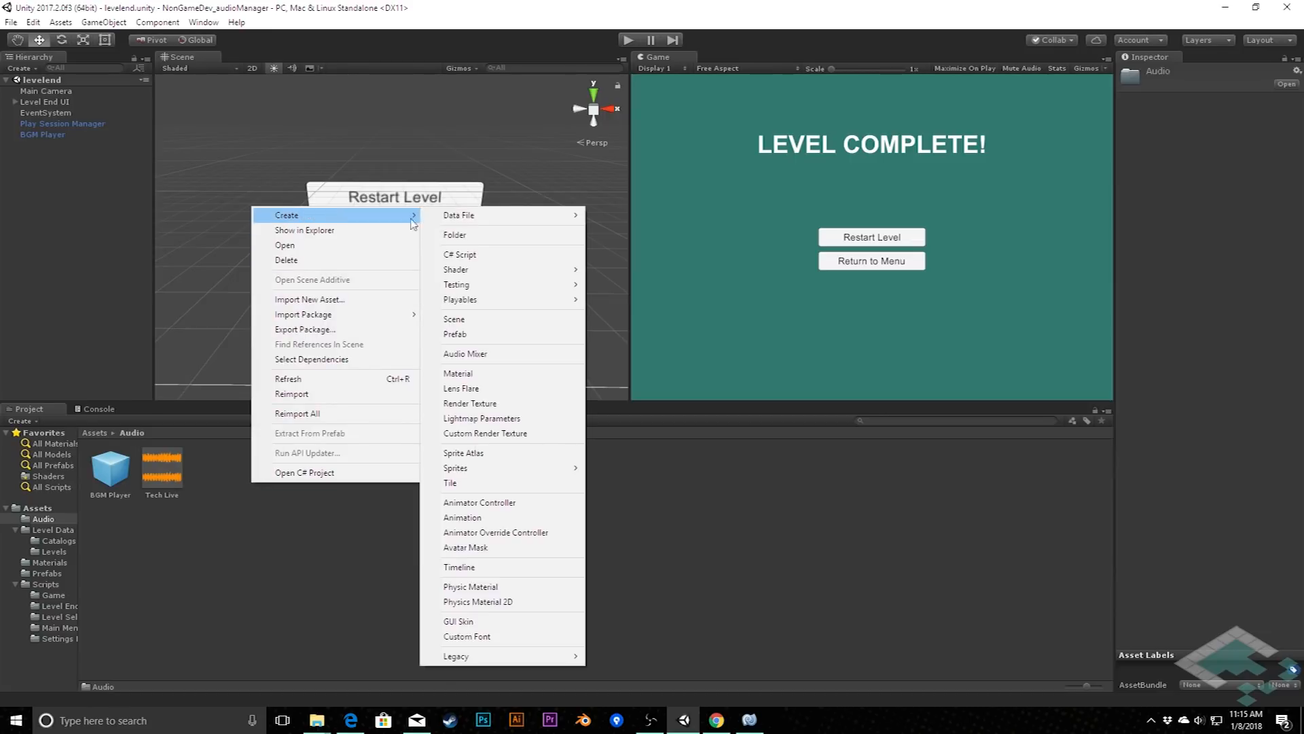
Step: Create a PersistentAudioPlayer script in Audio and attach it to the BGM Player prefab
{"action": "left_click", "coordinate": [460, 255]}
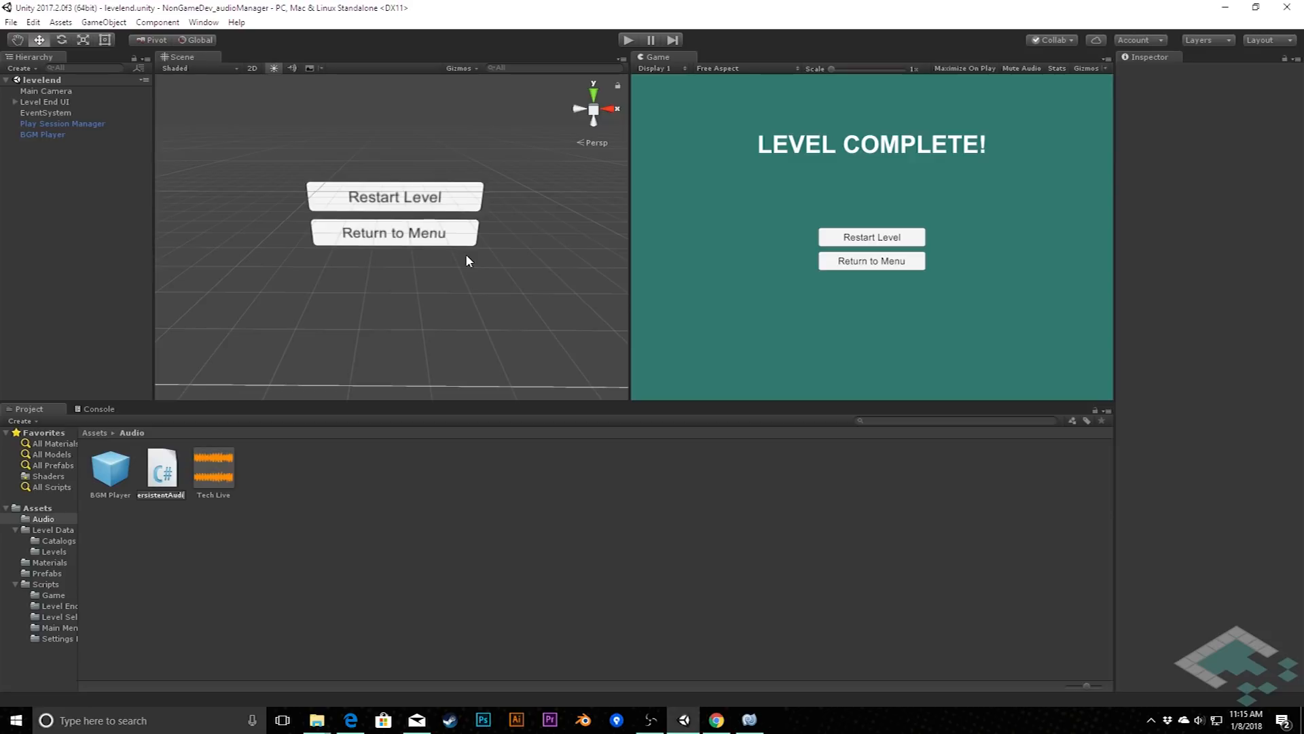
{"action": "left_click", "coordinate": [162, 467]}
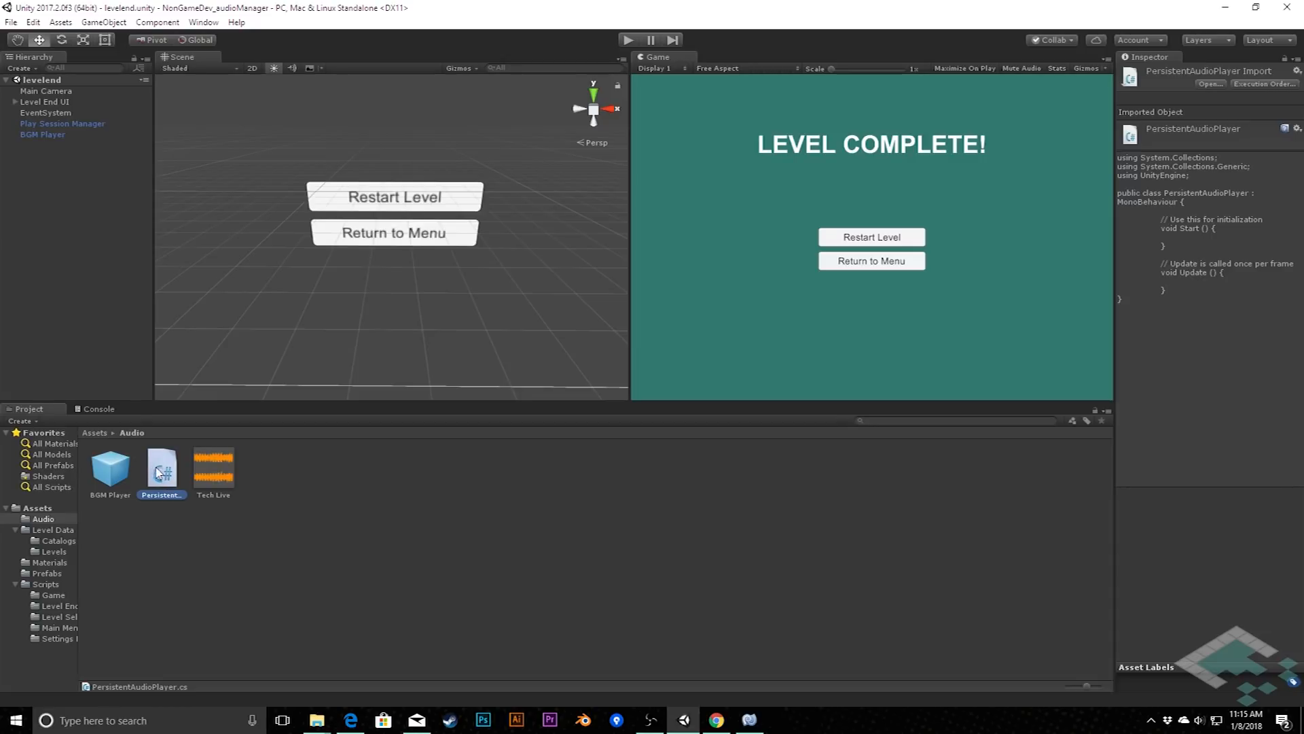
{"action": "left_click", "coordinate": [110, 466]}
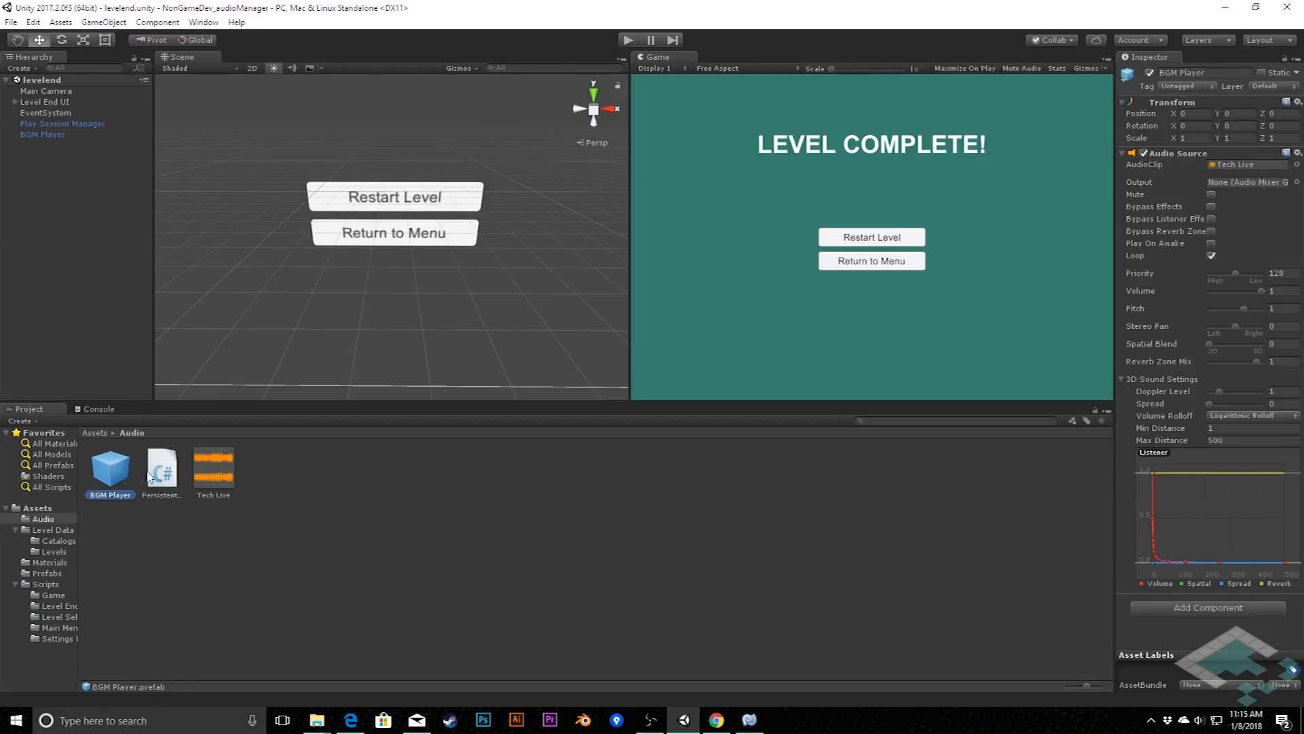
{"action": "mouse_move", "coordinate": [1210, 612]}
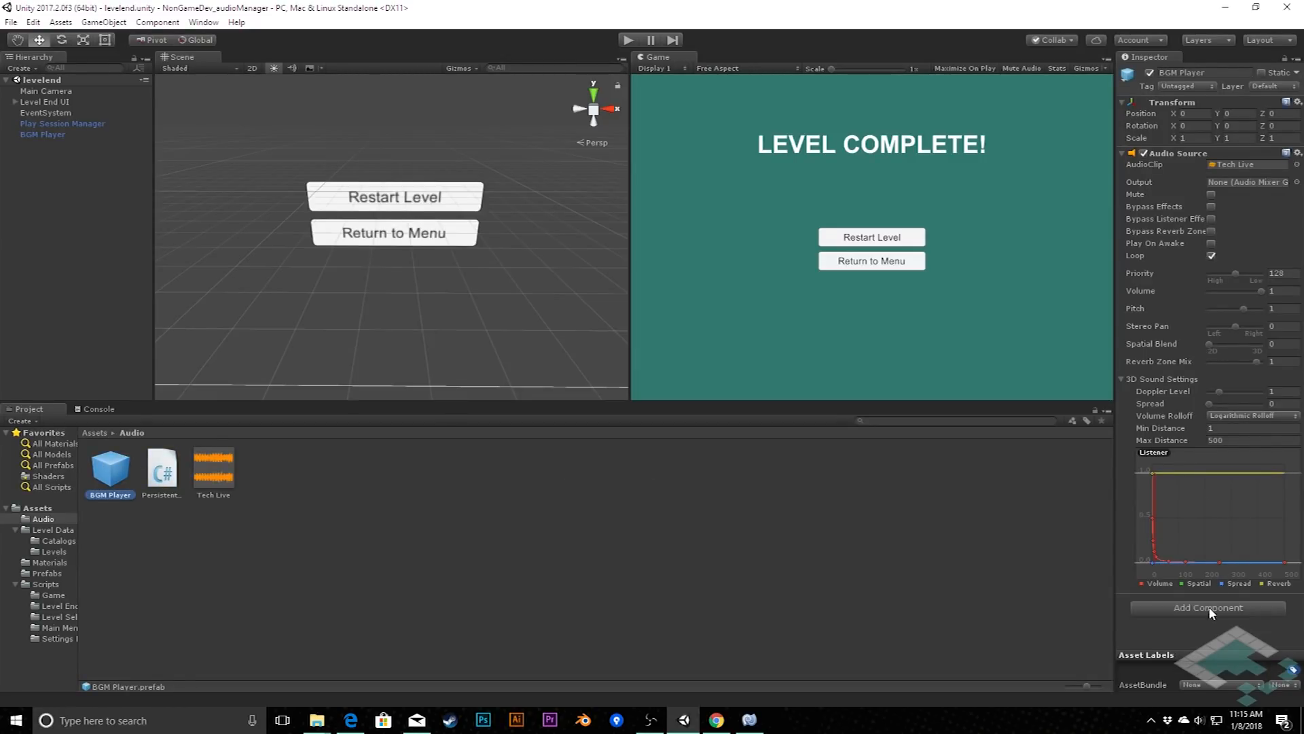
{"action": "left_click", "coordinate": [1206, 607]}
{"action": "type", "text": "aud"}
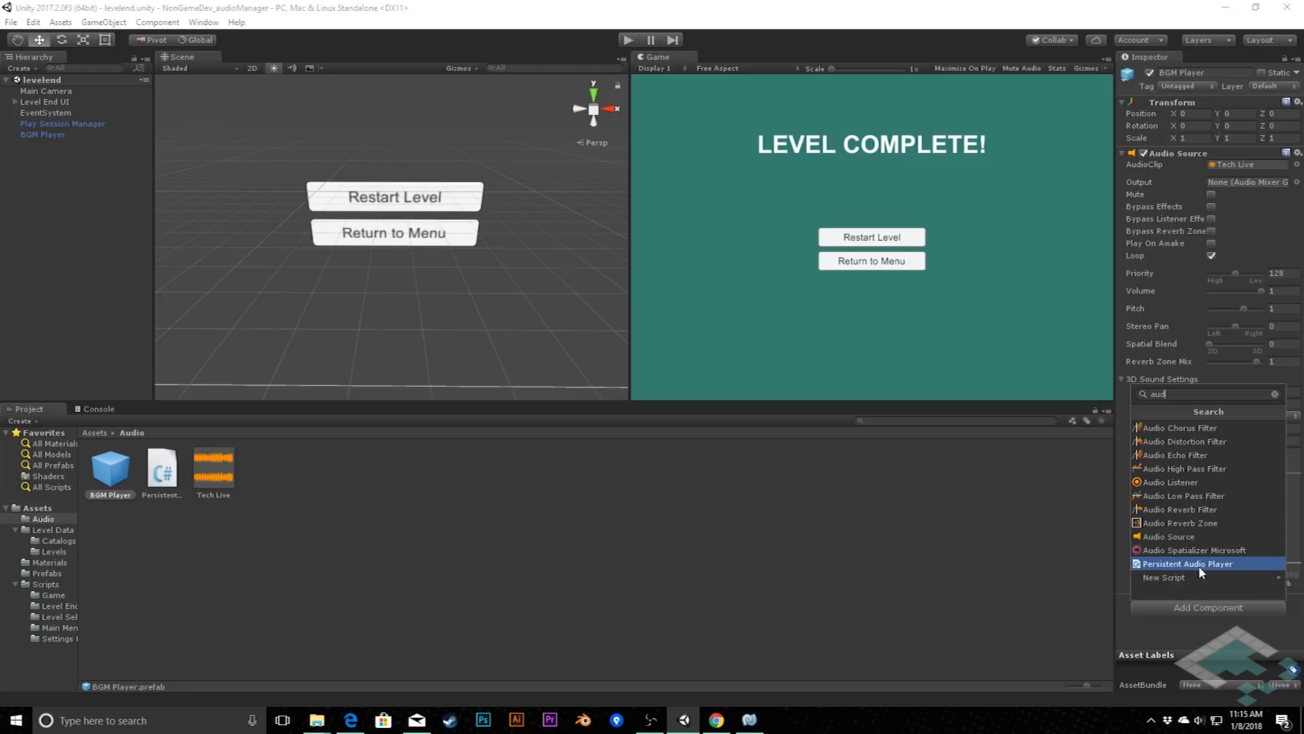
{"action": "left_click", "coordinate": [1187, 564]}
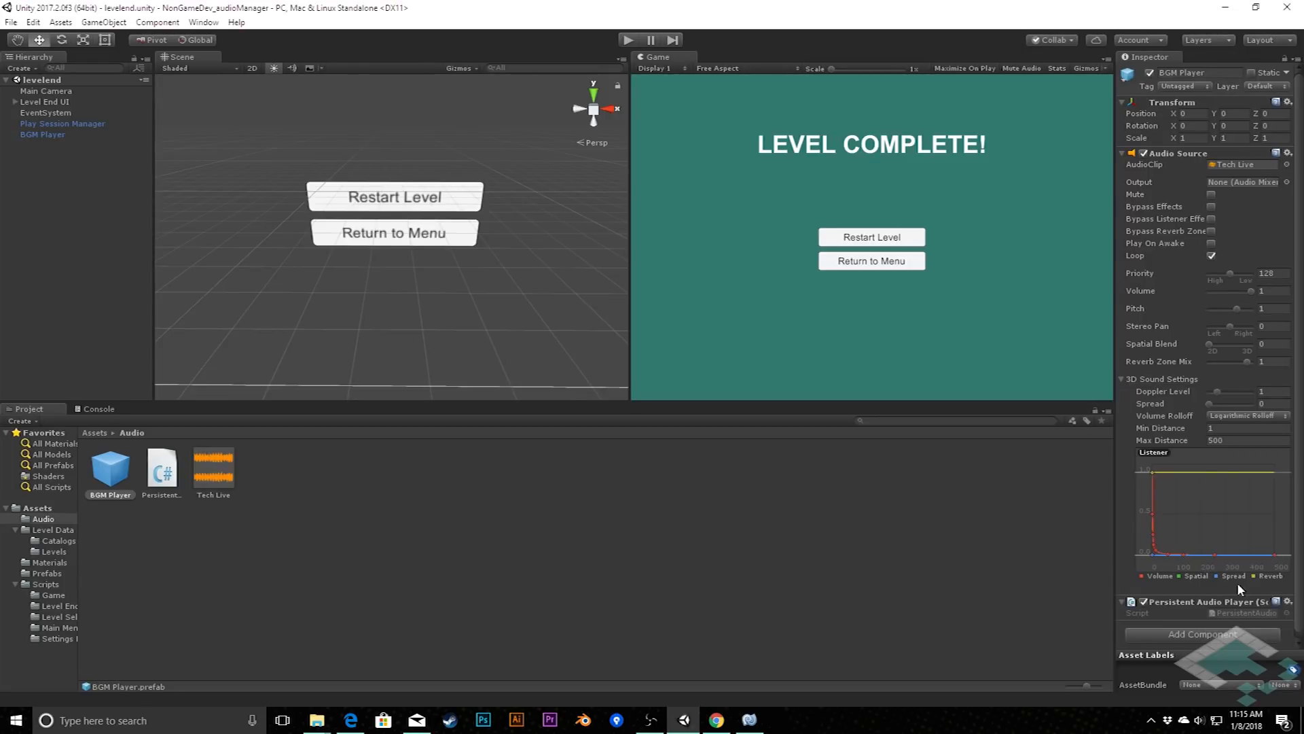
{"action": "mouse_move", "coordinate": [1195, 605]}
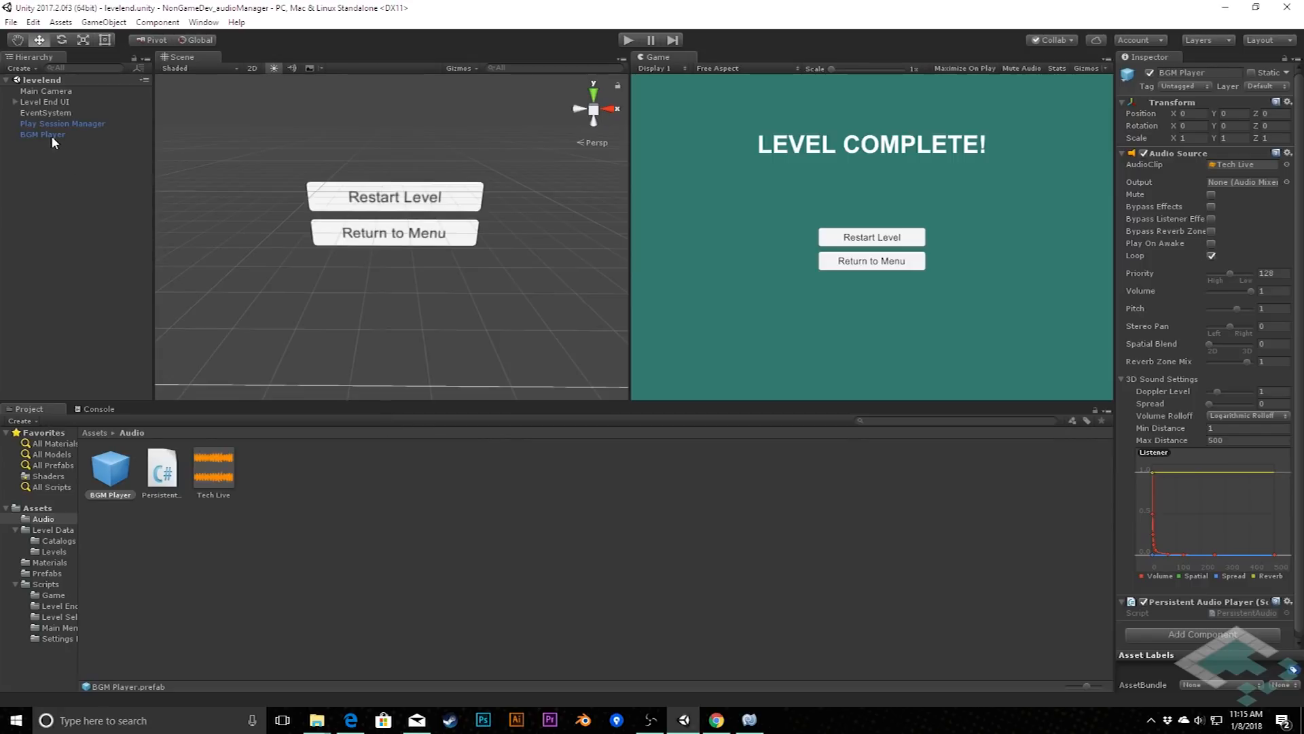
{"action": "left_click", "coordinate": [42, 134]}
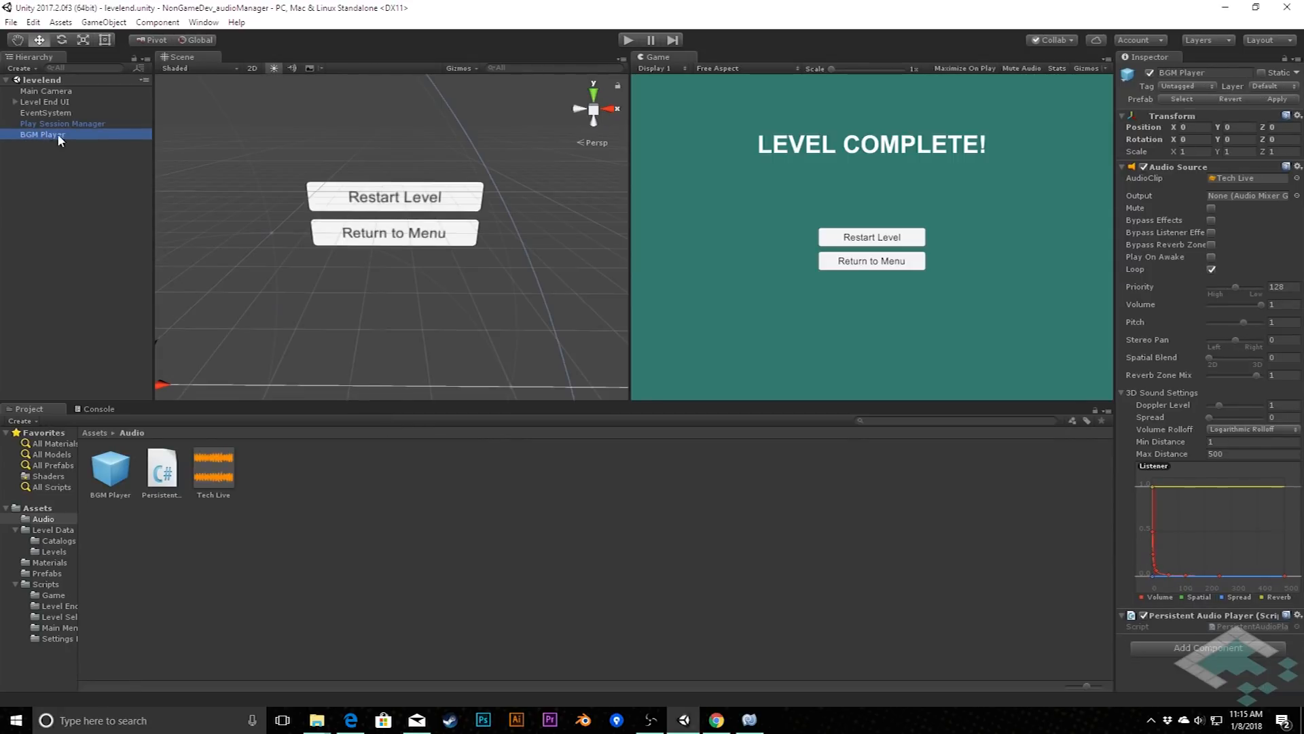
{"action": "mouse_move", "coordinate": [47, 145]}
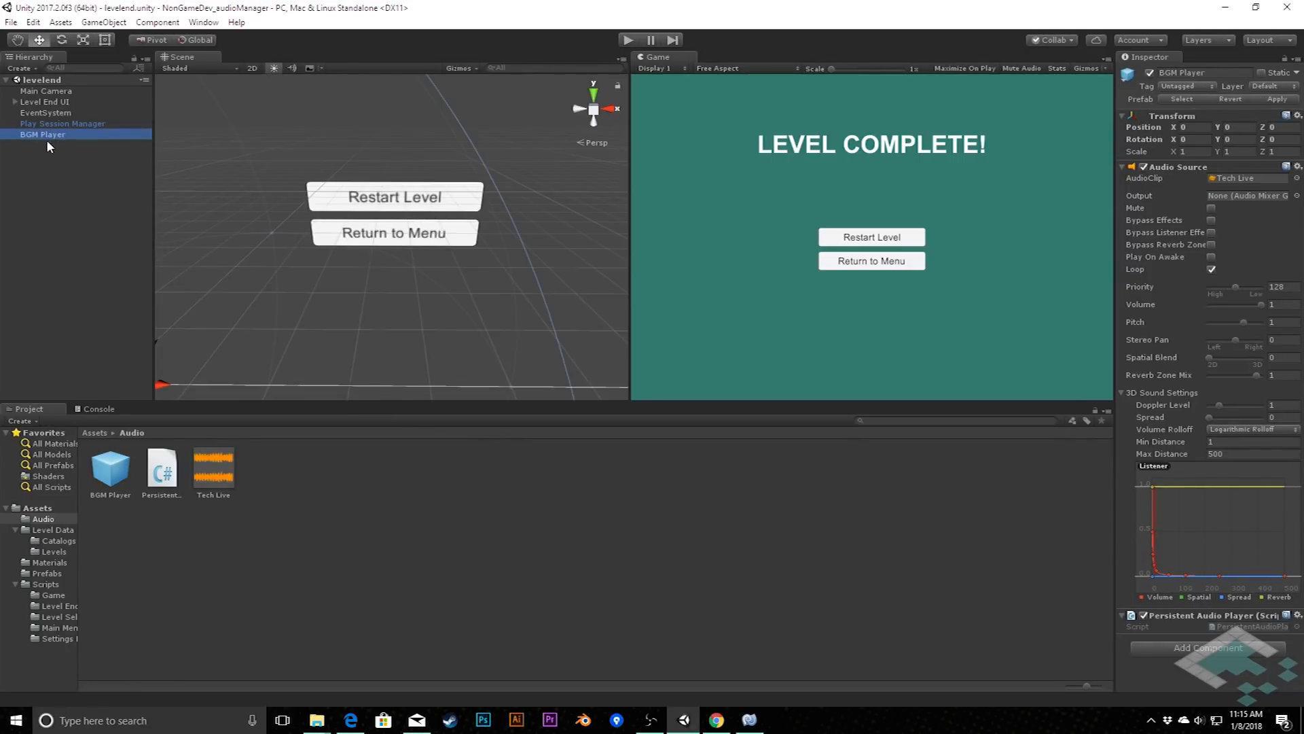
{"action": "mouse_move", "coordinate": [1169, 614]}
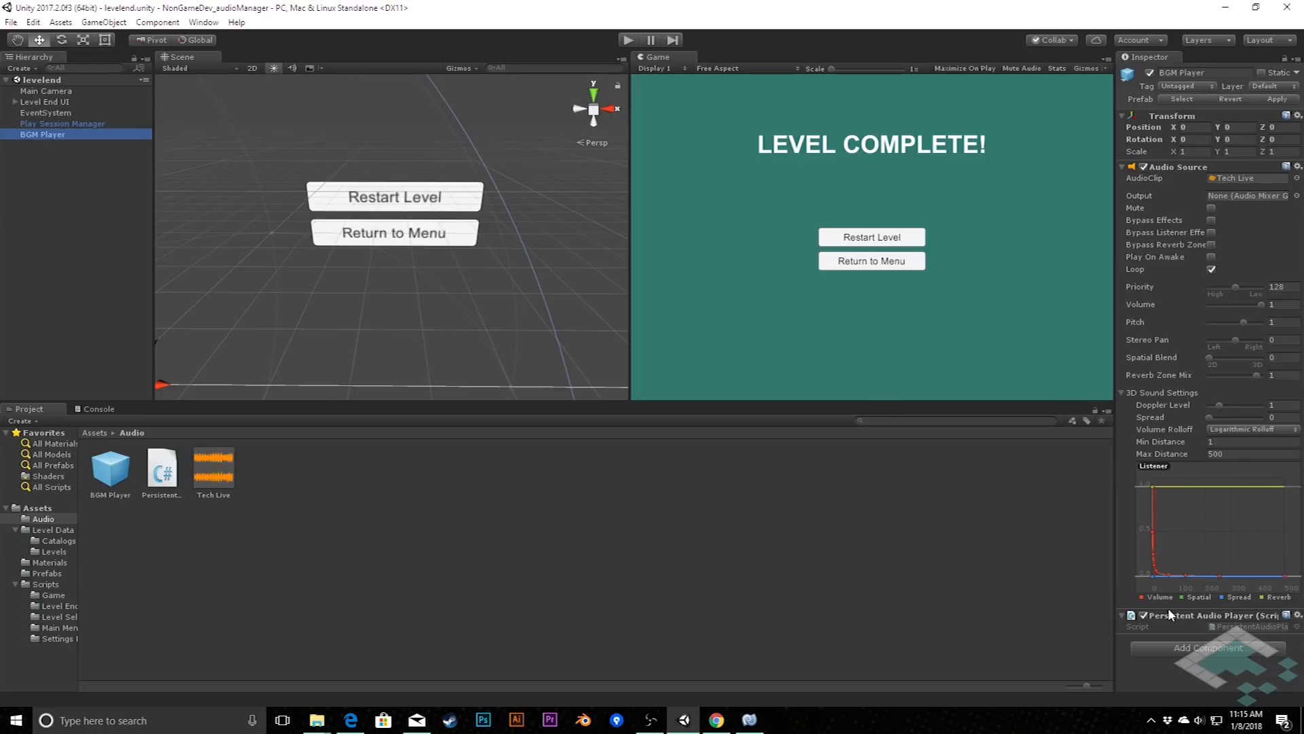
{"action": "mouse_move", "coordinate": [1156, 620]}
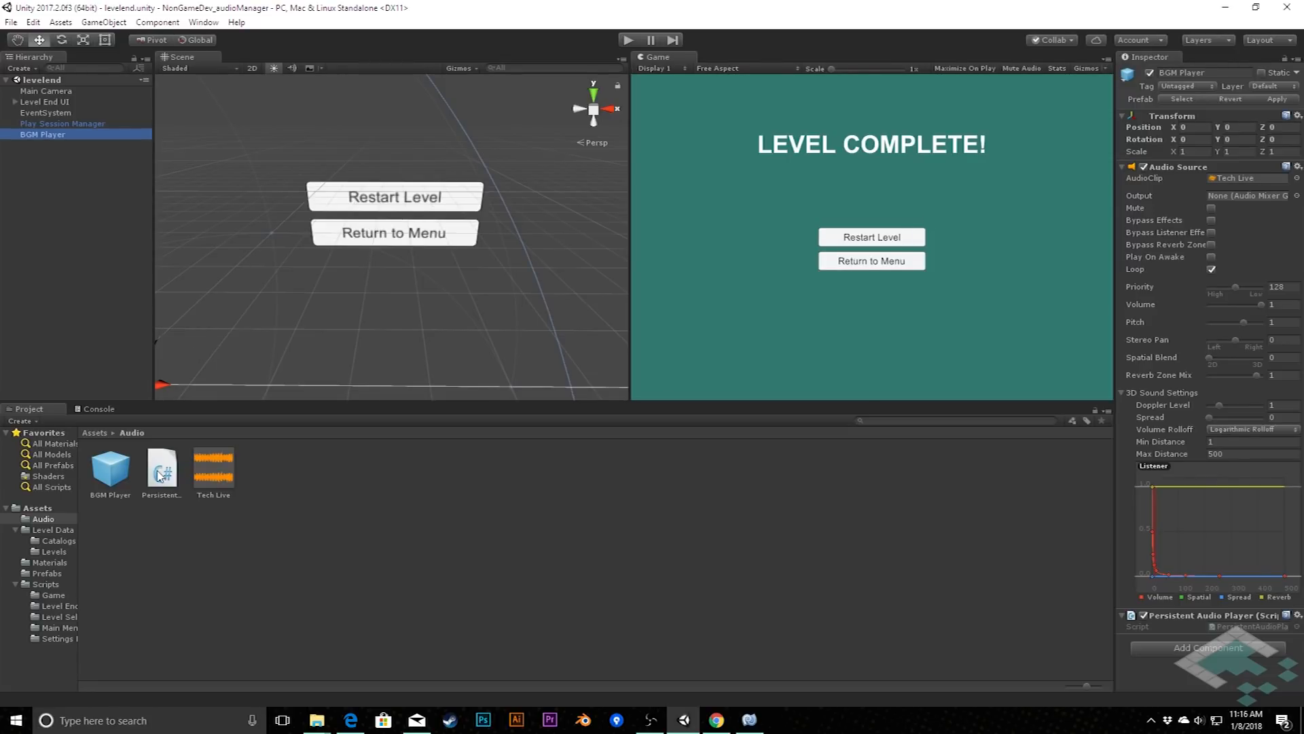
Step: Open PersistentAudioPlayer.cs in MonoDevelop and add [RequireComponent(typeof(AudioSource))] above the class
{"action": "double_click", "coordinate": [162, 464]}
{"action": "type", "text": "["}
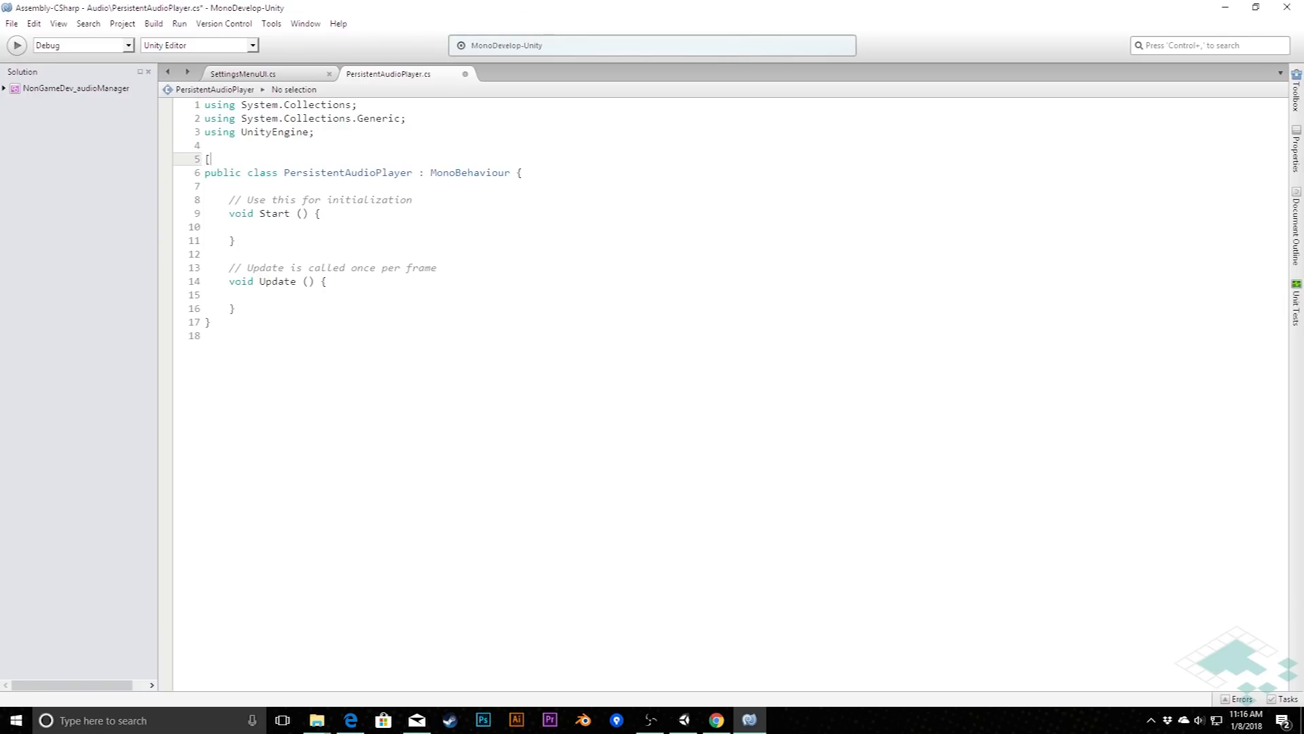
{"action": "type", "text": "RequireComponent(typeof"}
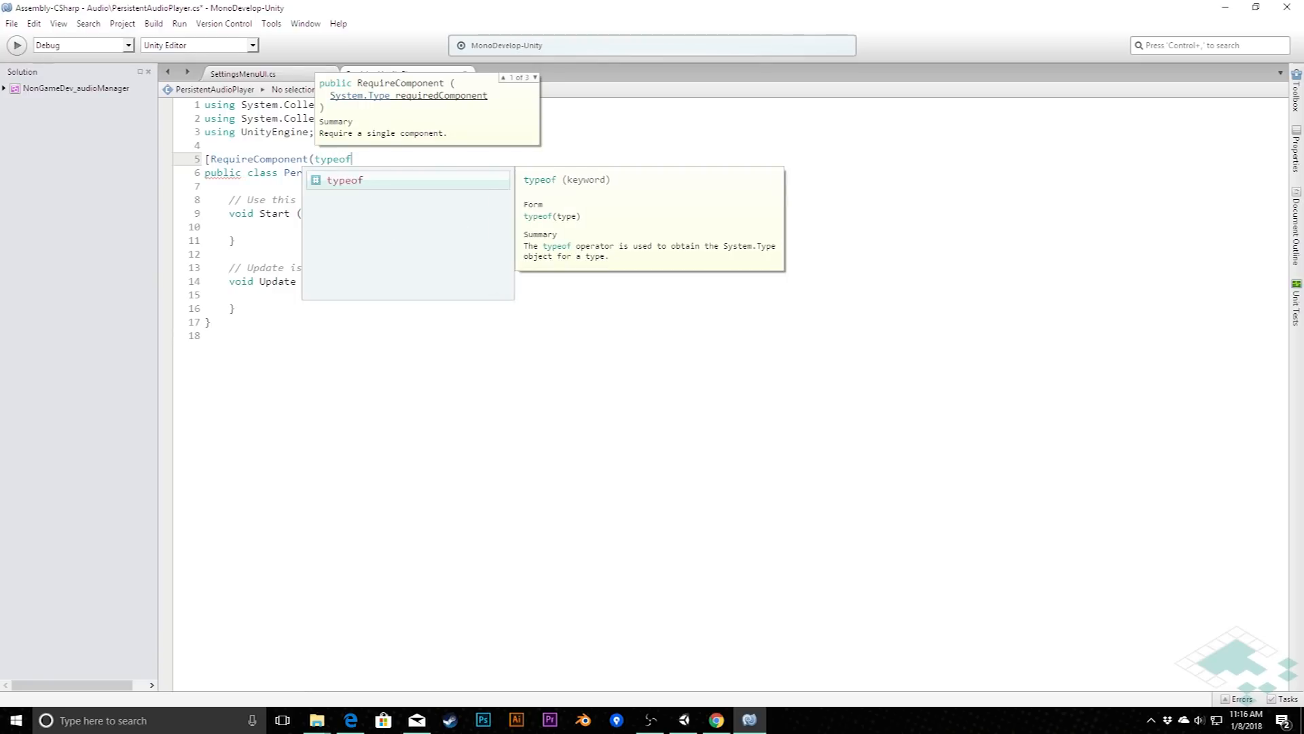
{"action": "type", "text": "(AudioSource))]"}
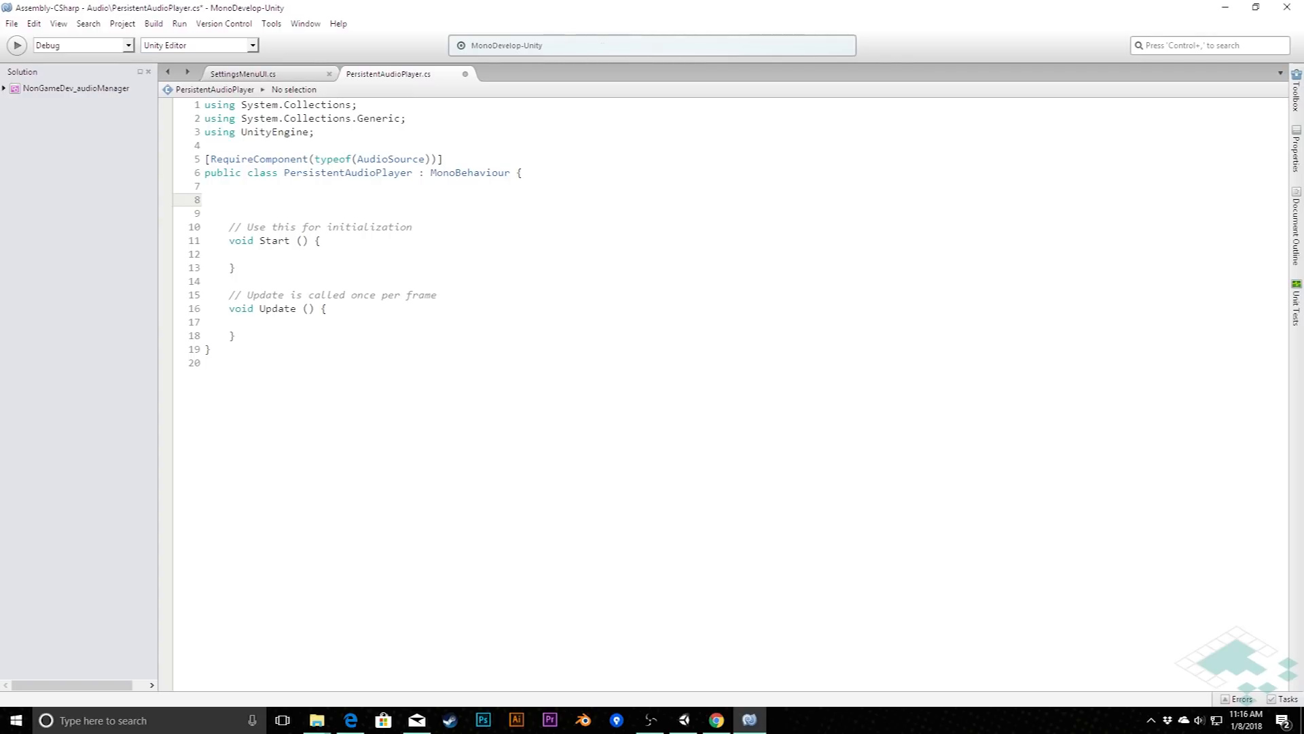
Step: Declare a public static PersistentAudioPlayer ins field and an AudioSource player field
{"action": "type", "text": "pu"}
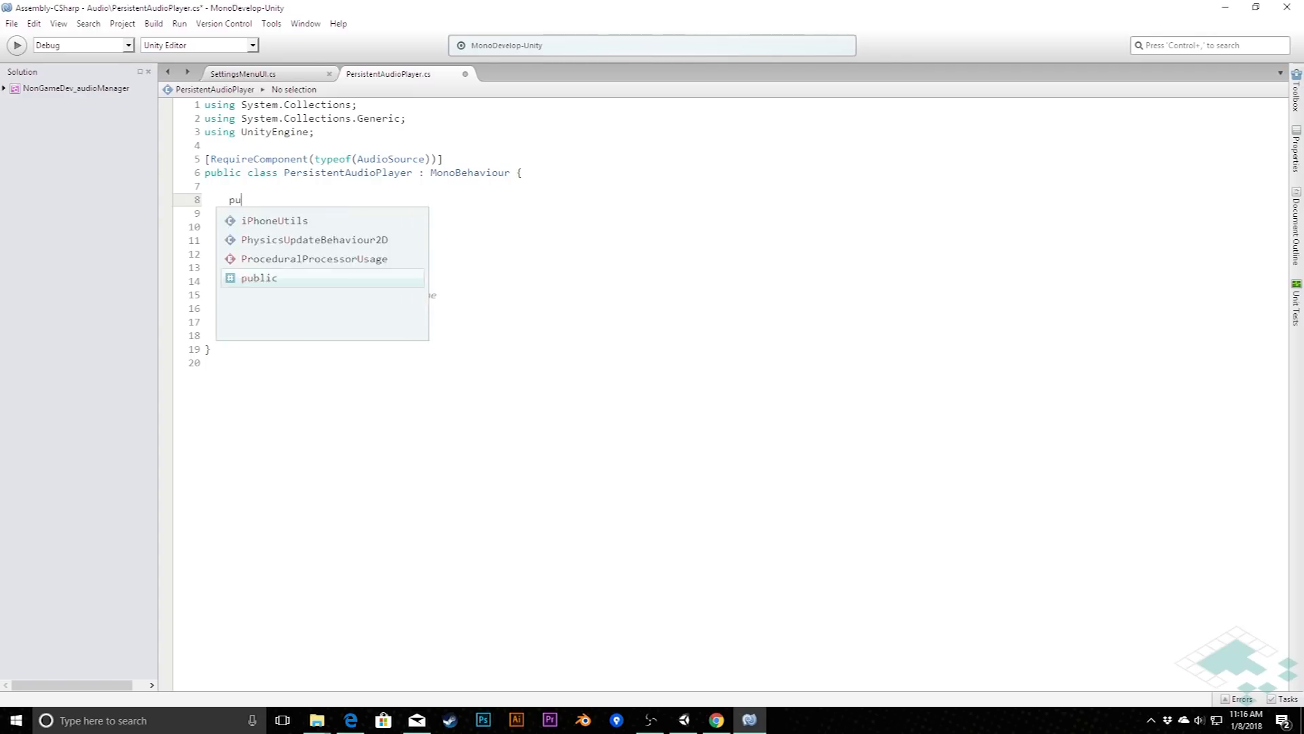
{"action": "type", "text": "blic as"}
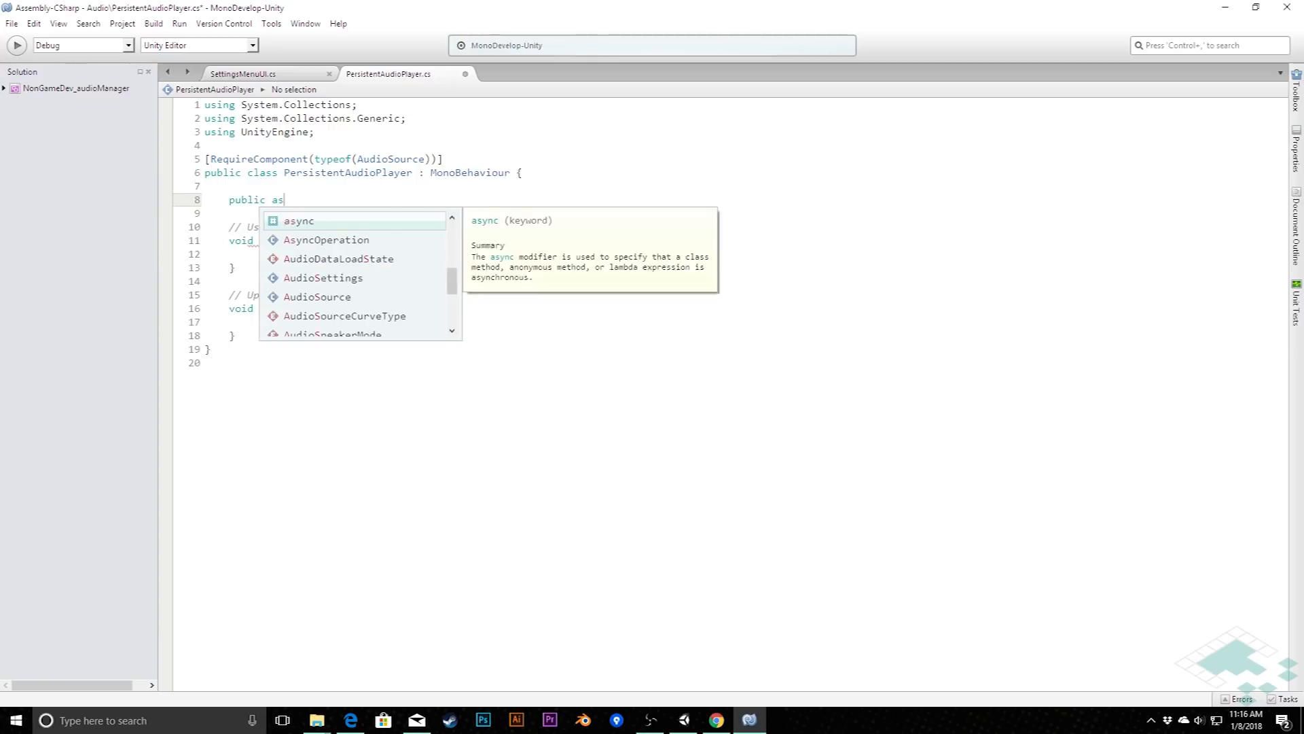
{"action": "type", "text": "static"}
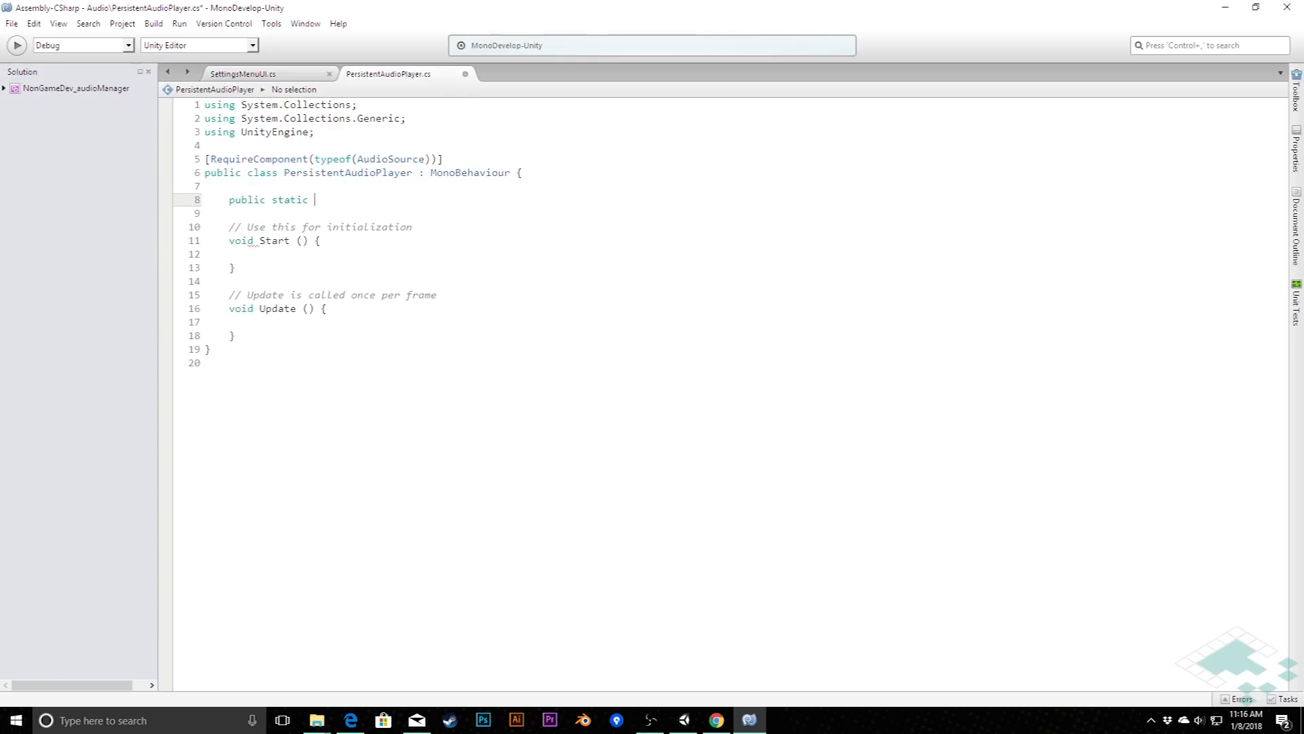
{"action": "type", "text": "Per"}
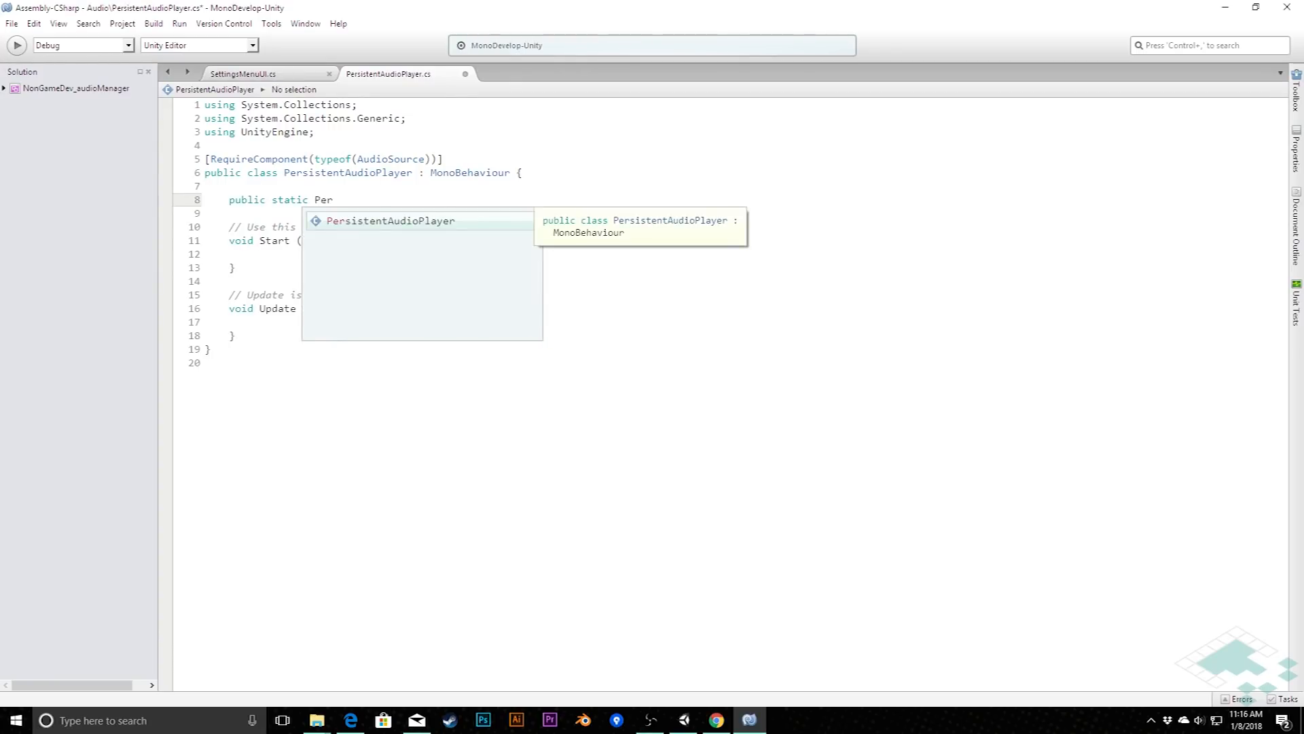
{"action": "type", "text": "PersistentAudioPlayer ins;"}
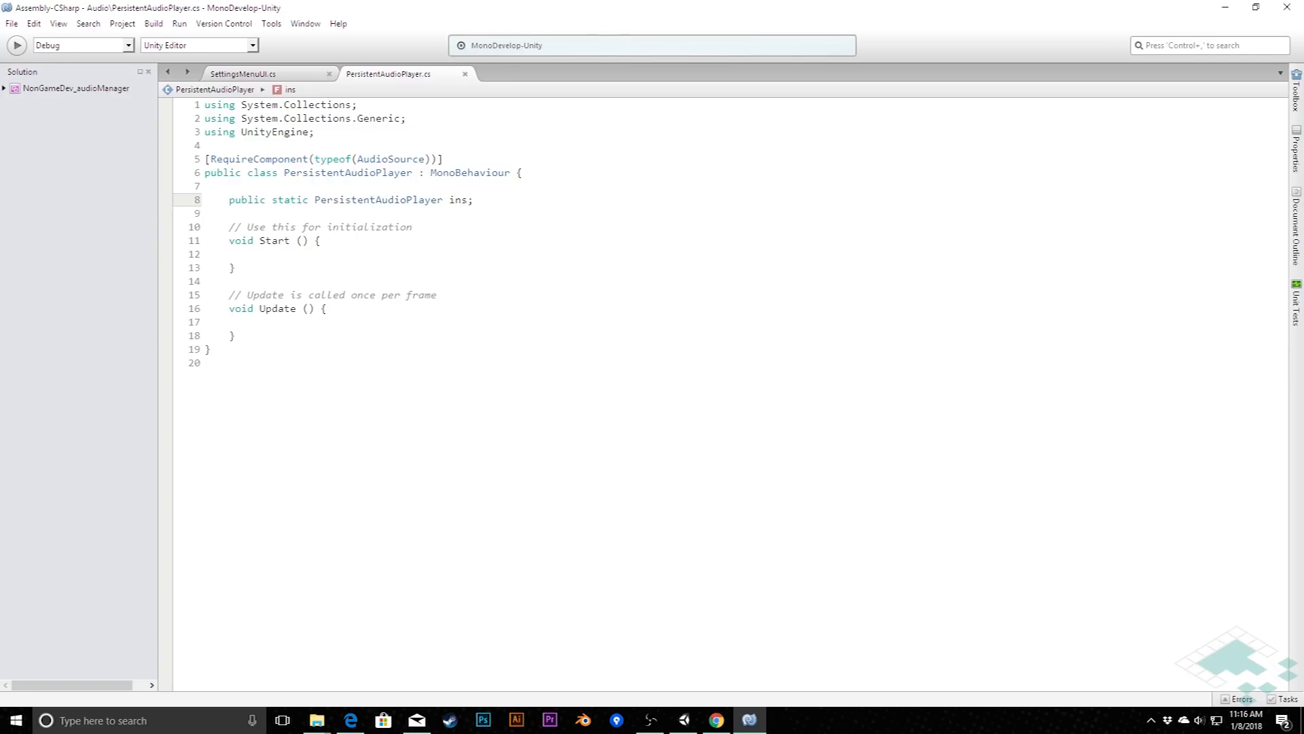
{"action": "left_click", "coordinate": [474, 200]}
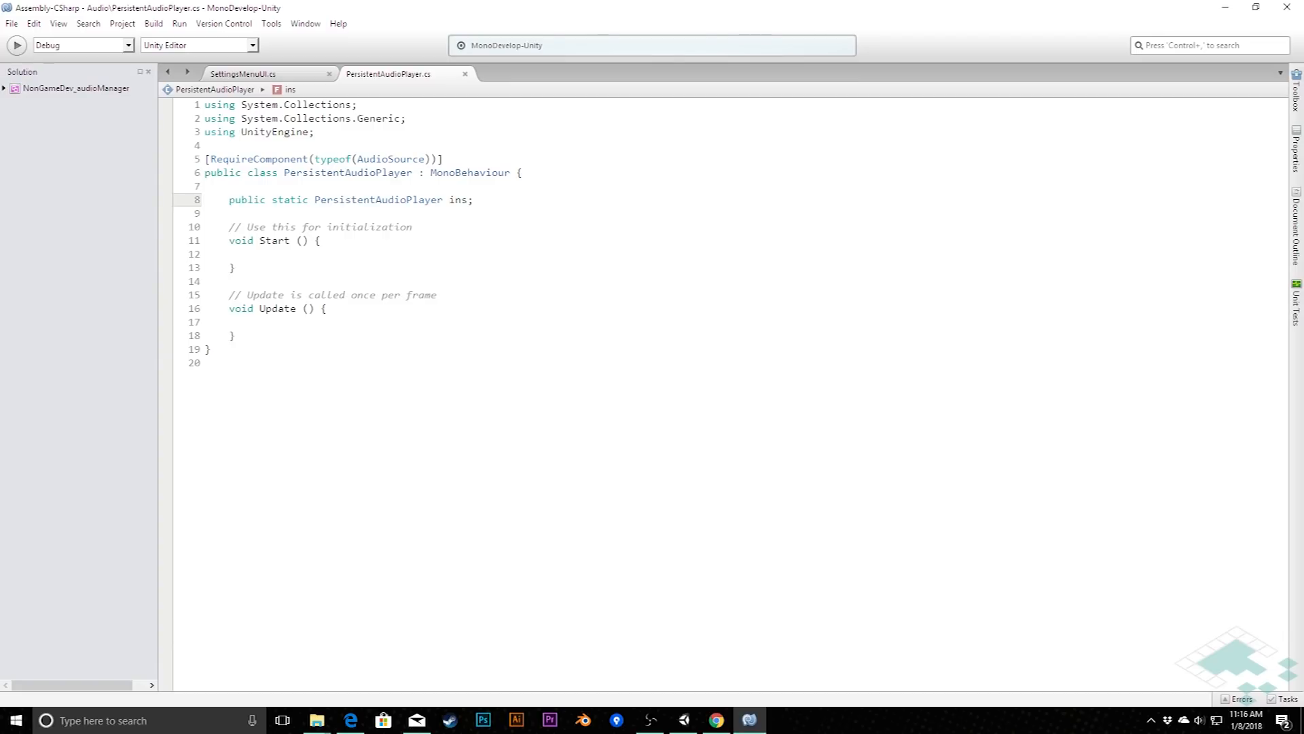
{"action": "key", "text": "Return"}
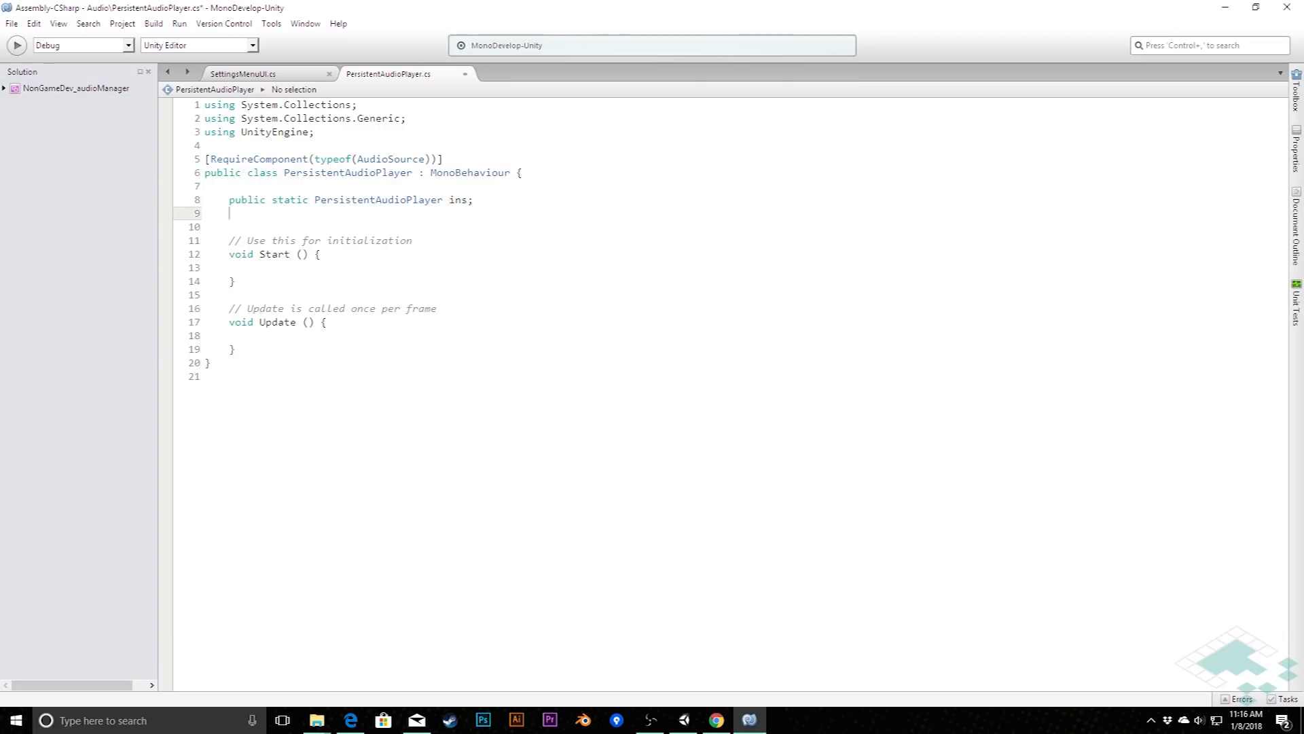
{"action": "type", "text": "AudioSource"}
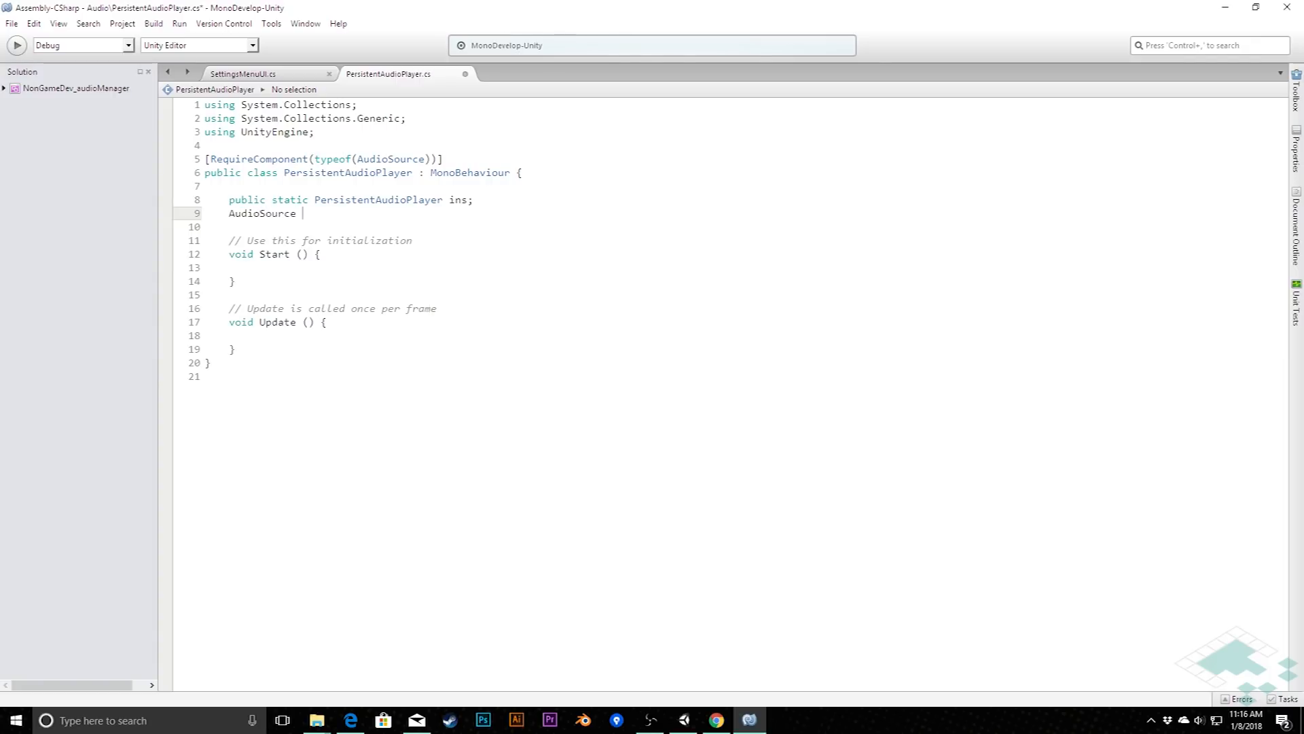
{"action": "type", "text": "player;"}
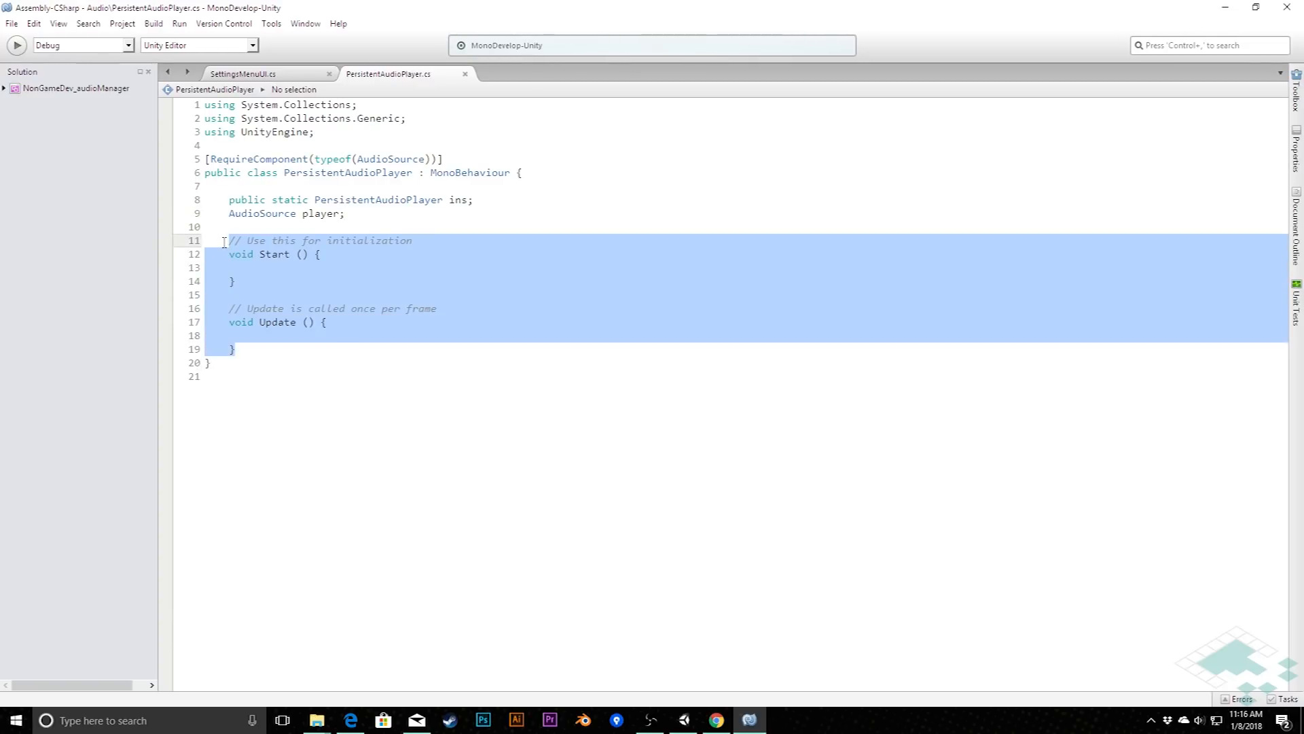
Step: Write Awake so an ins == null check calls DontDestroyOnLoad(gameObject) and sets ins = this
{"action": "type", "text": "void Awake(){"}
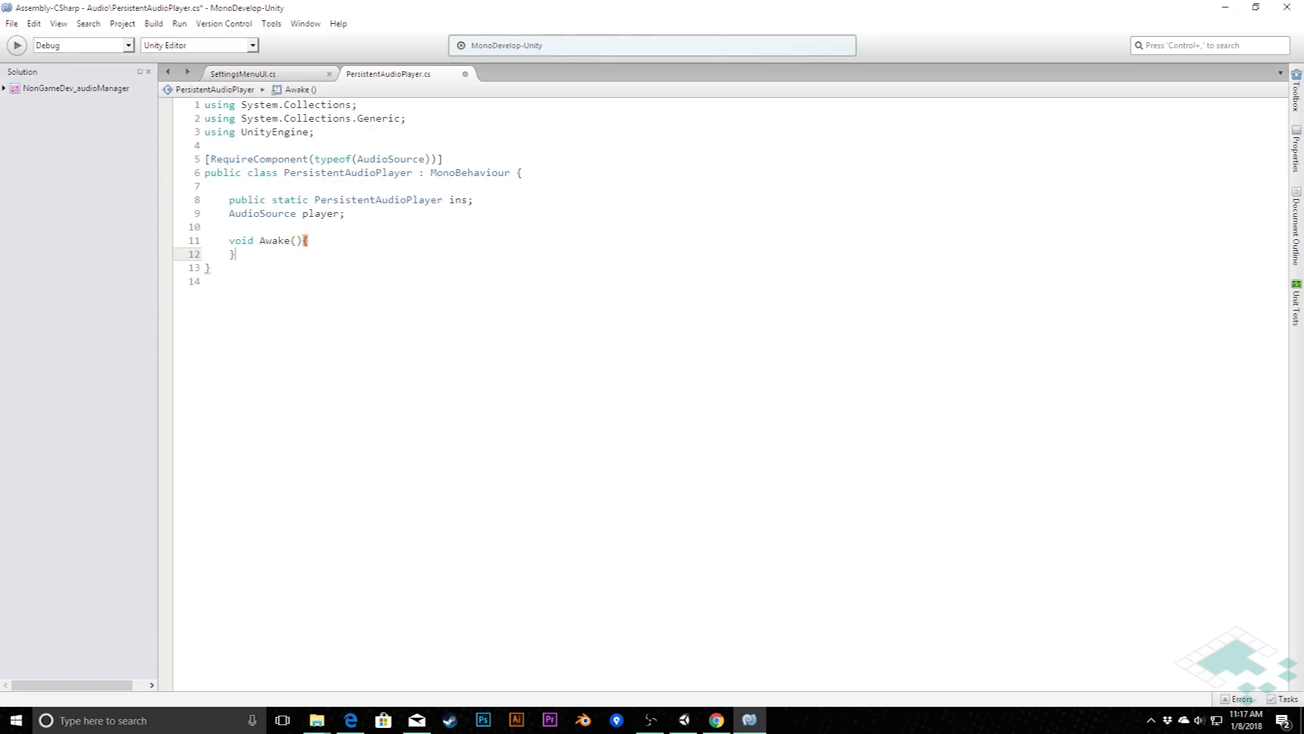
{"action": "key", "text": "Return"}
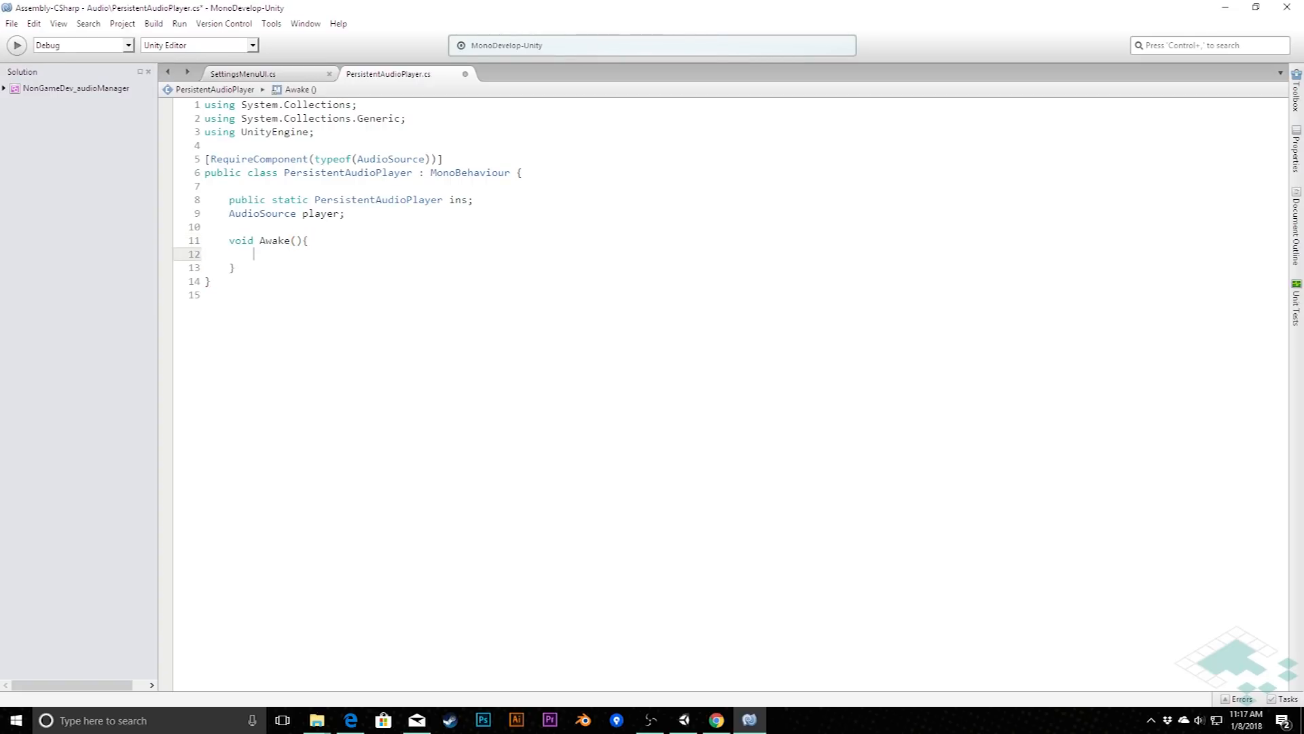
{"action": "type", "text": "if"}
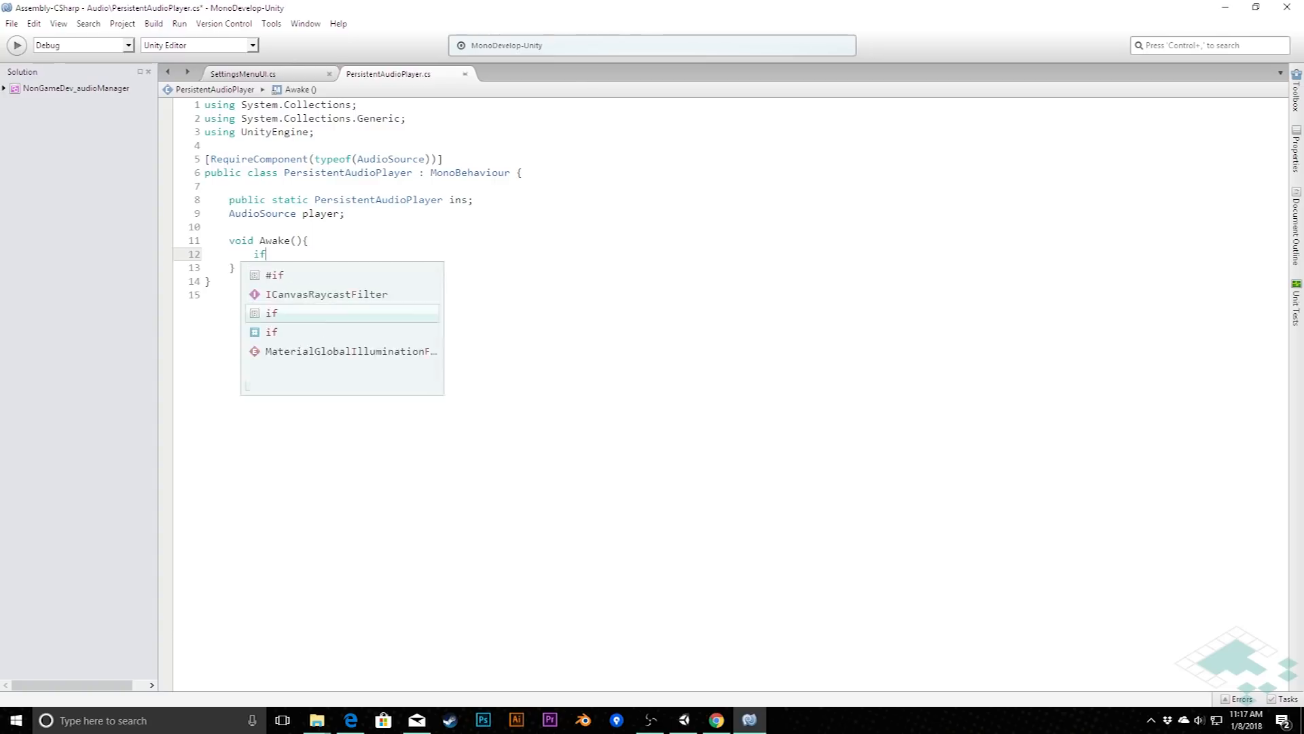
{"action": "type", "text": "(ins"}
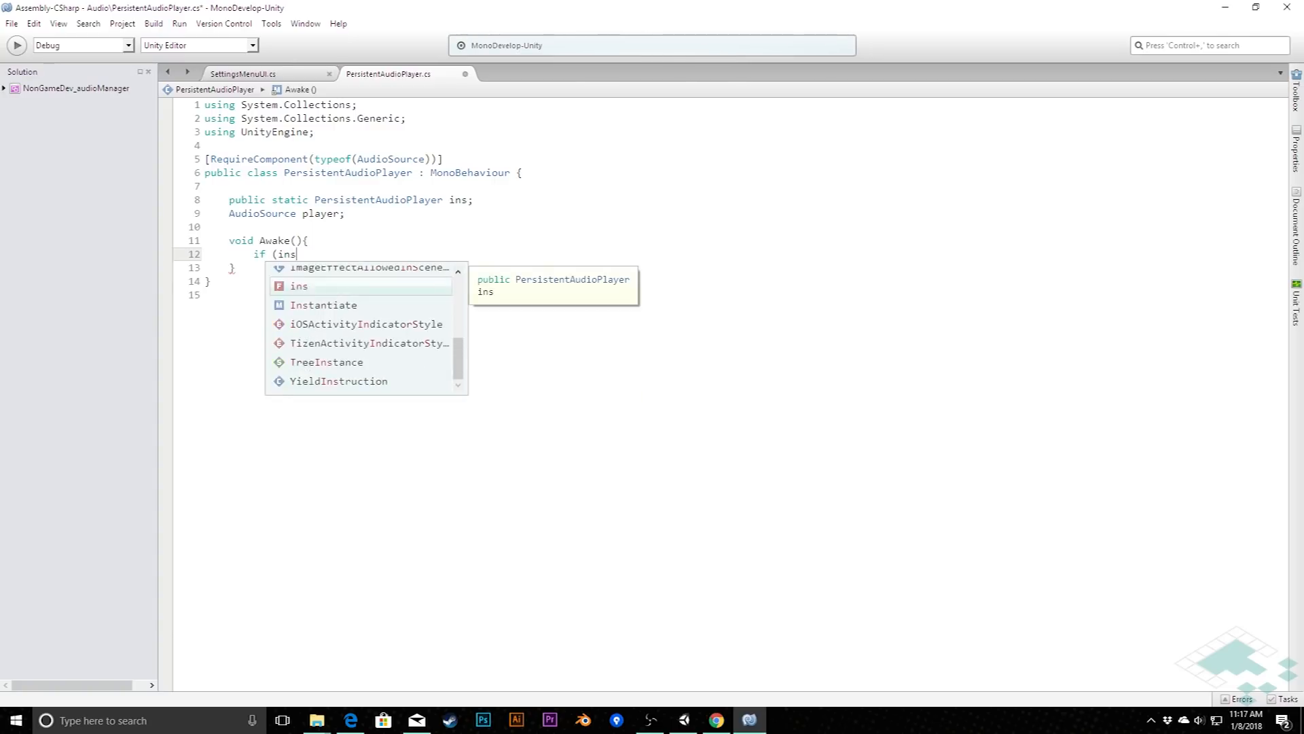
{"action": "type", "text": "== null"}
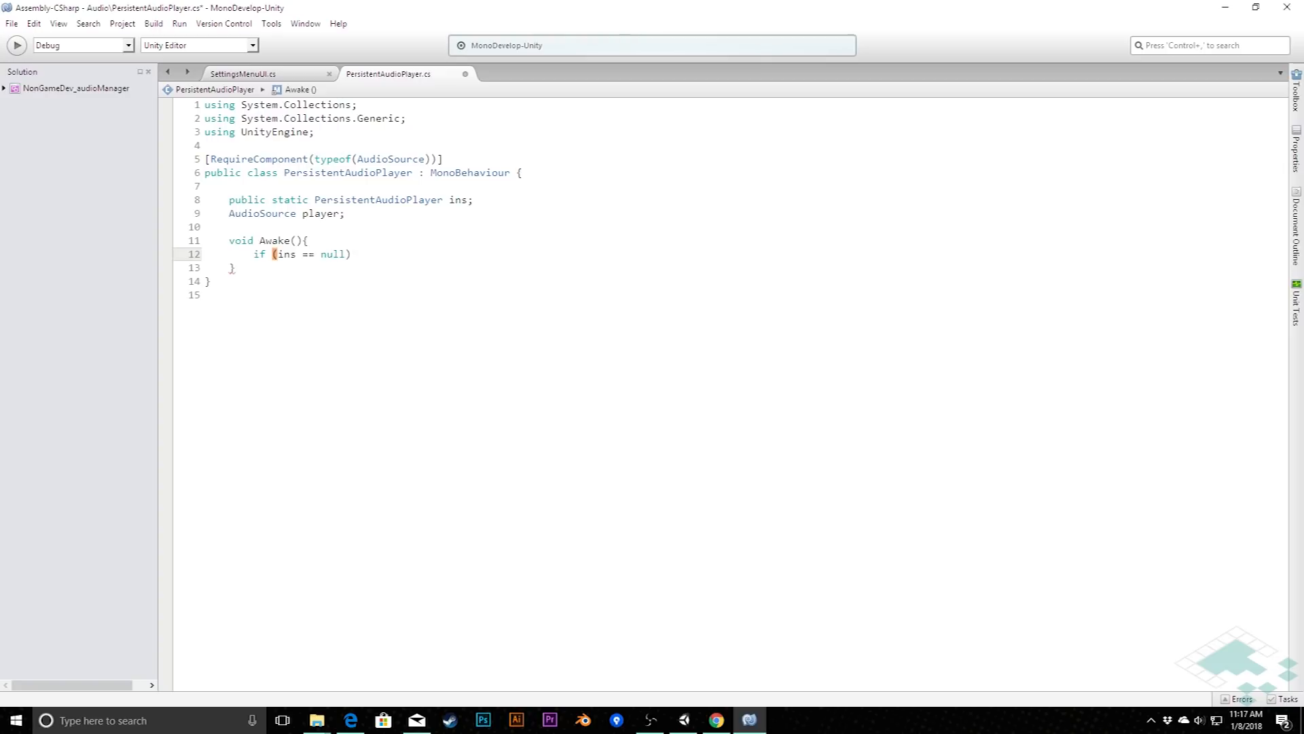
{"action": "type", "text": "{"}
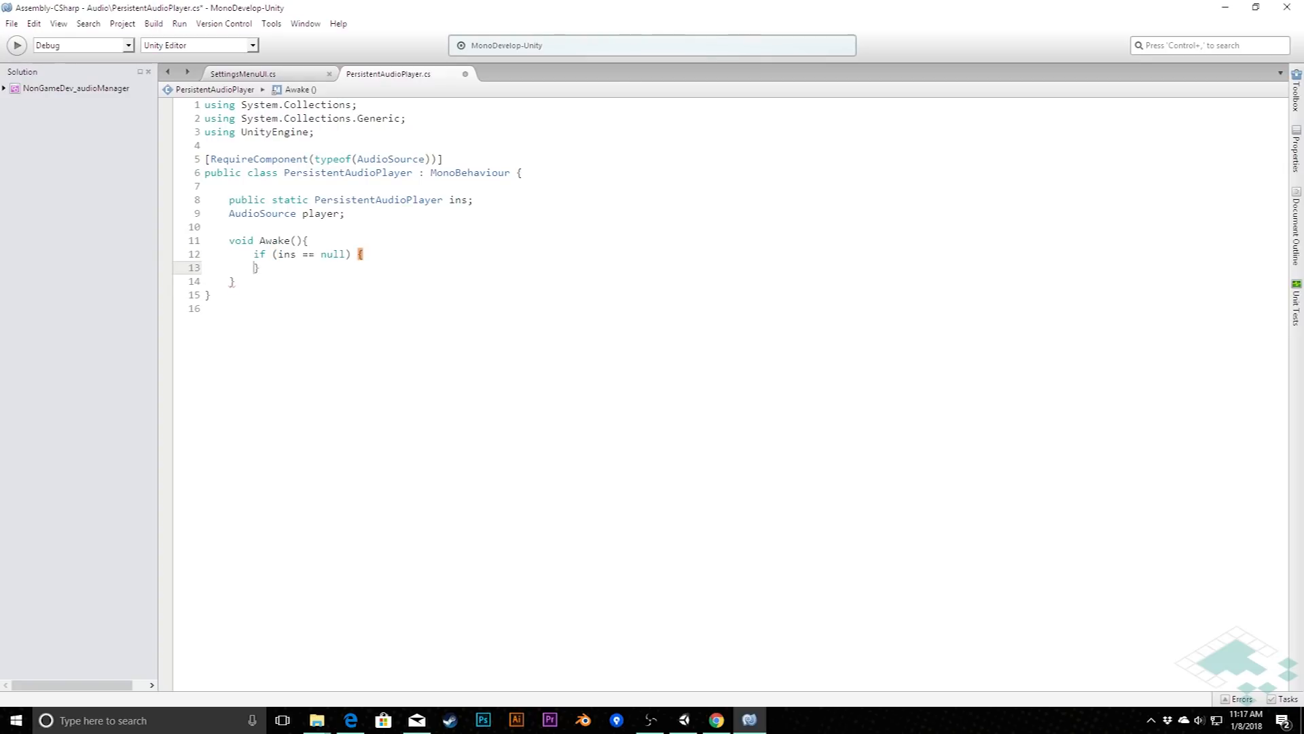
{"action": "key", "text": "Return"}
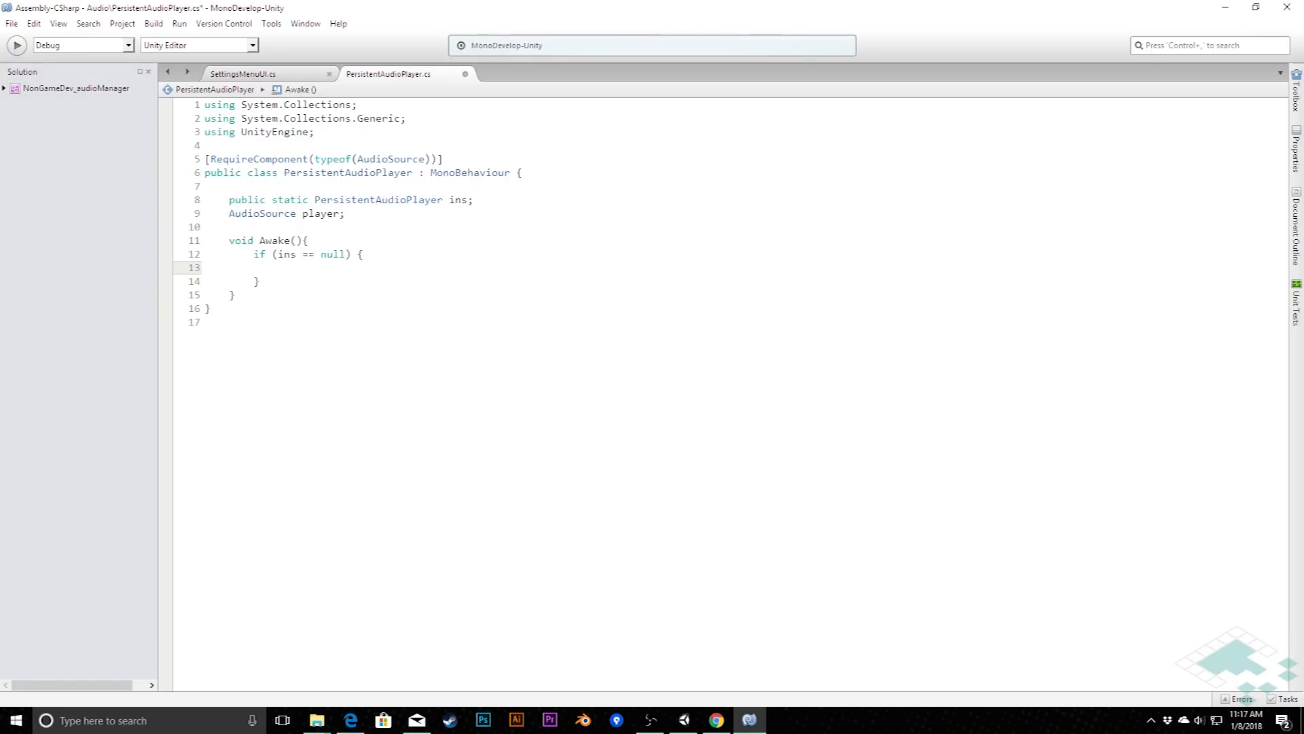
{"action": "type", "text": "Don"}
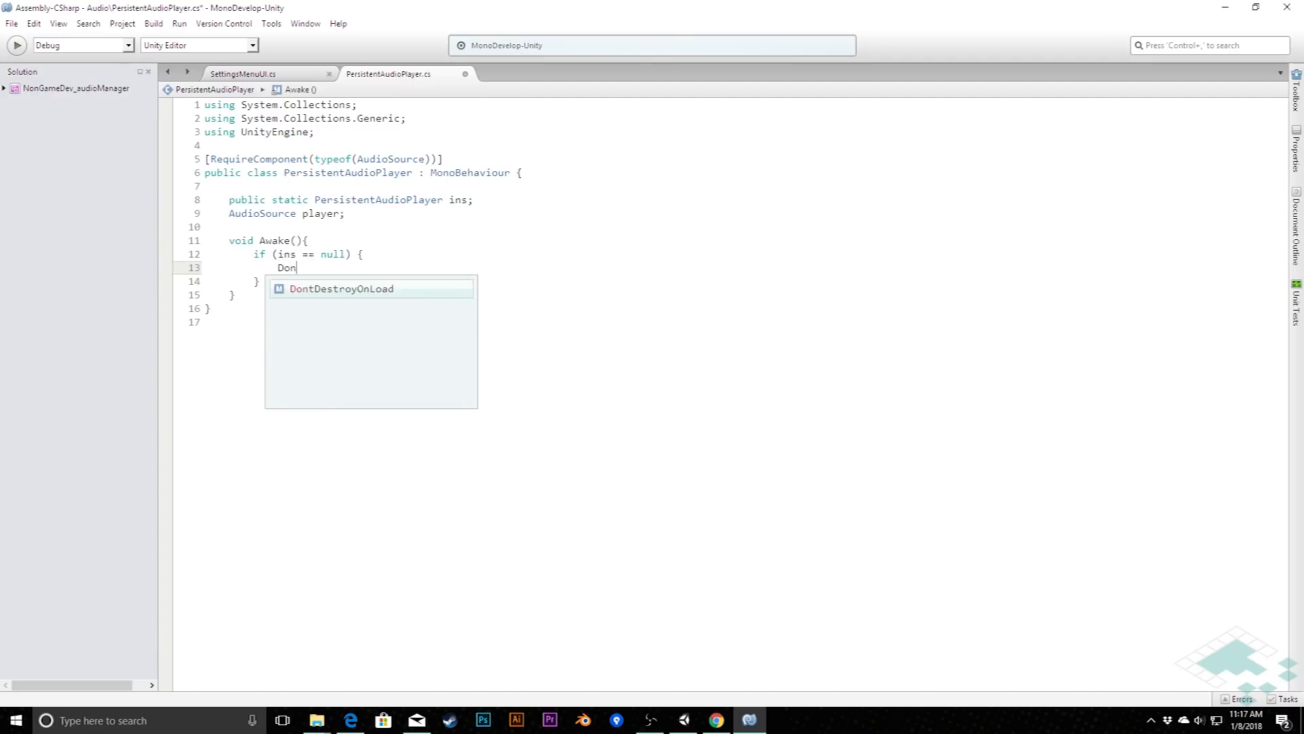
{"action": "type", "text": "DontDestroyOnLoad(gameObject);"}
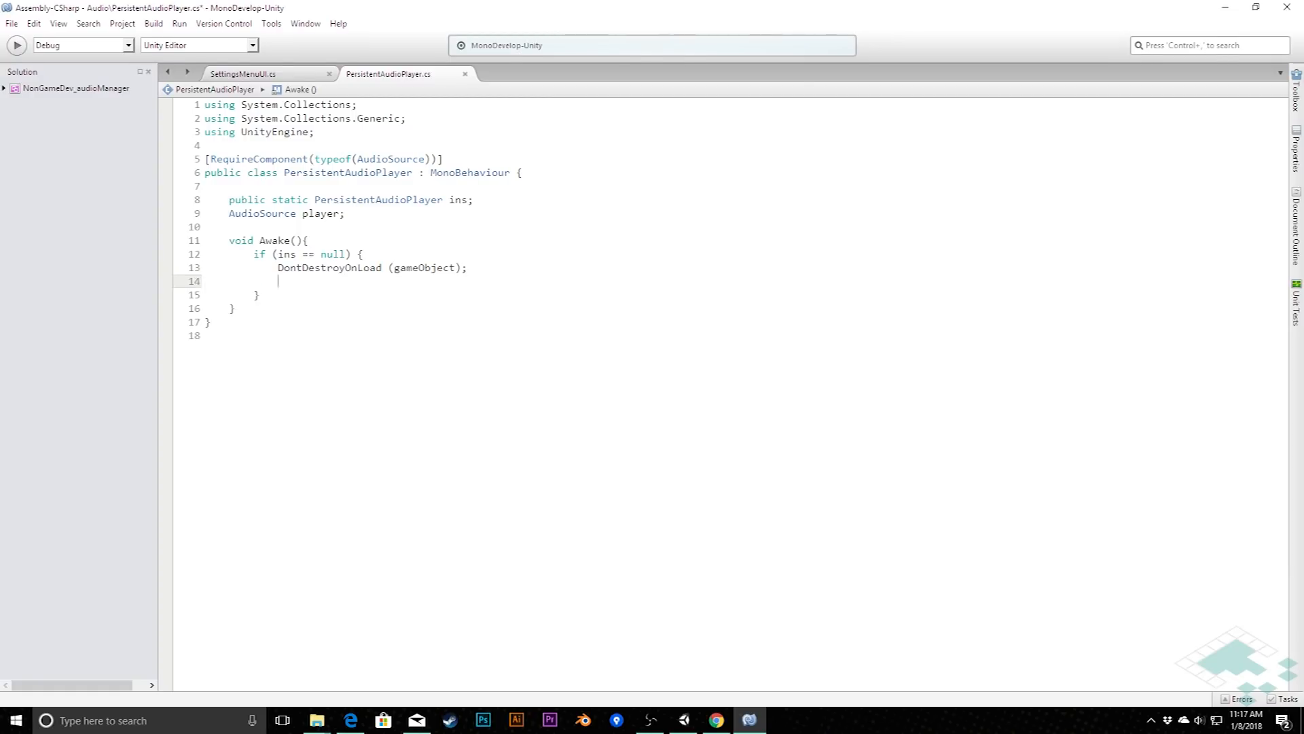
{"action": "type", "text": "ins"}
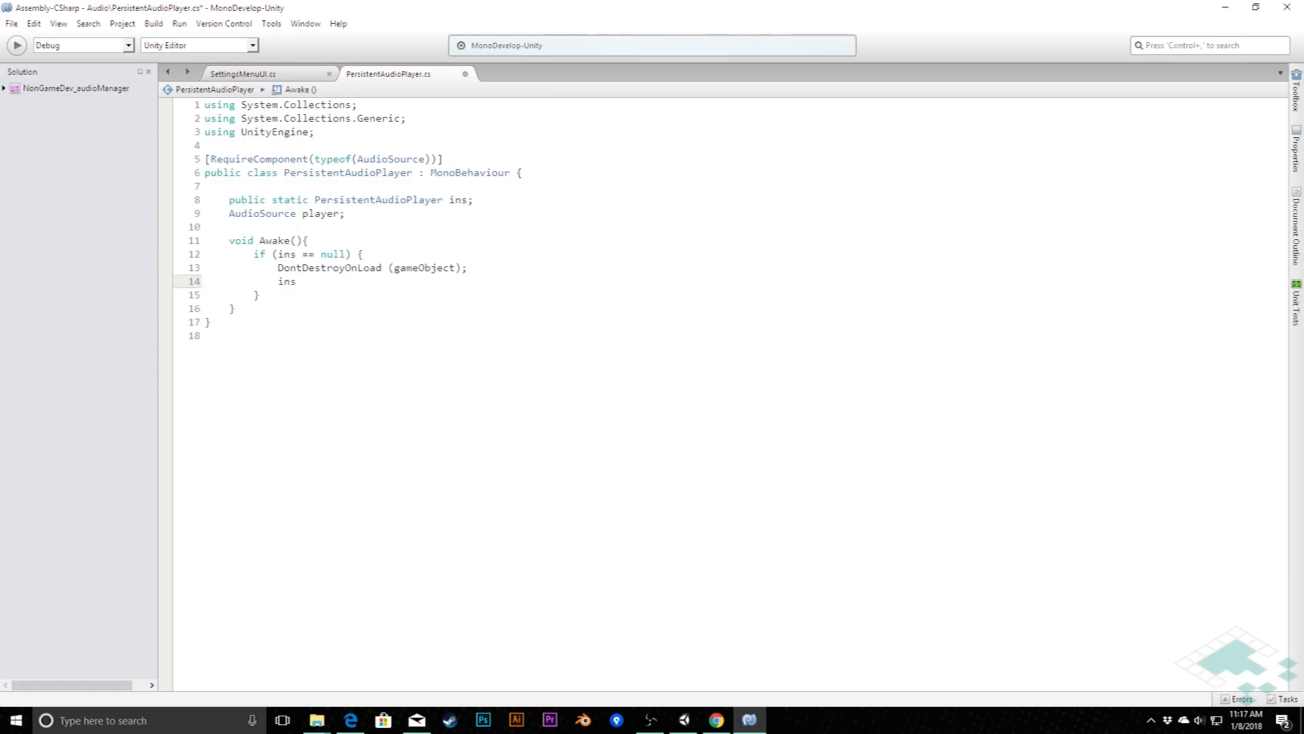
{"action": "type", "text": "= this;"}
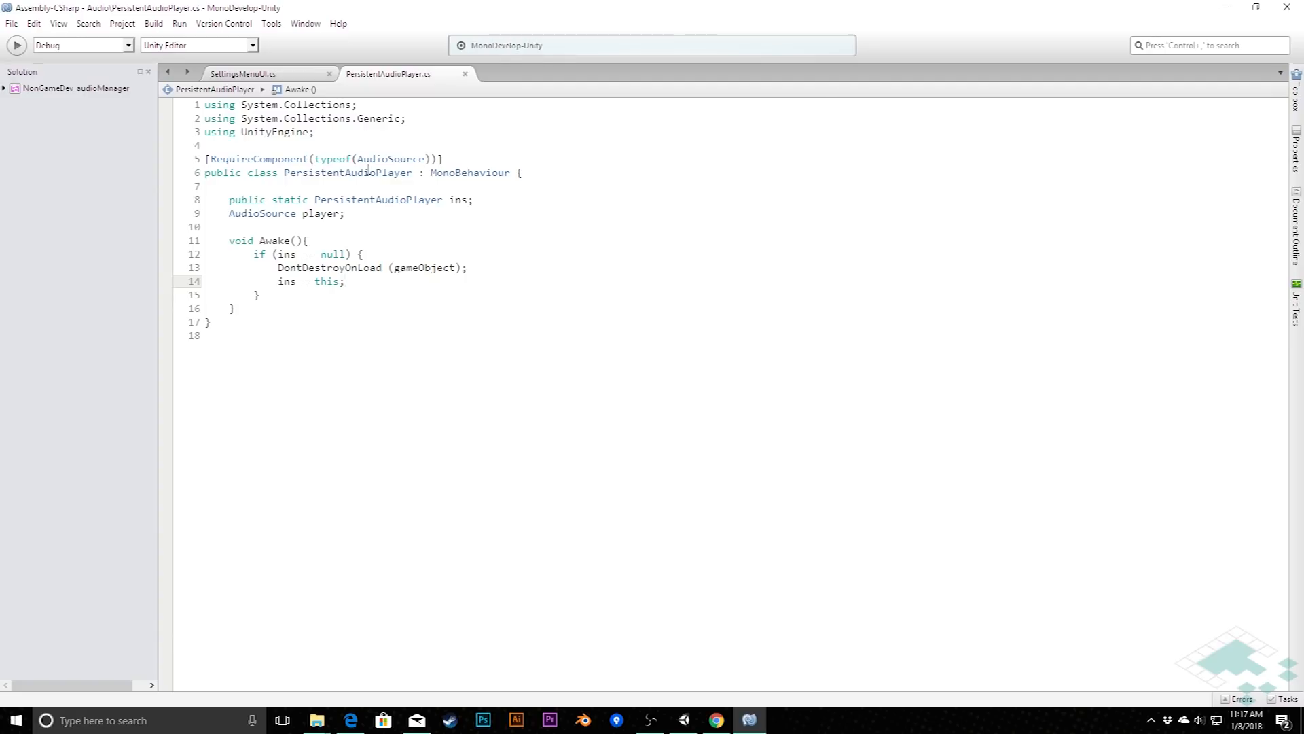
{"action": "key", "text": "Return"}
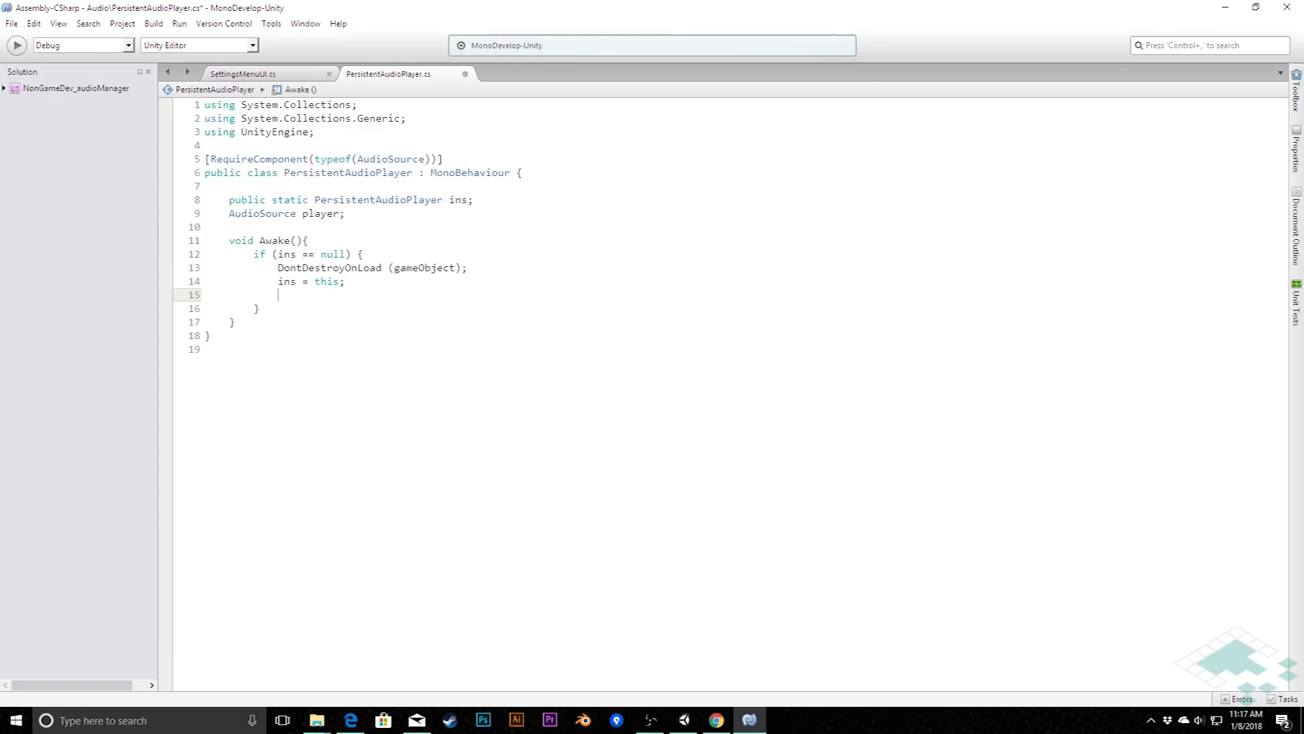
Step: Inside the null check, set player = GetComponent<AudioSource>() and call player.Play()
{"action": "type", "text": "A"}
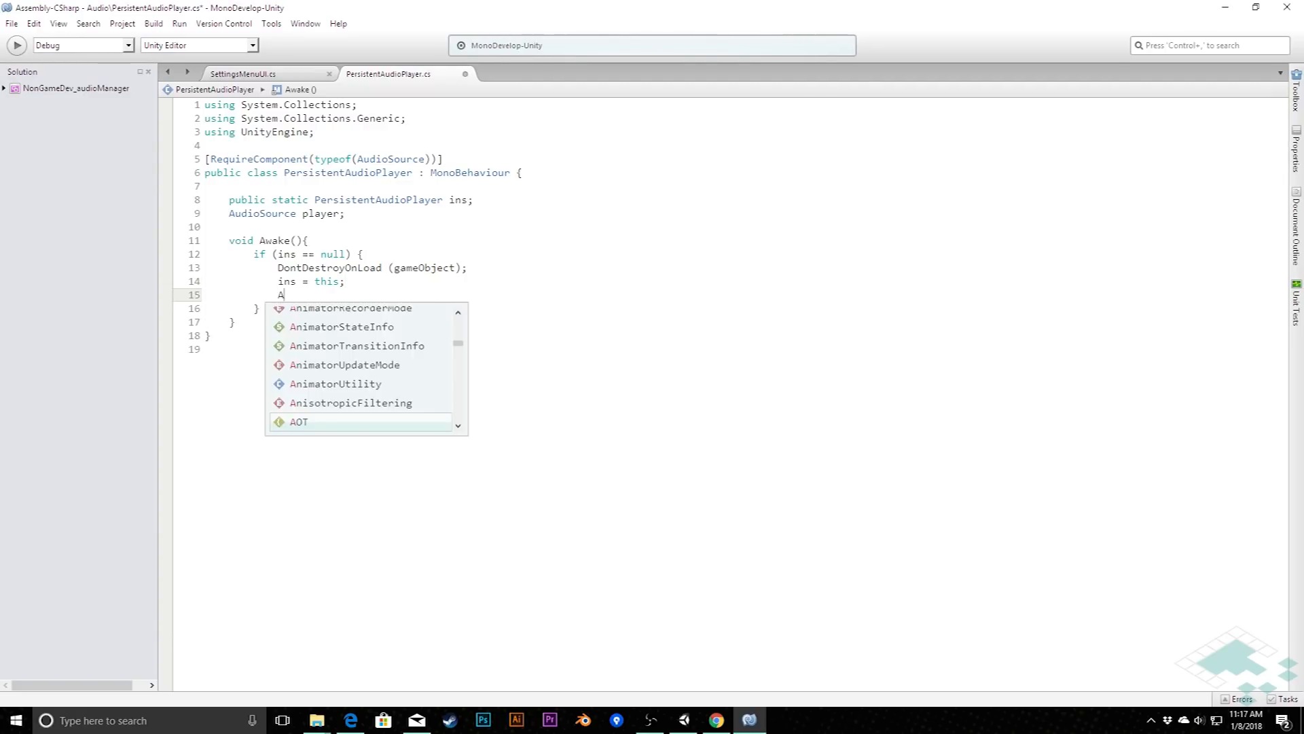
{"action": "key", "text": "Escape"}
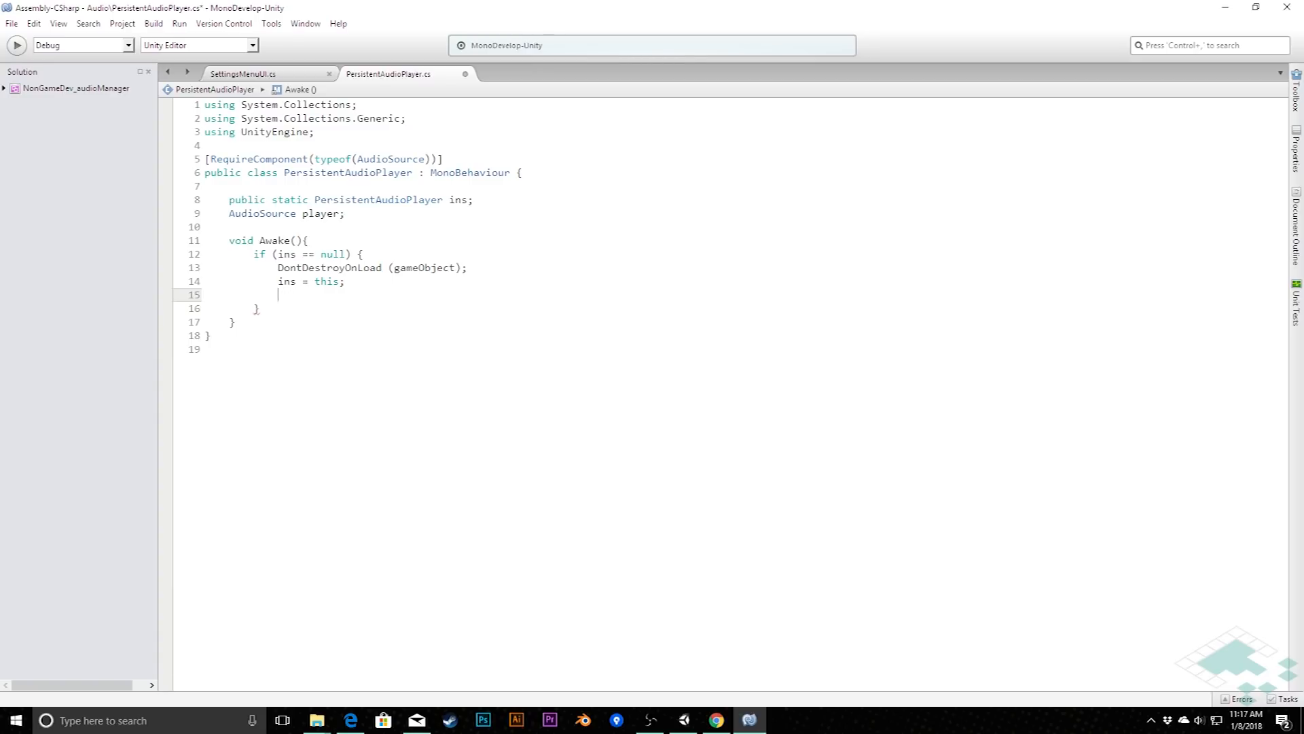
{"action": "type", "text": "player ="}
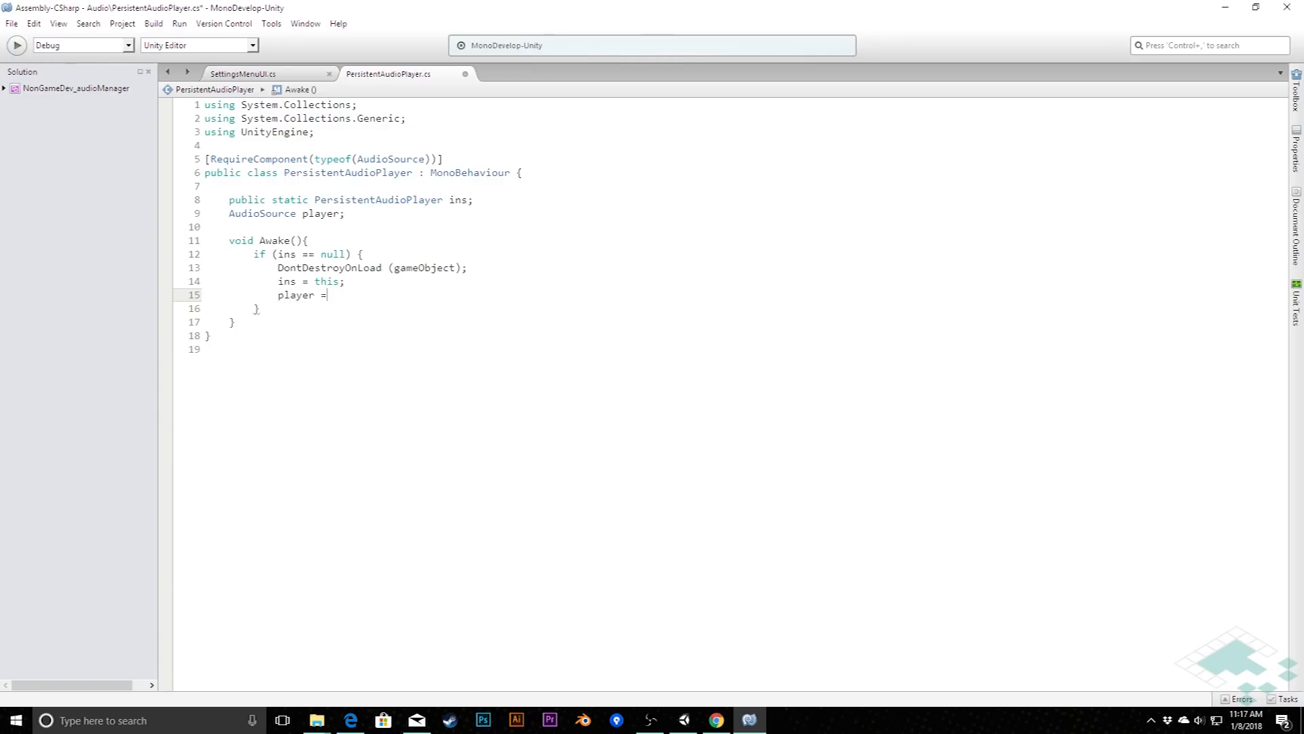
{"action": "type", "text": "GetComponent<"}
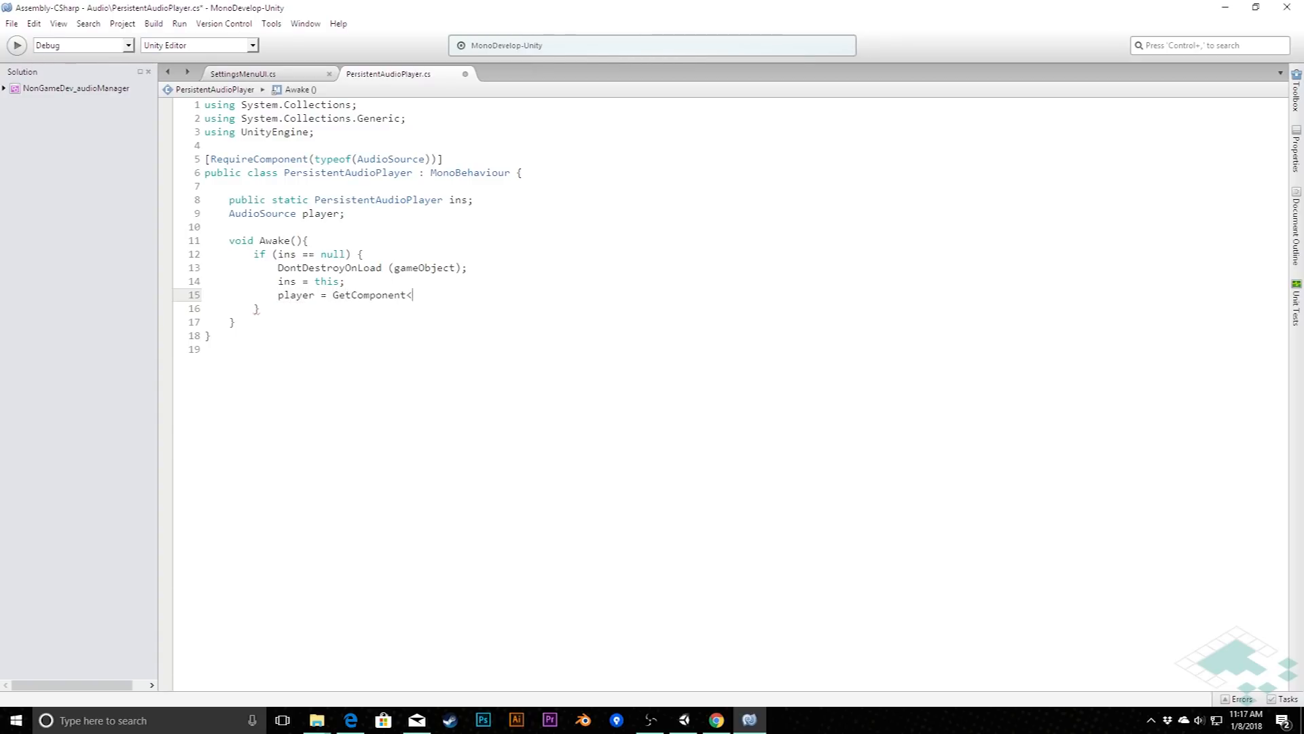
{"action": "type", "text": "AudioSource"}
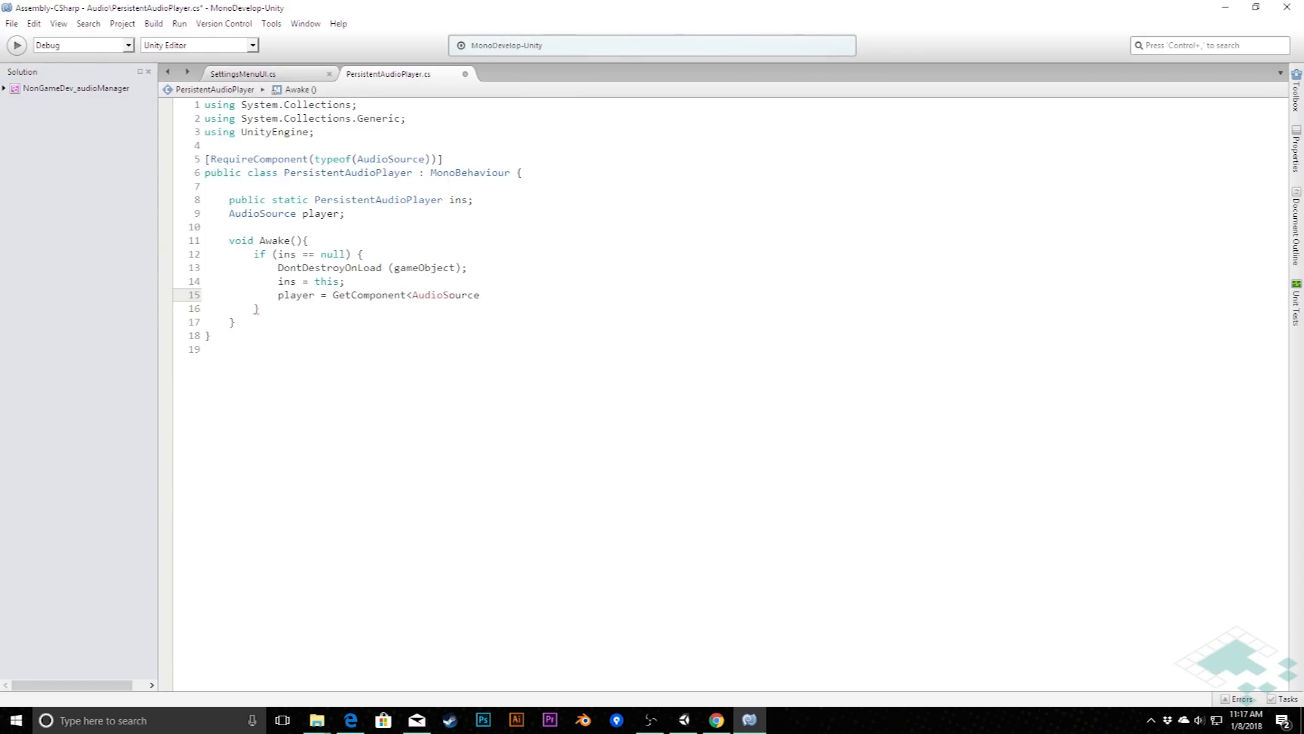
{"action": "type", "text": "> ();"}
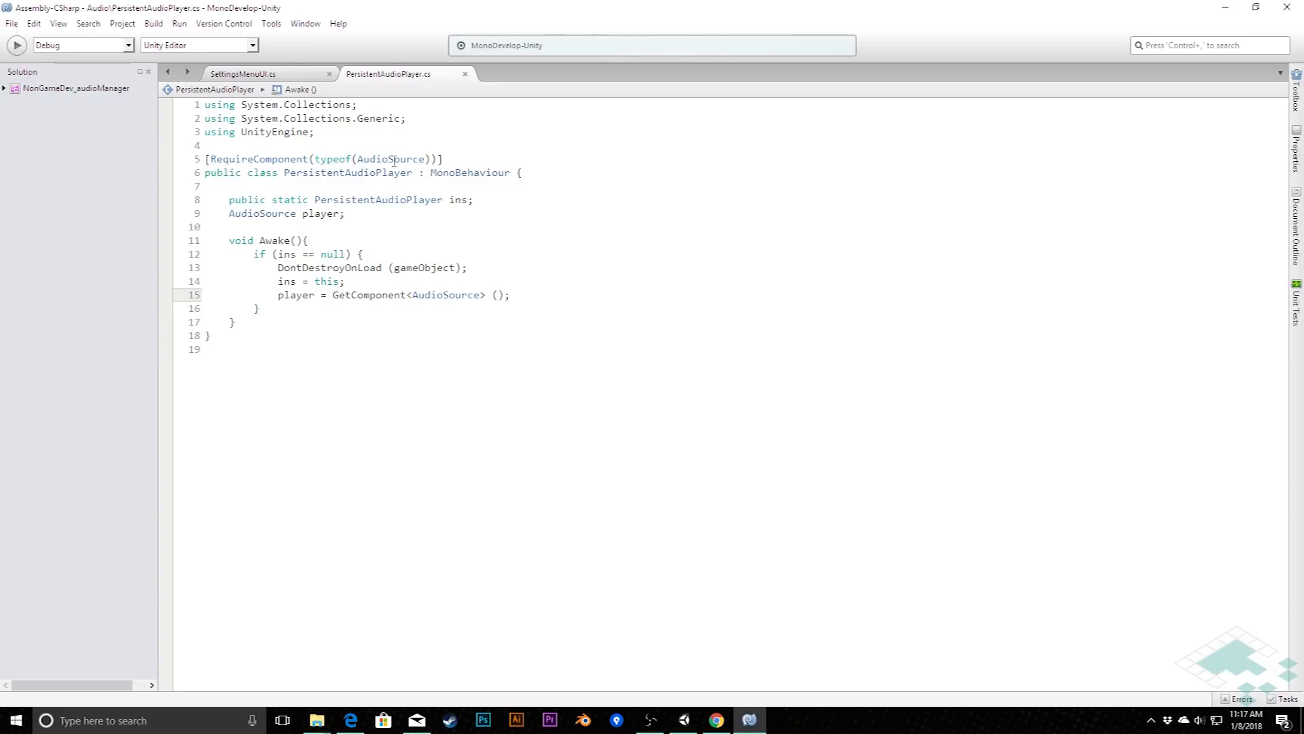
{"action": "key", "text": "Return"}
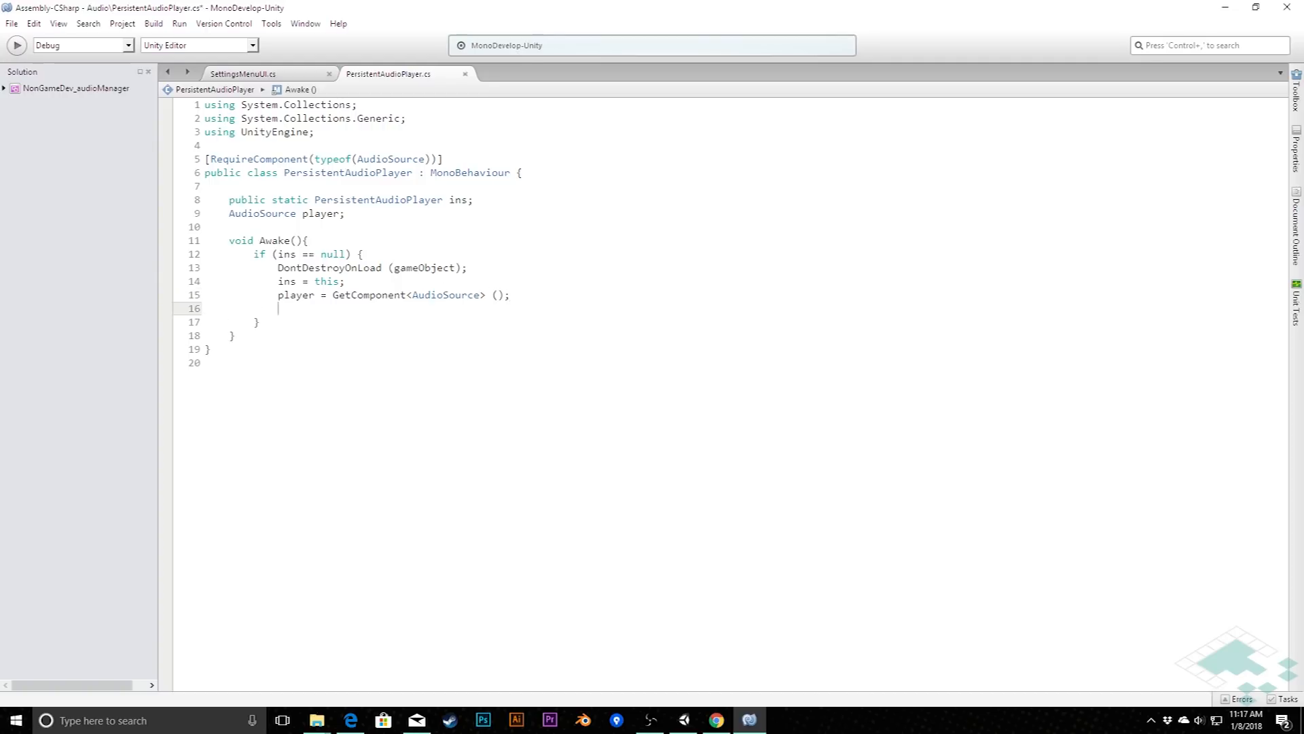
{"action": "type", "text": "player.Play("}
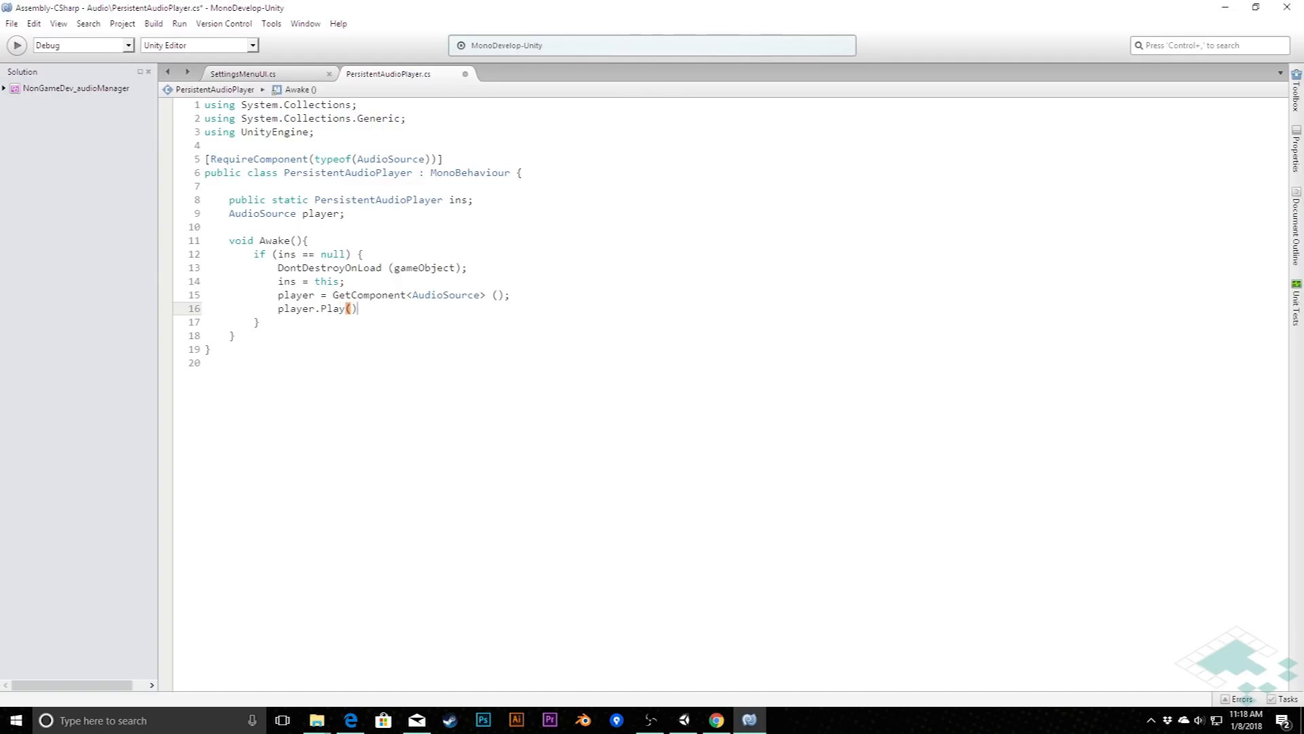
{"action": "type", "text": ";"}
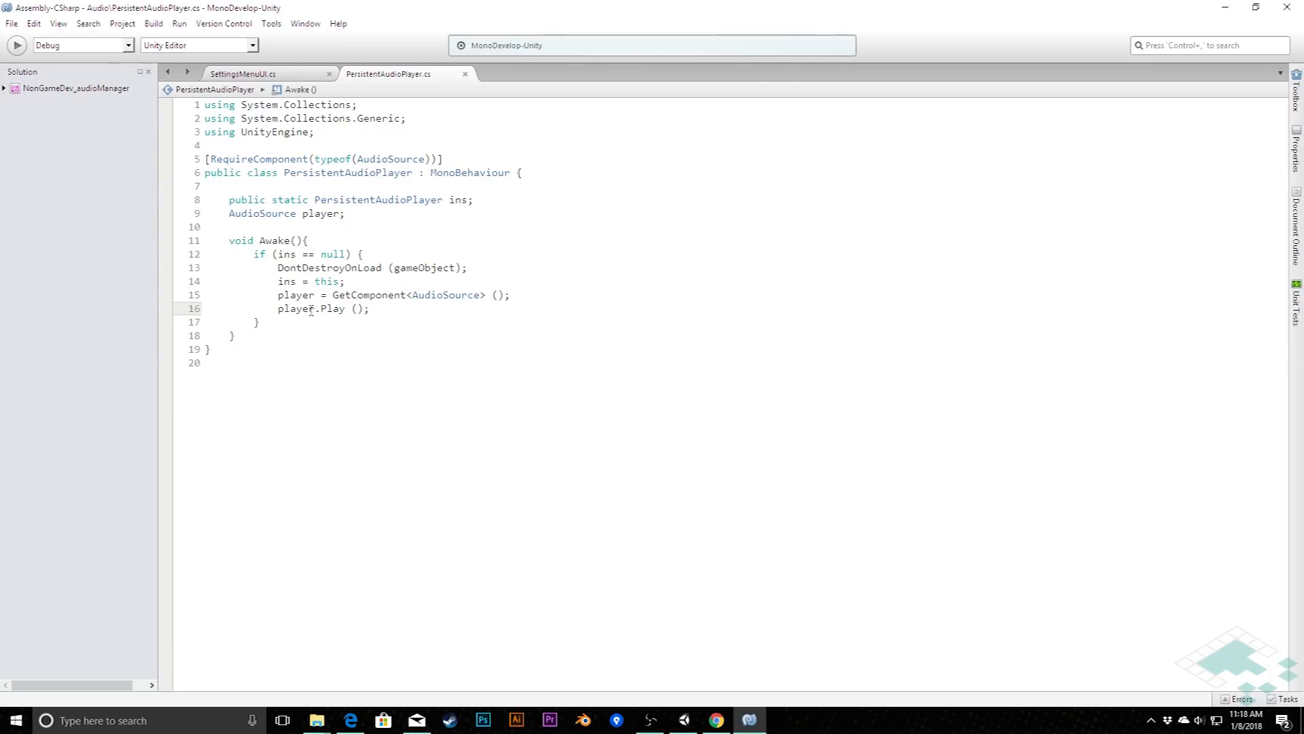
{"action": "mouse_move", "coordinate": [292, 308]}
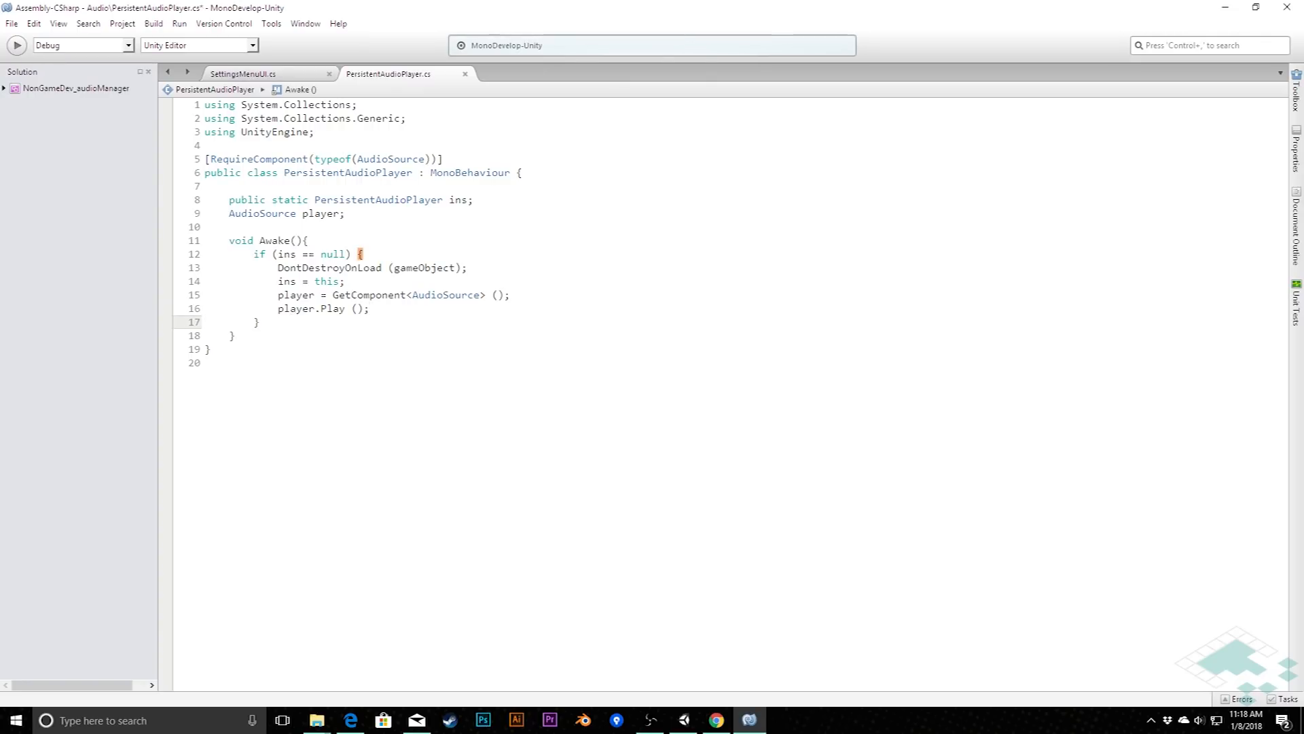
Step: Add an else-if (ins != this) branch that calls Destroy on gameObject
{"action": "type", "text": "} else if ("}
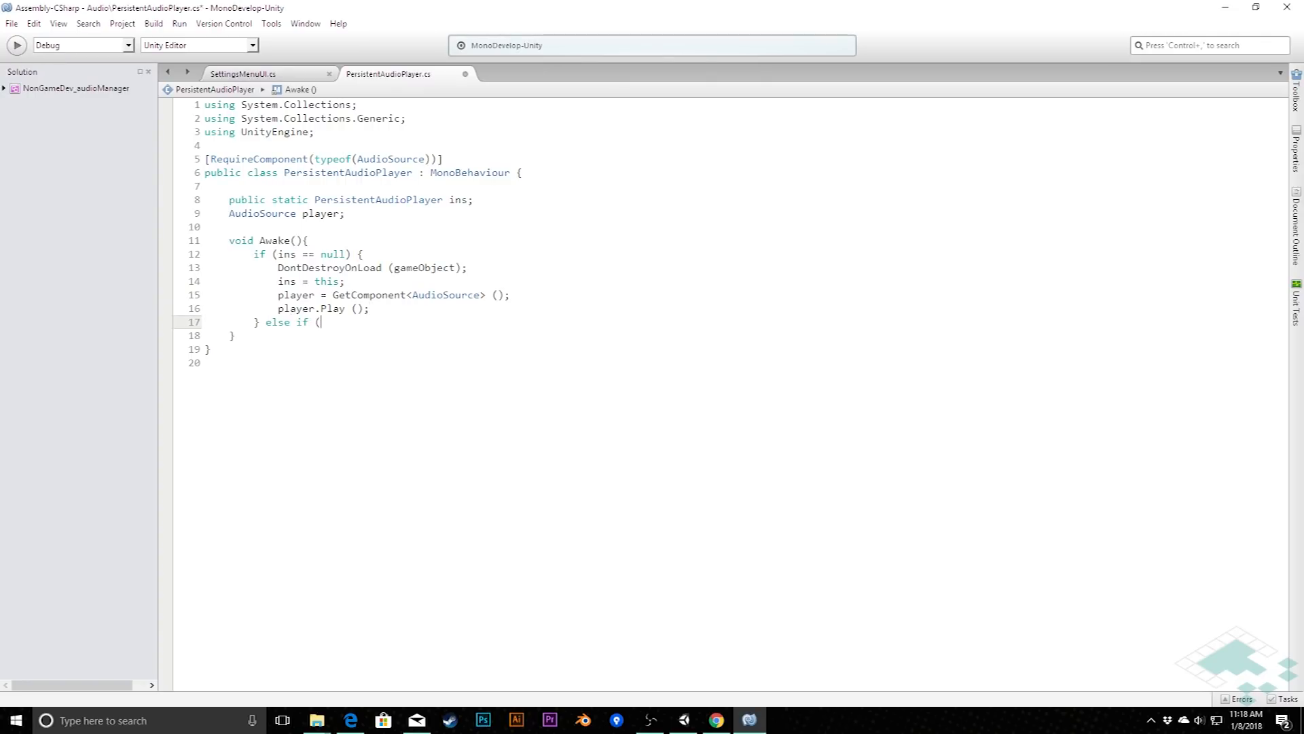
{"action": "type", "text": "ins !="}
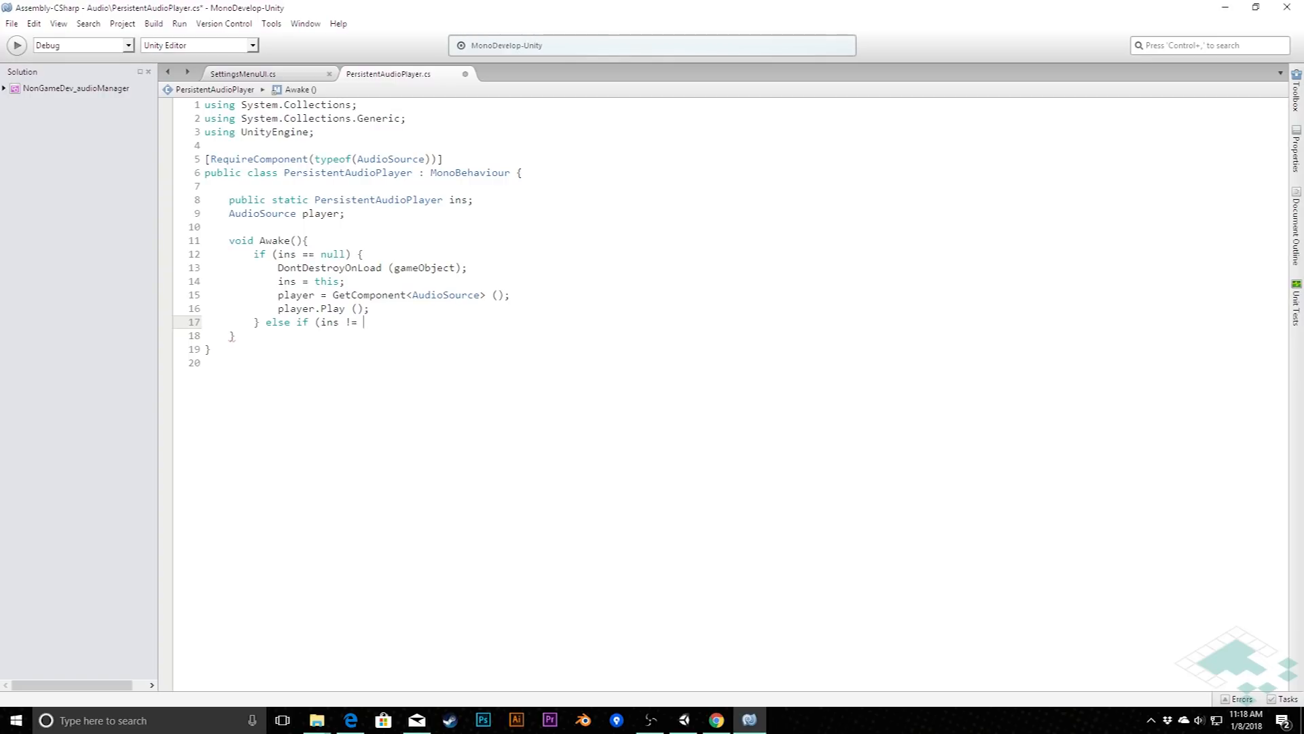
{"action": "type", "text": "this) {"}
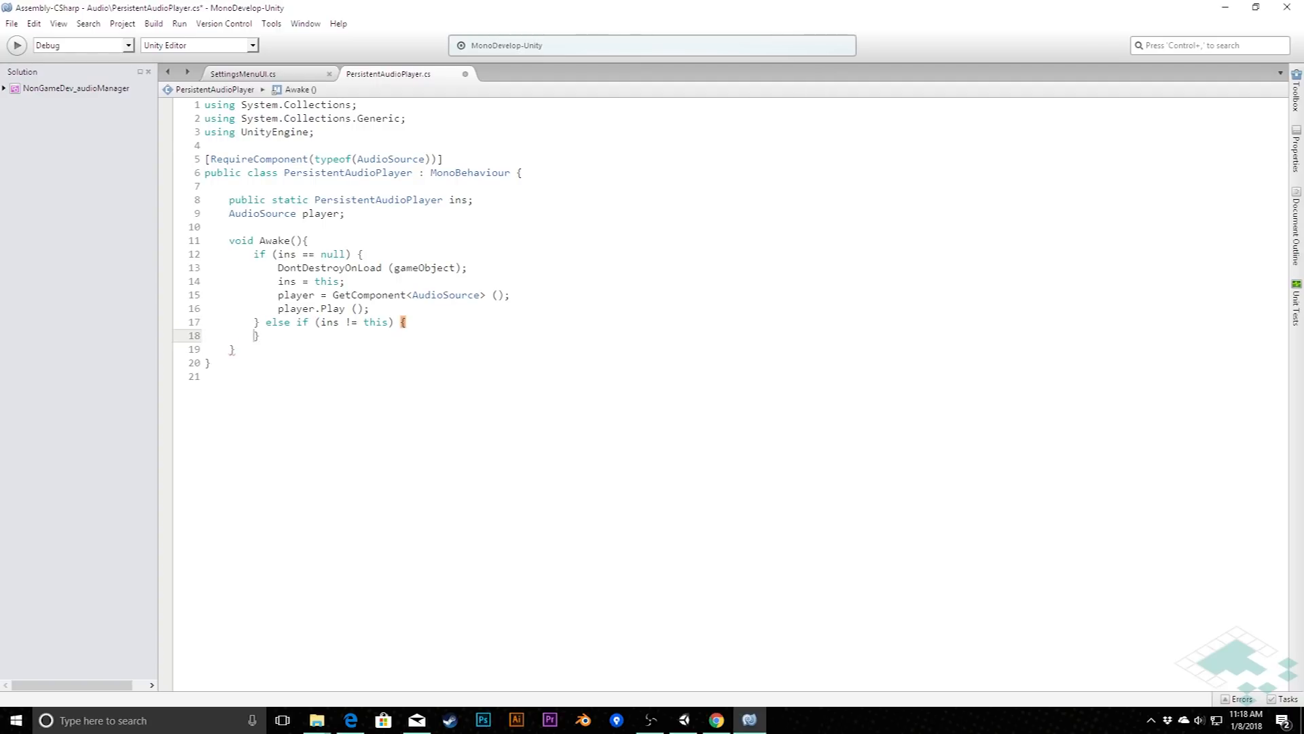
{"action": "key", "text": "enter"}
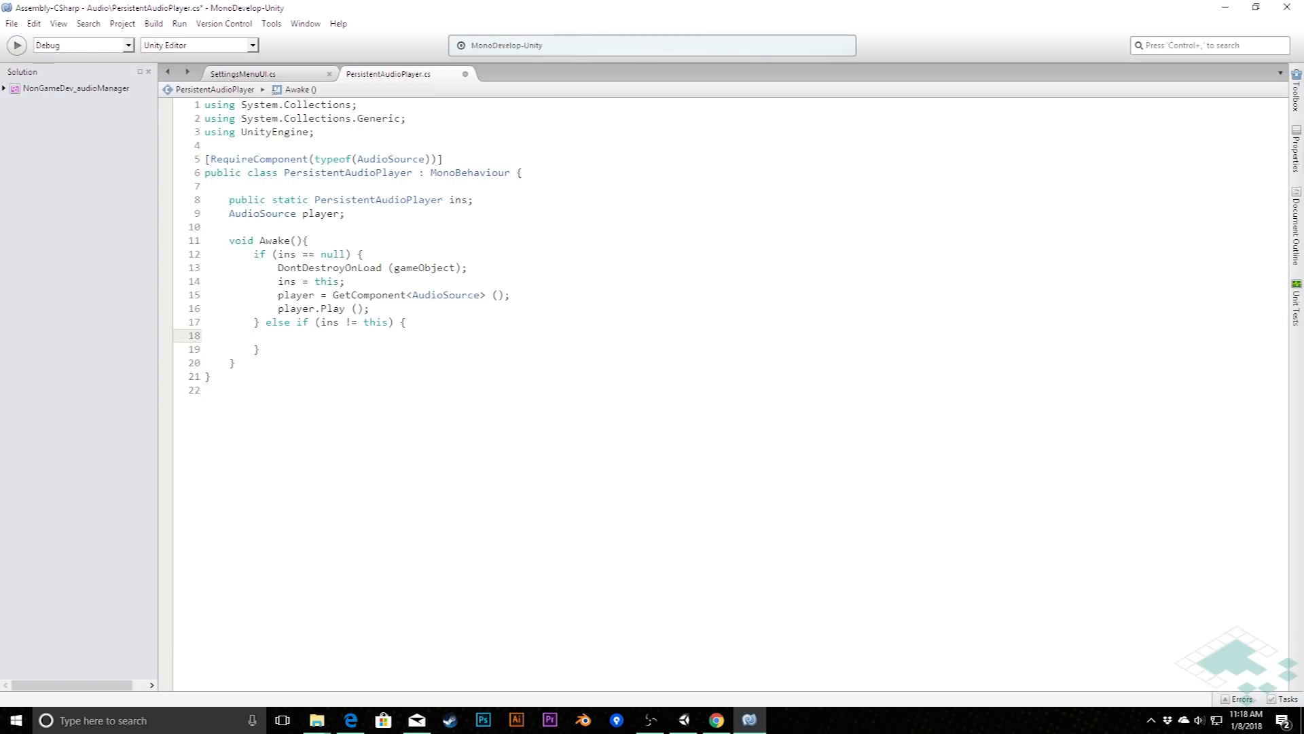
{"action": "type", "text": "Destroy (gameObject);"}
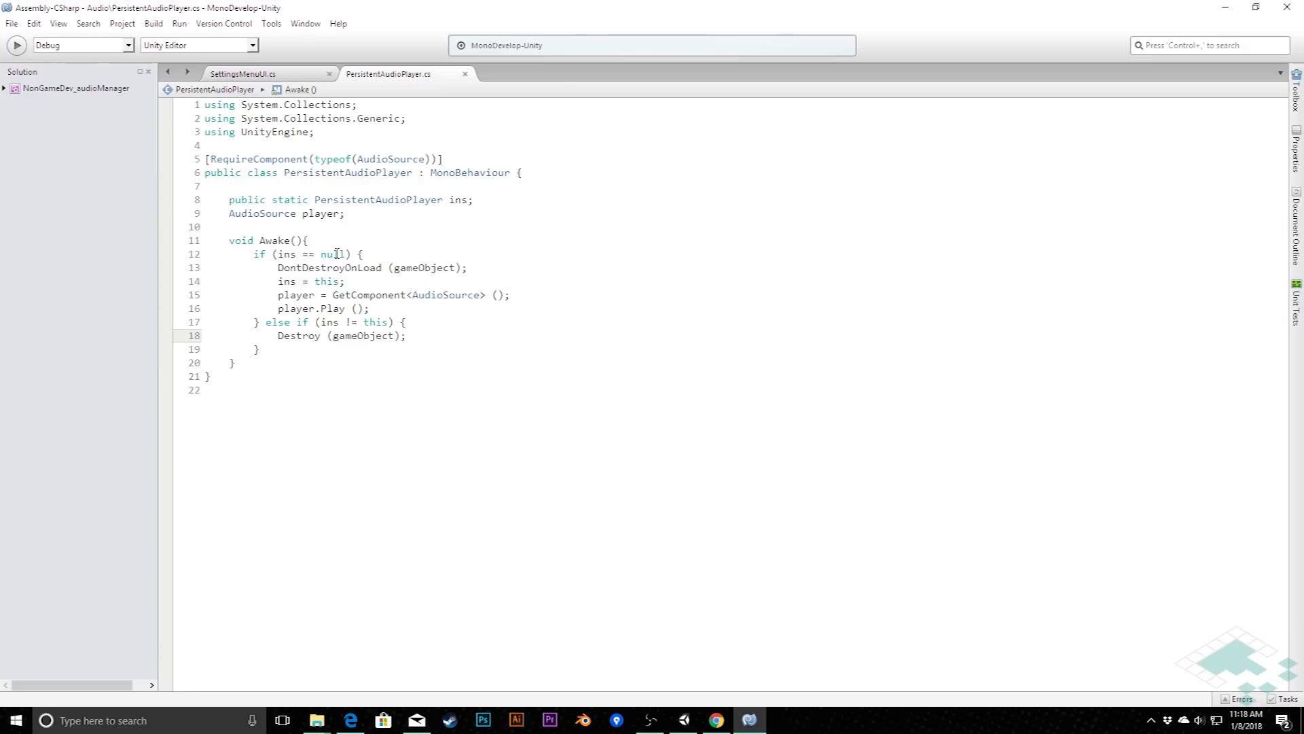
{"action": "mouse_move", "coordinate": [336, 253]}
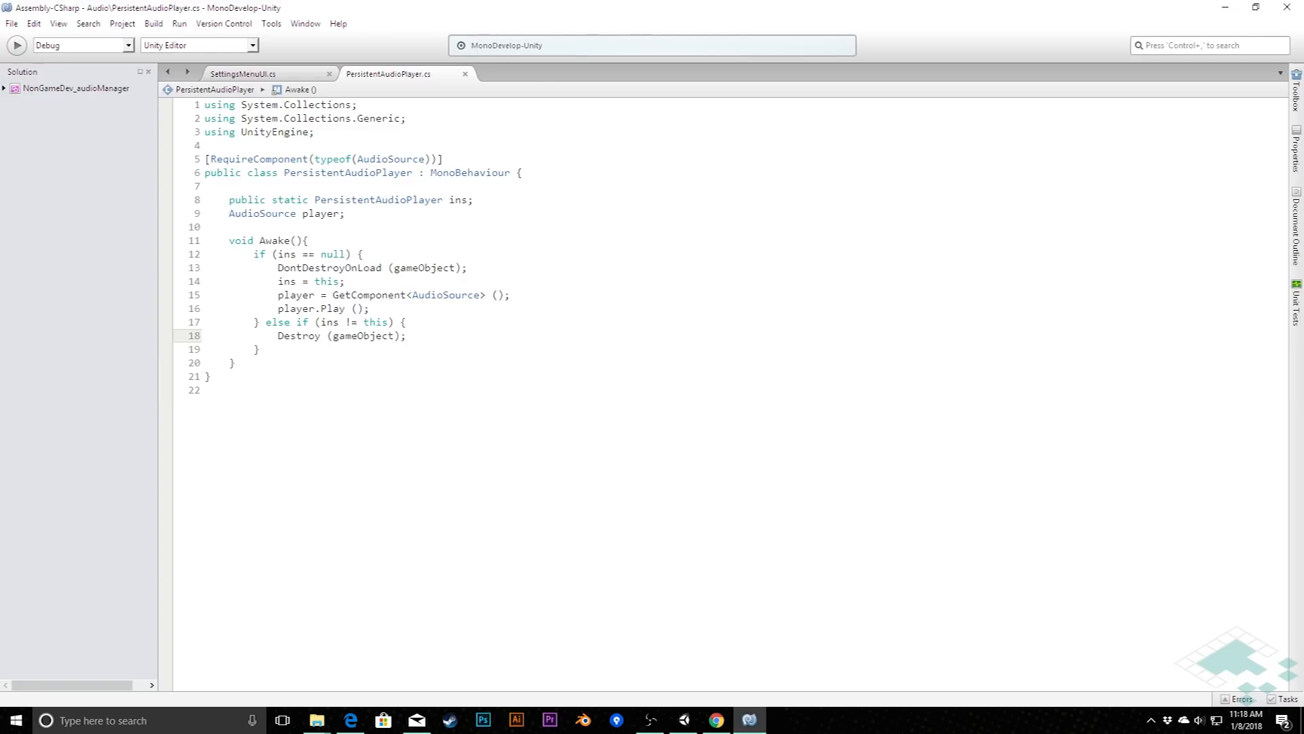
Step: Run the game, select the persisting BGM Player, and return to the menu
{"action": "left_click", "coordinate": [681, 720]}
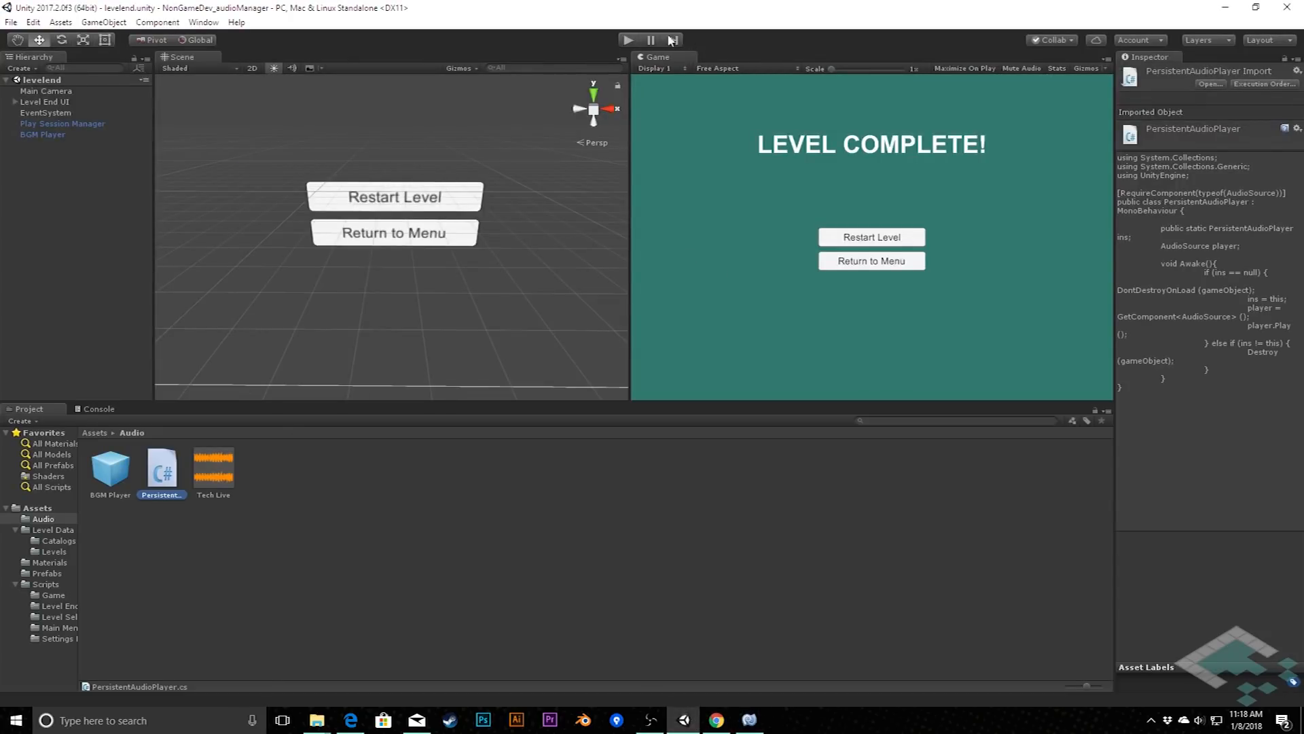
{"action": "left_click", "coordinate": [627, 39]}
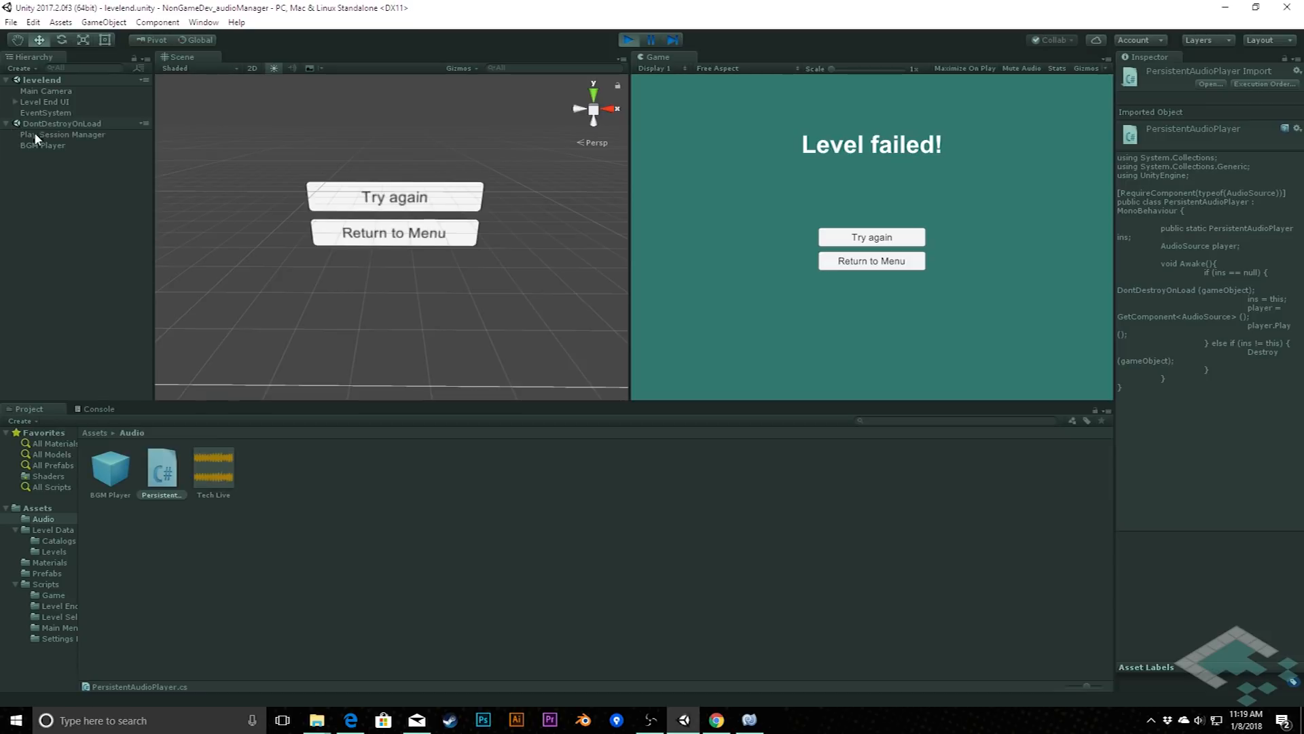
{"action": "left_click", "coordinate": [40, 145]}
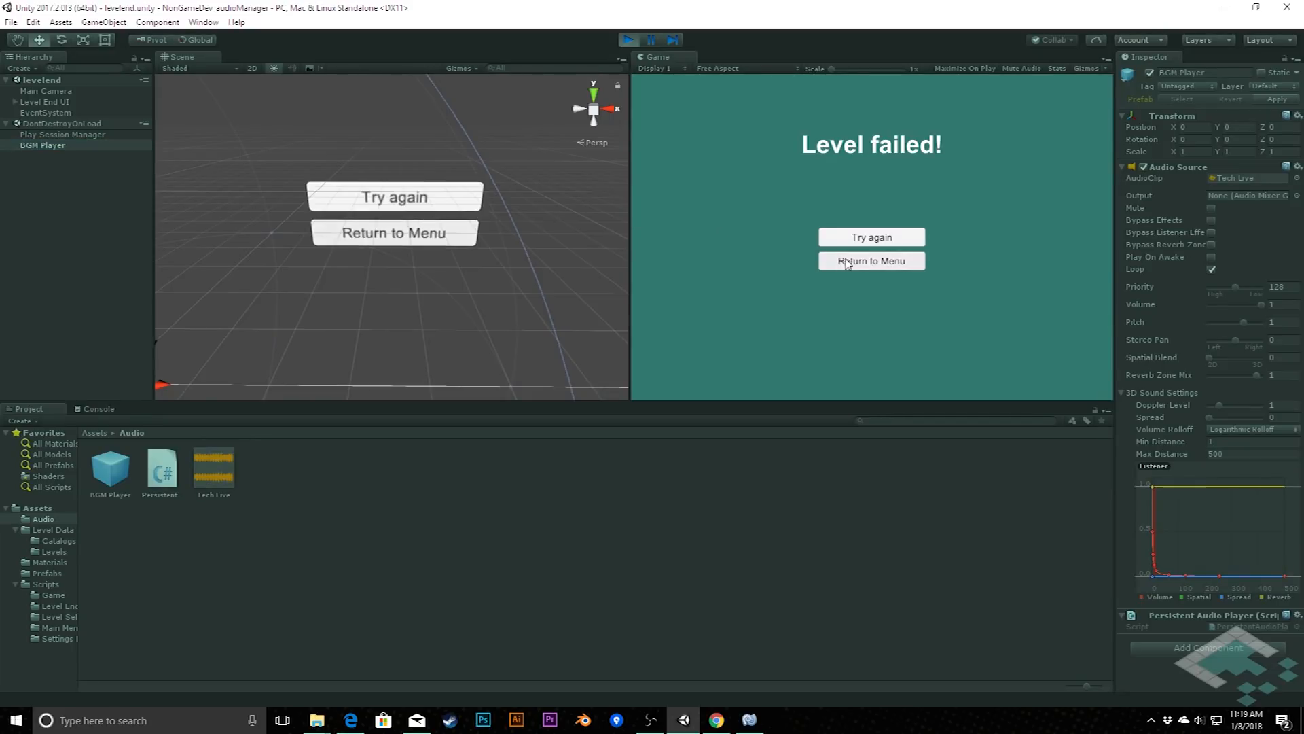
{"action": "left_click", "coordinate": [871, 260]}
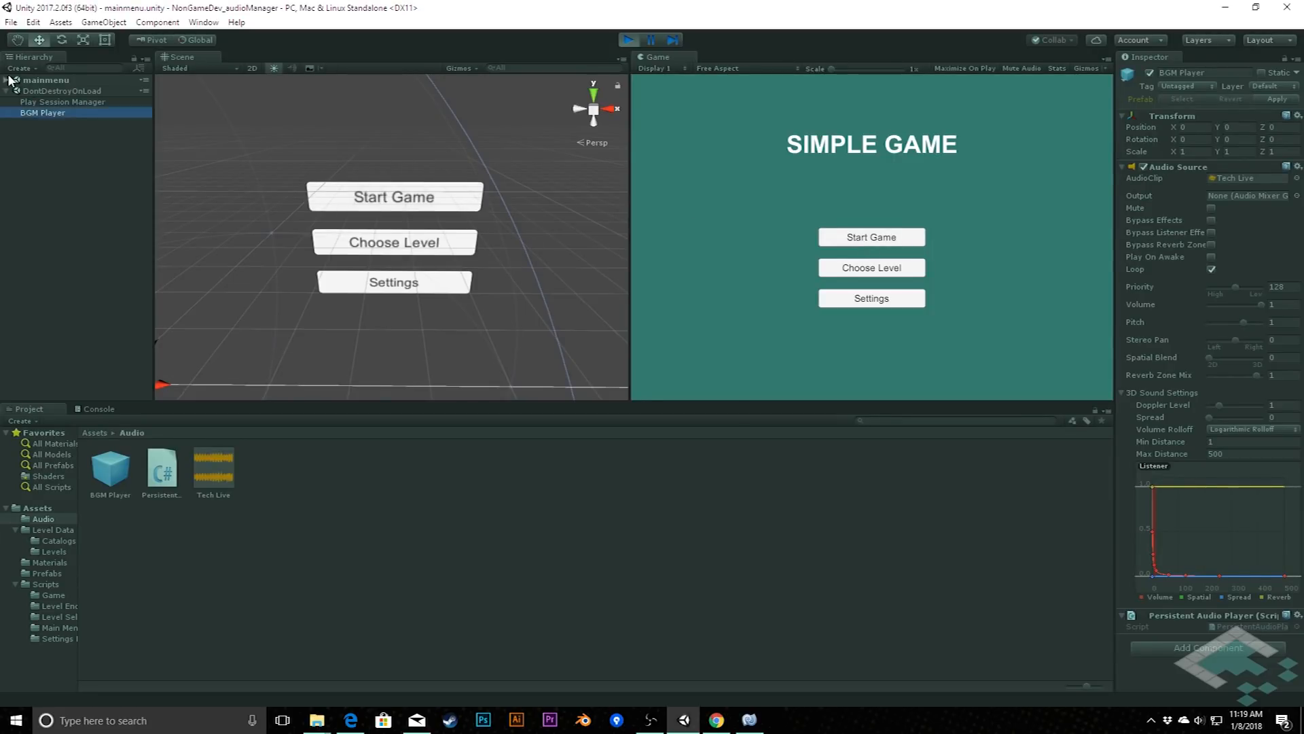
Step: Expand mainmenu, visit Settings and cancel back, then open the level select screen
{"action": "left_click", "coordinate": [7, 79]}
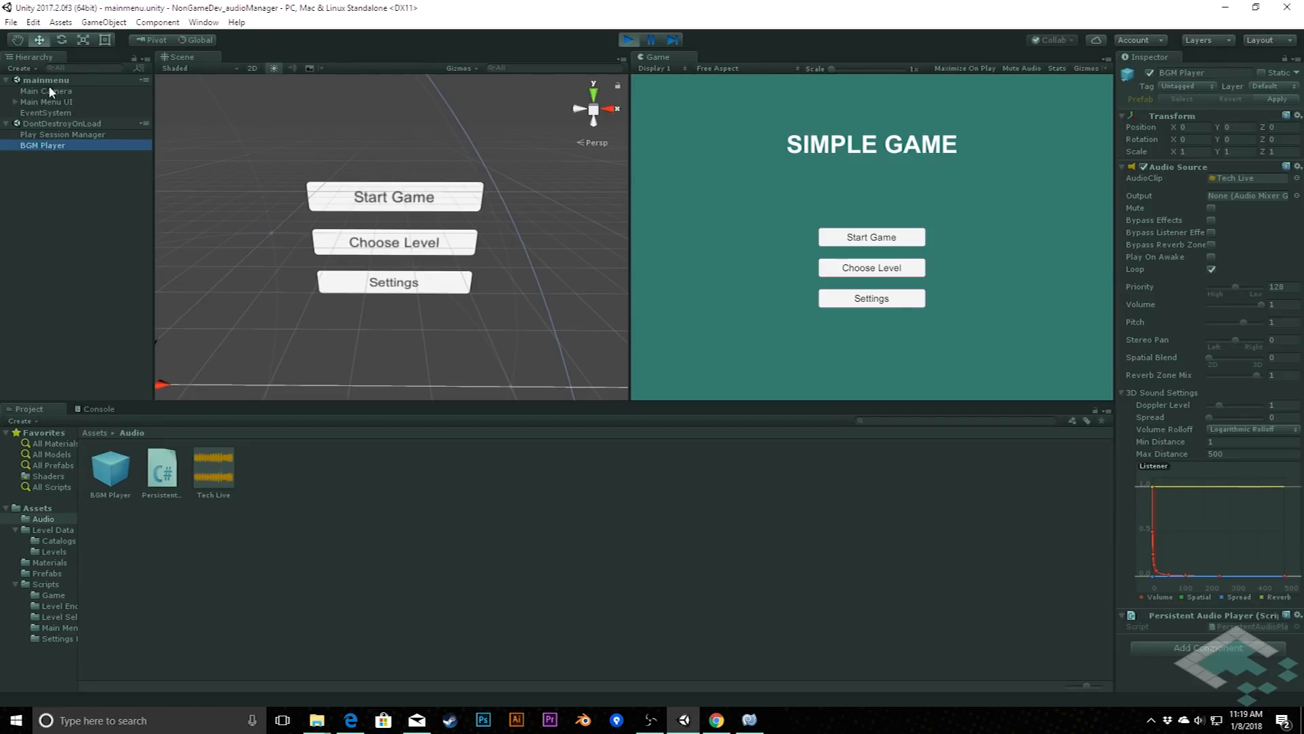
{"action": "mouse_move", "coordinate": [61, 127]}
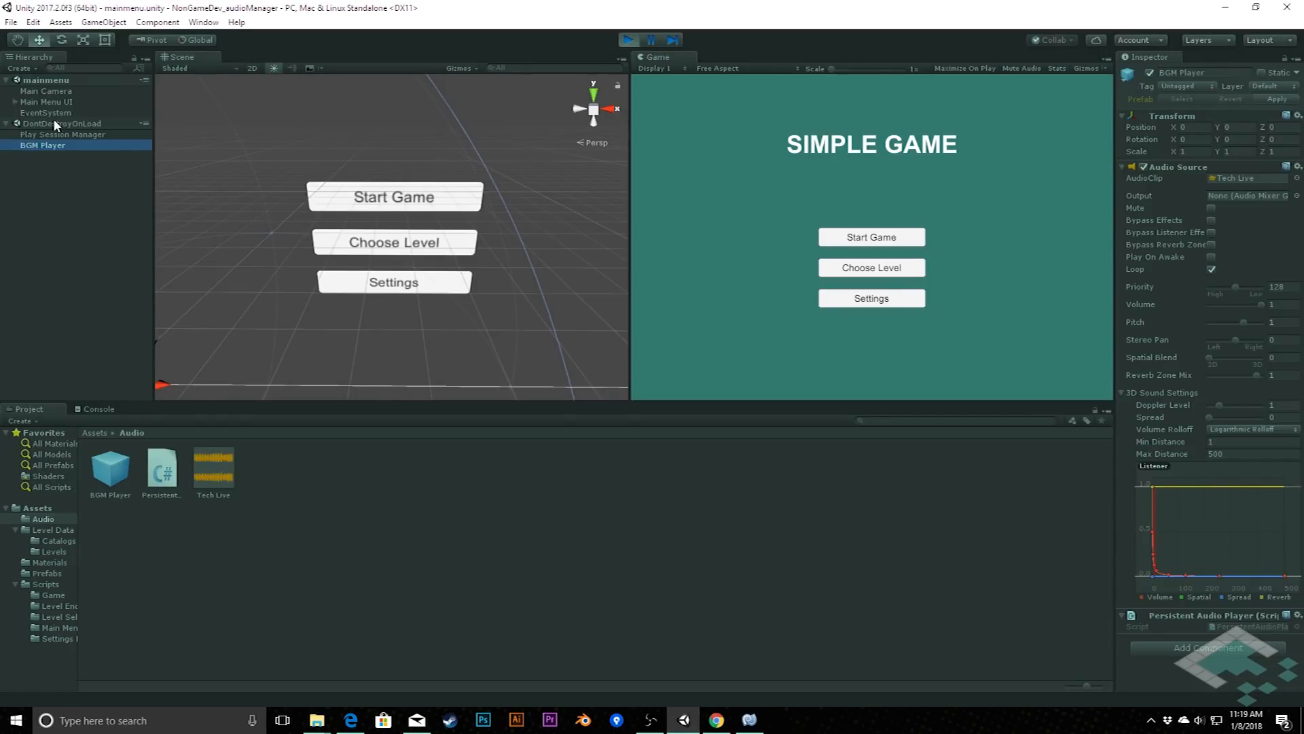
{"action": "mouse_move", "coordinate": [593, 277]}
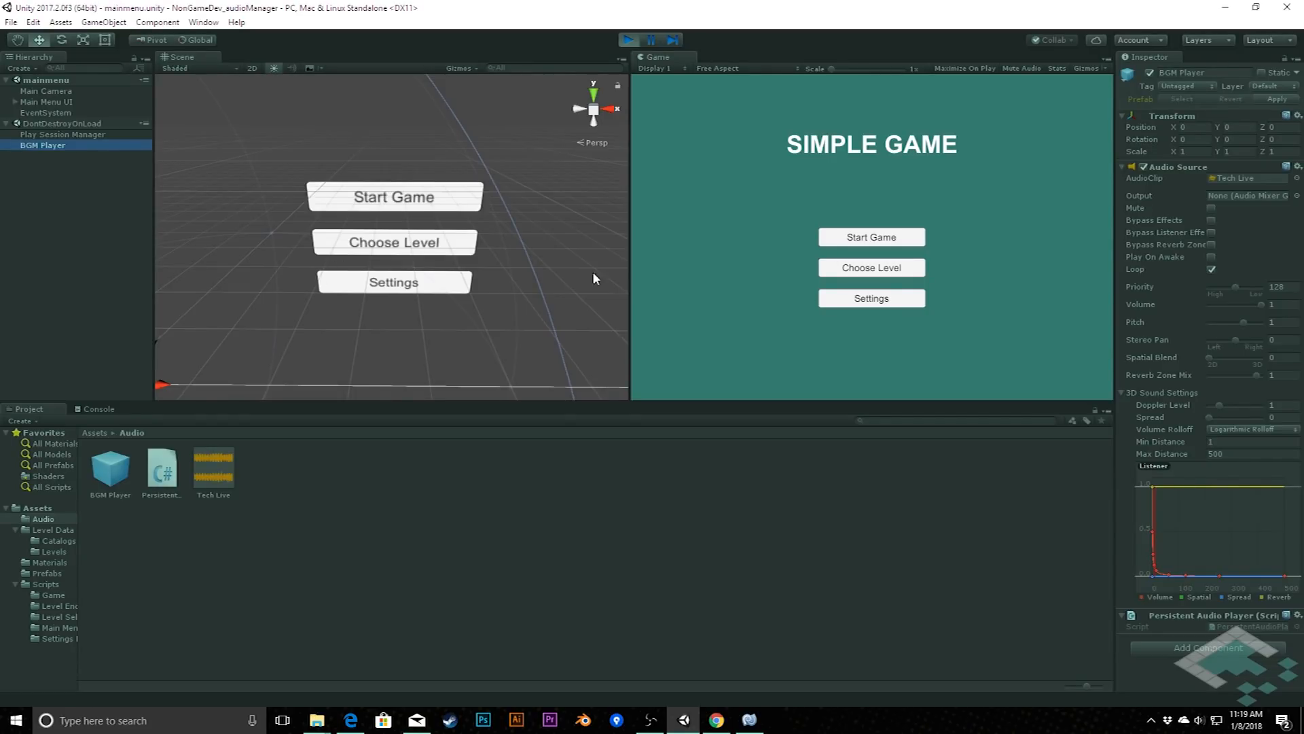
{"action": "left_click", "coordinate": [871, 298]}
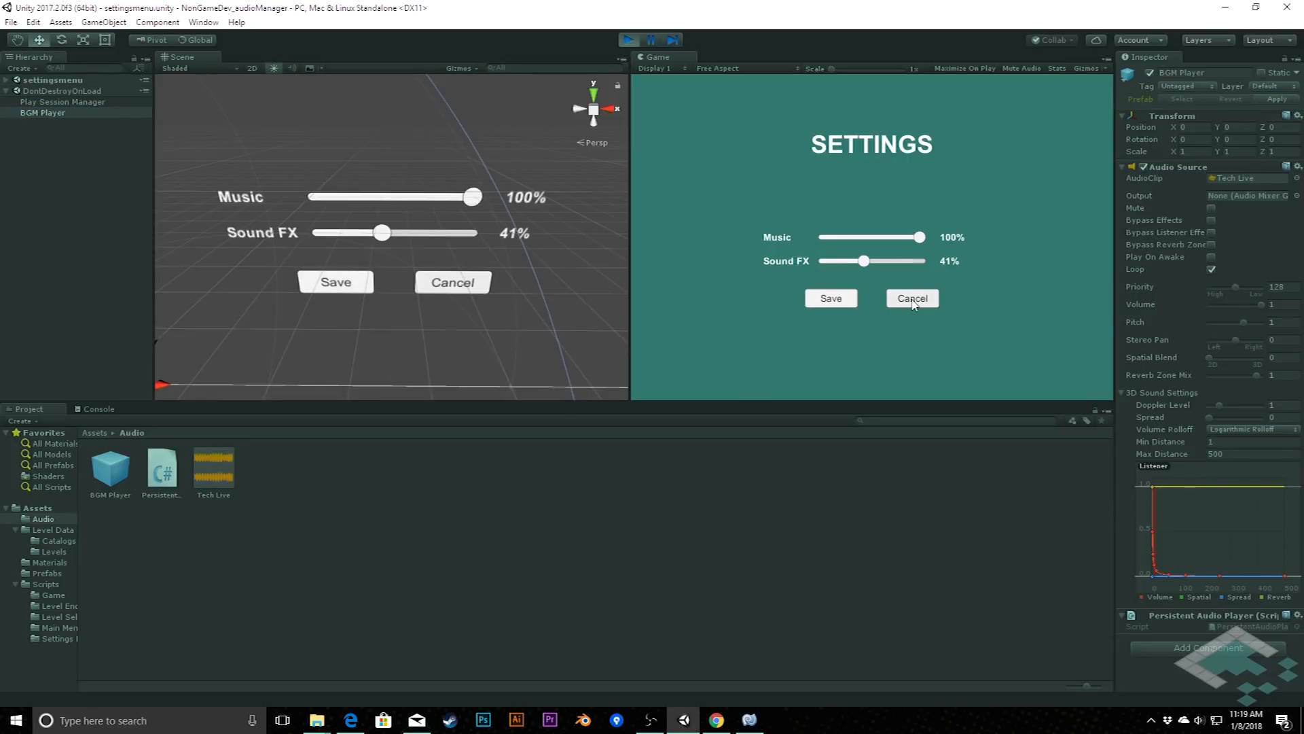
{"action": "left_click", "coordinate": [912, 297]}
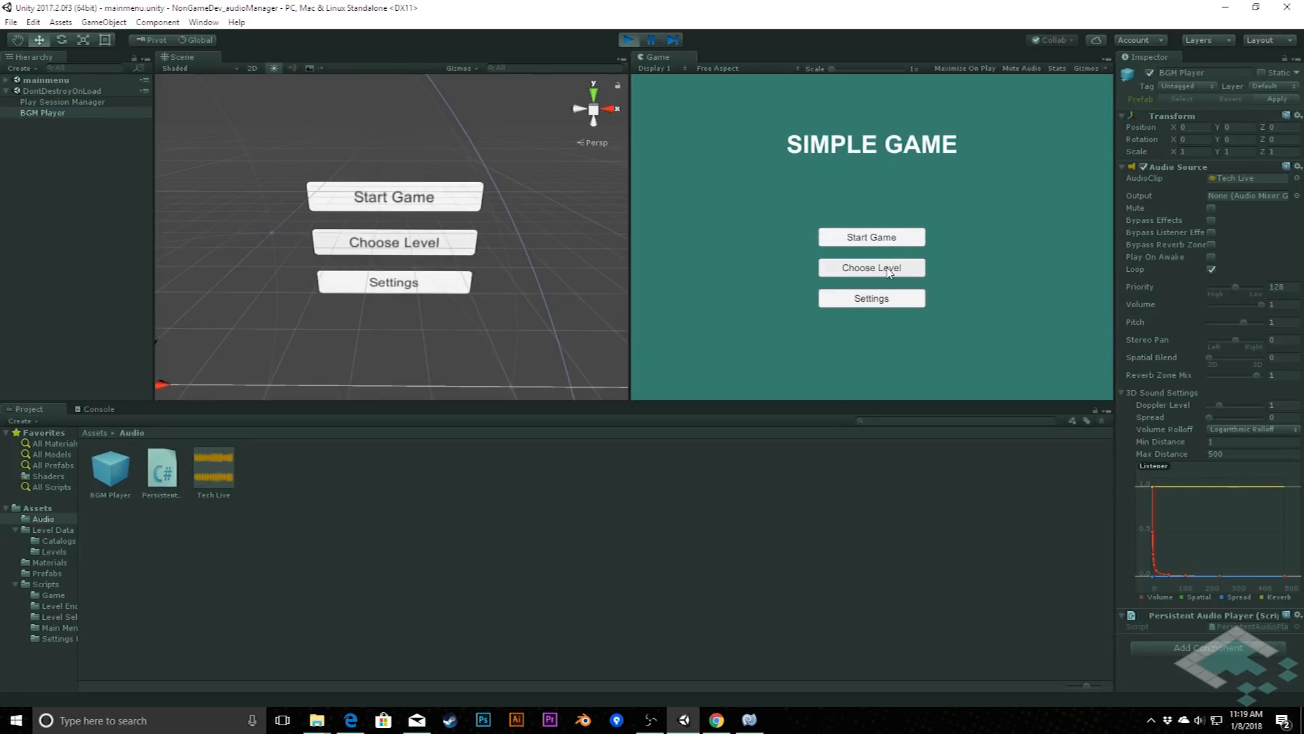
{"action": "left_click", "coordinate": [871, 266]}
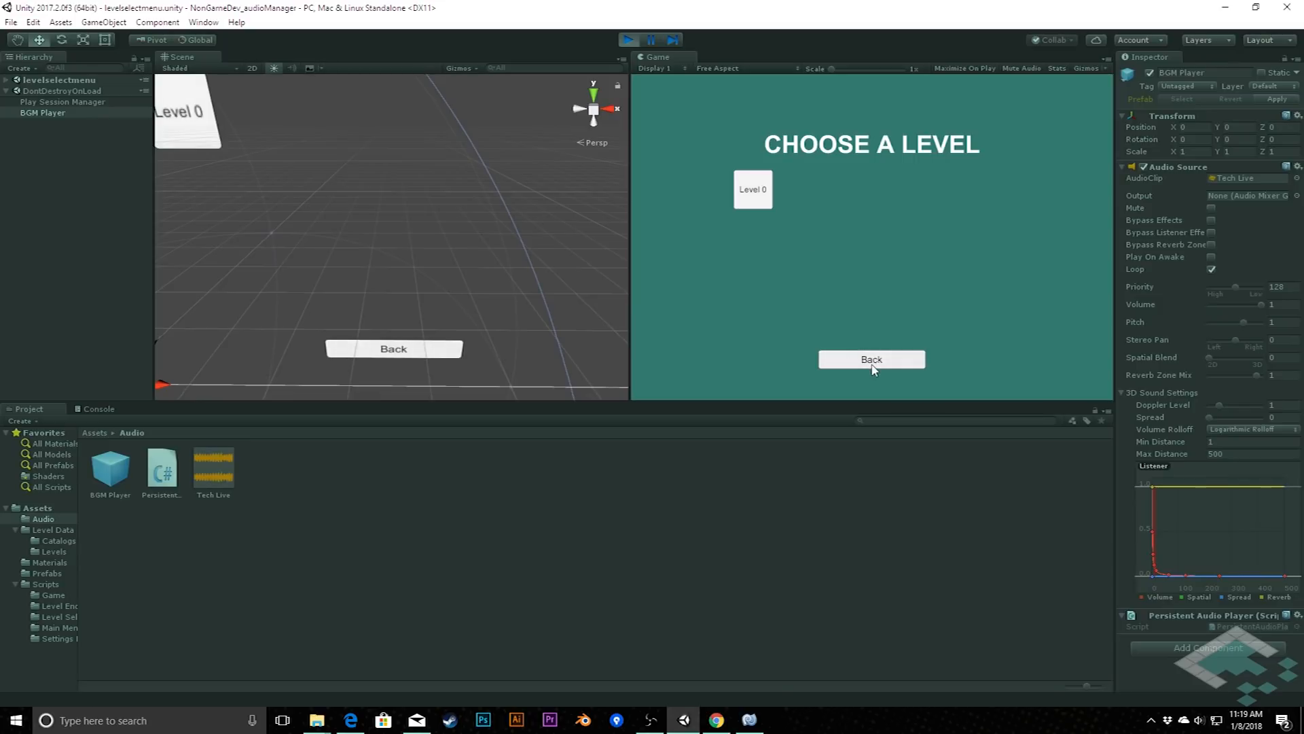